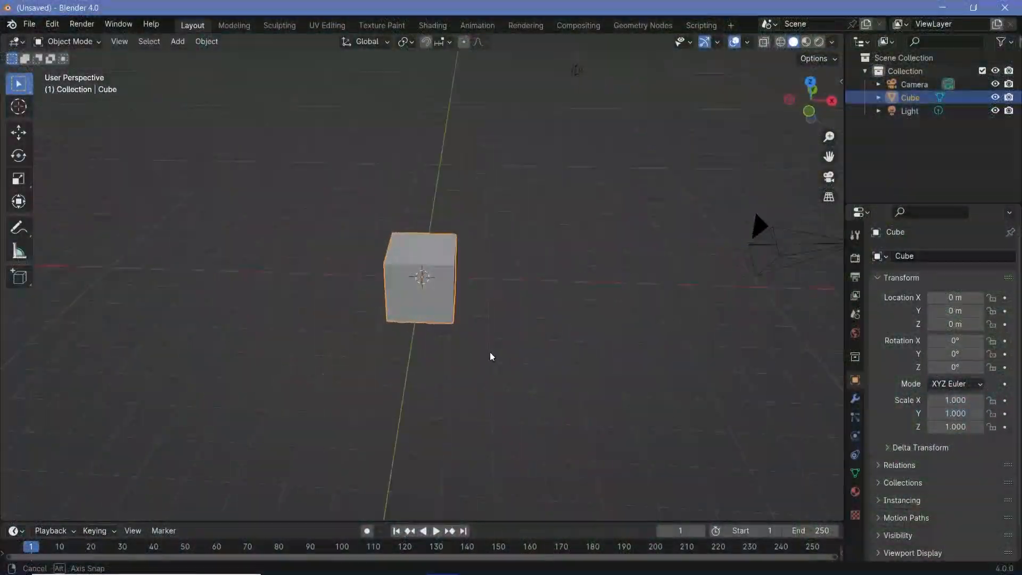
# Delete the default cube, add a plane scaled up 5 times, and select the camera
pyautogui.press('x')
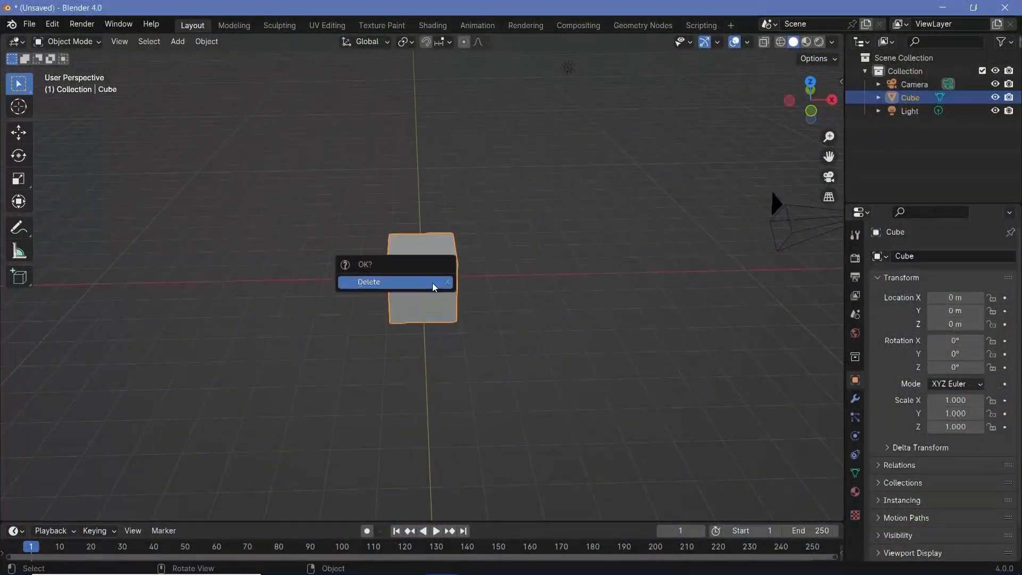
pyautogui.click(368, 282)
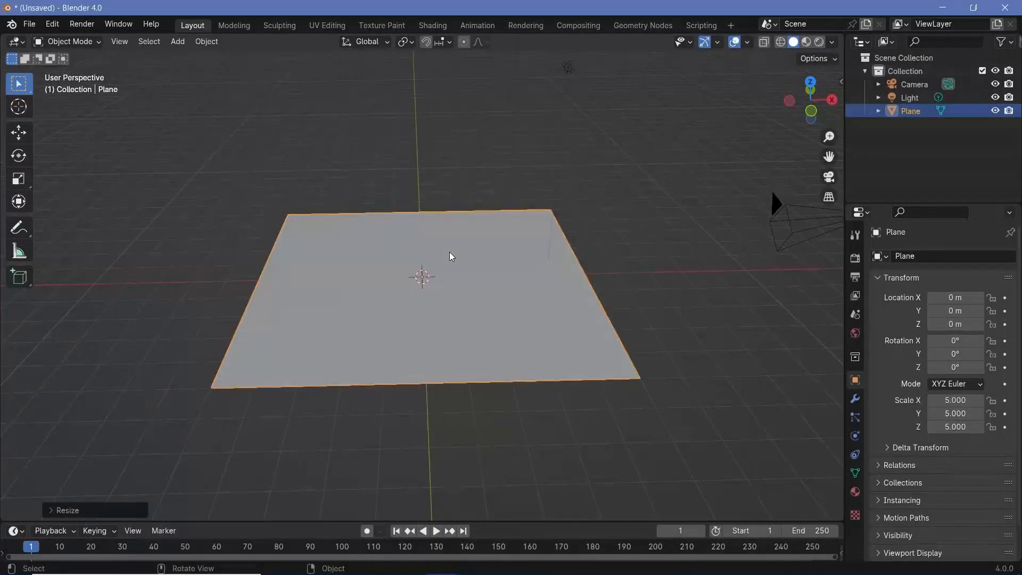
pyautogui.click(914, 84)
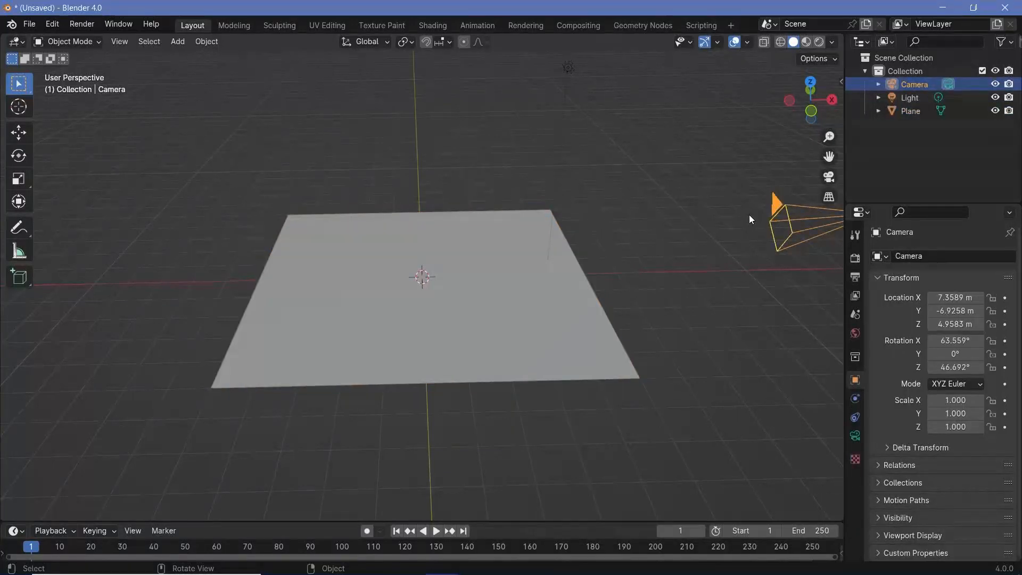
# View through the camera with an 18 mm lens and Passepartout at 1.0
pyautogui.press('alt+g')
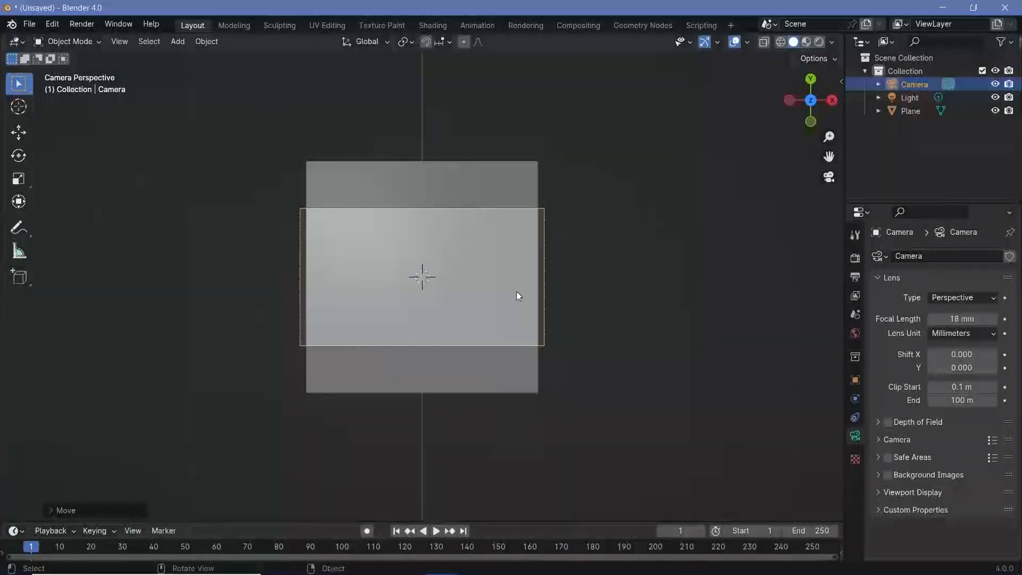
pyautogui.press('g')
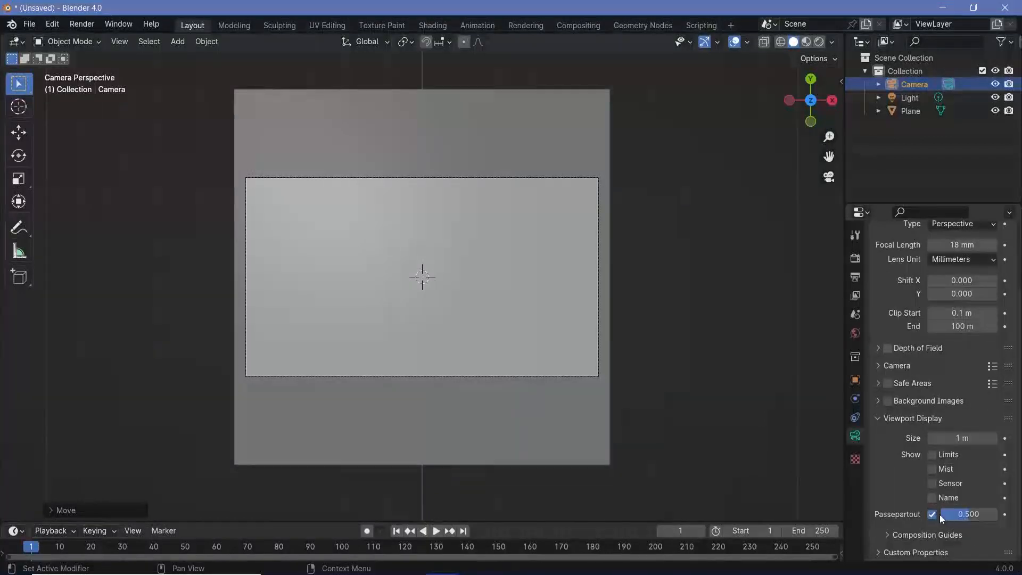
pyautogui.moveTo(997, 514); pyautogui.dragTo(942, 513)
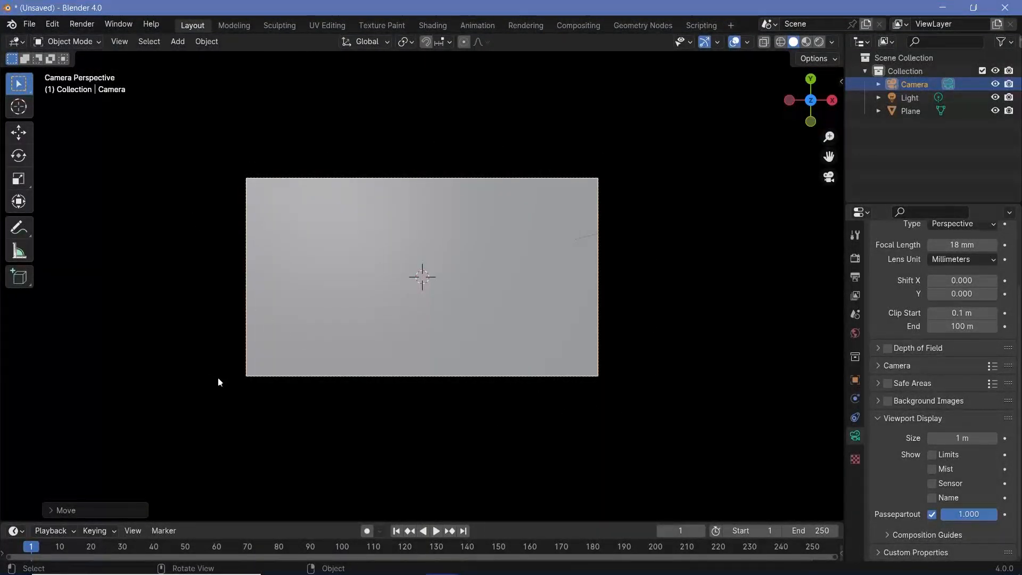
pyautogui.moveTo(453, 332)
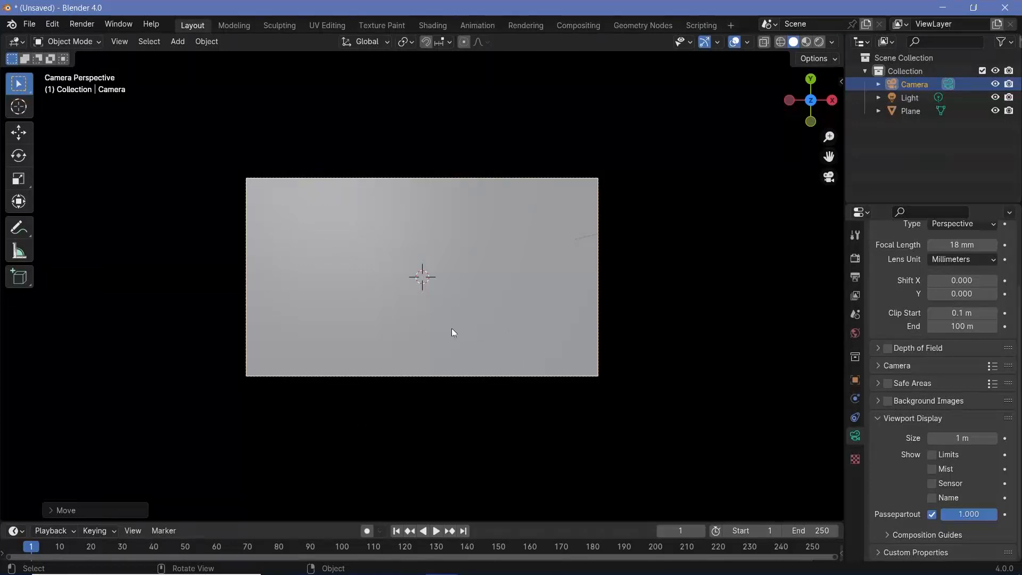
pyautogui.moveTo(381, 258)
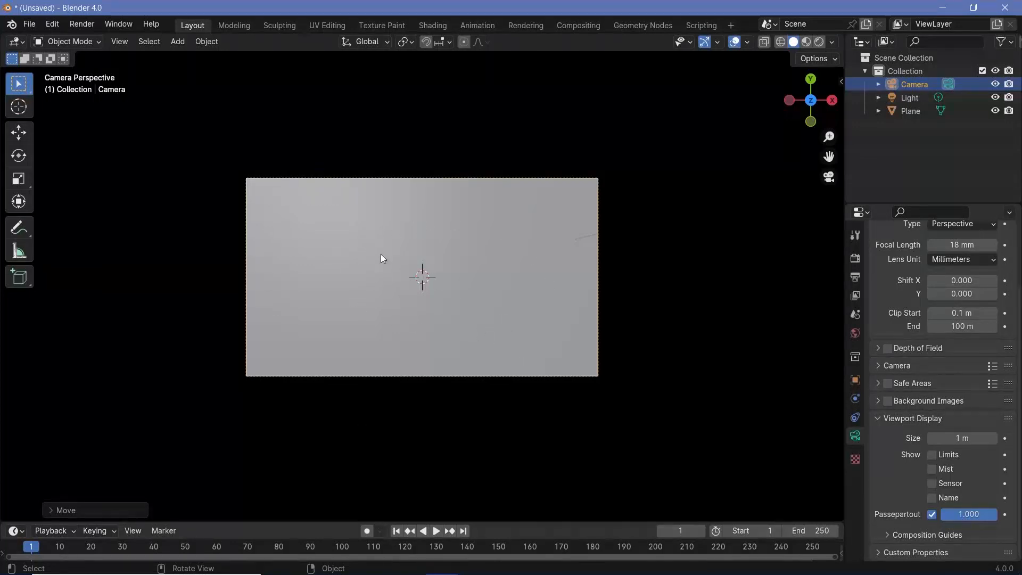
pyautogui.moveTo(537, 305)
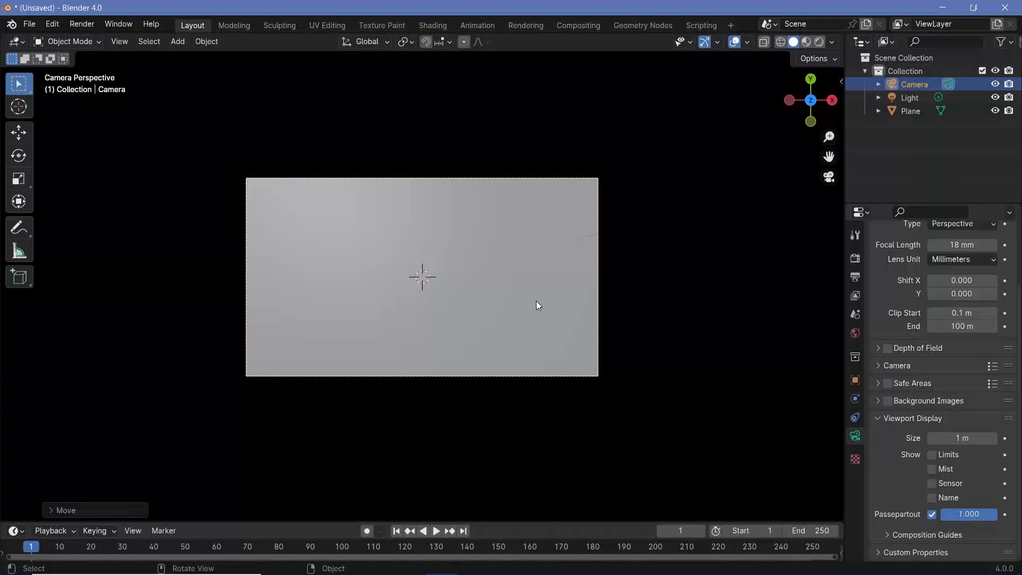
# Give the plane a Hair particle system: 1000 strands, 0.4 m long, 7 segments
pyautogui.click(909, 111)
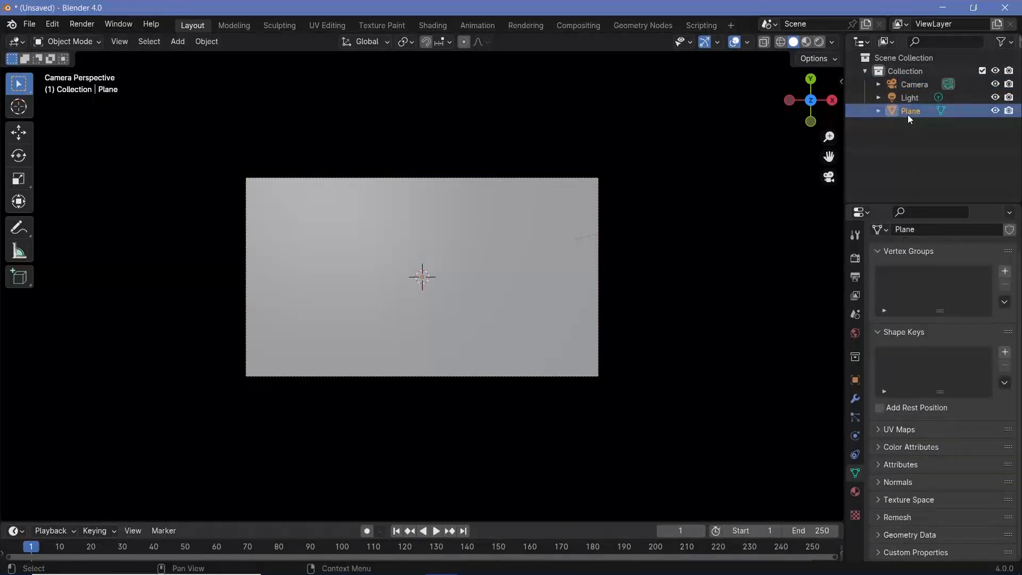
pyautogui.moveTo(854, 417)
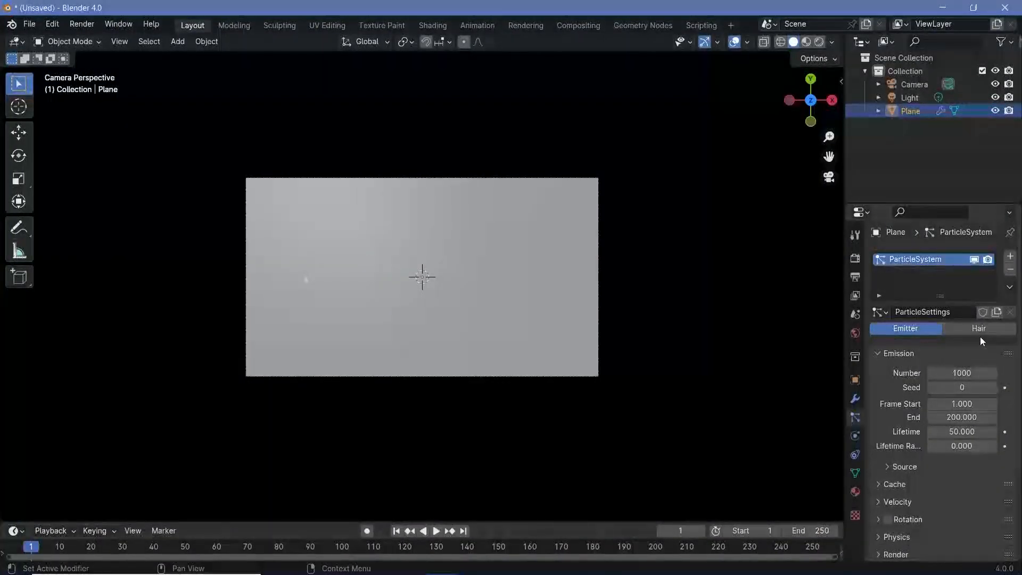
pyautogui.click(978, 328)
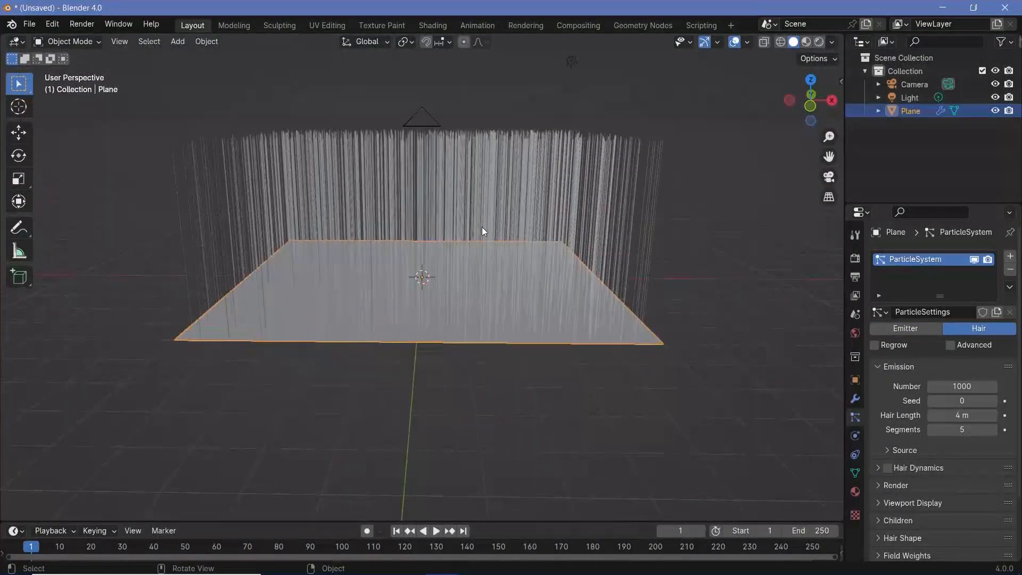
pyautogui.press('KP_0')
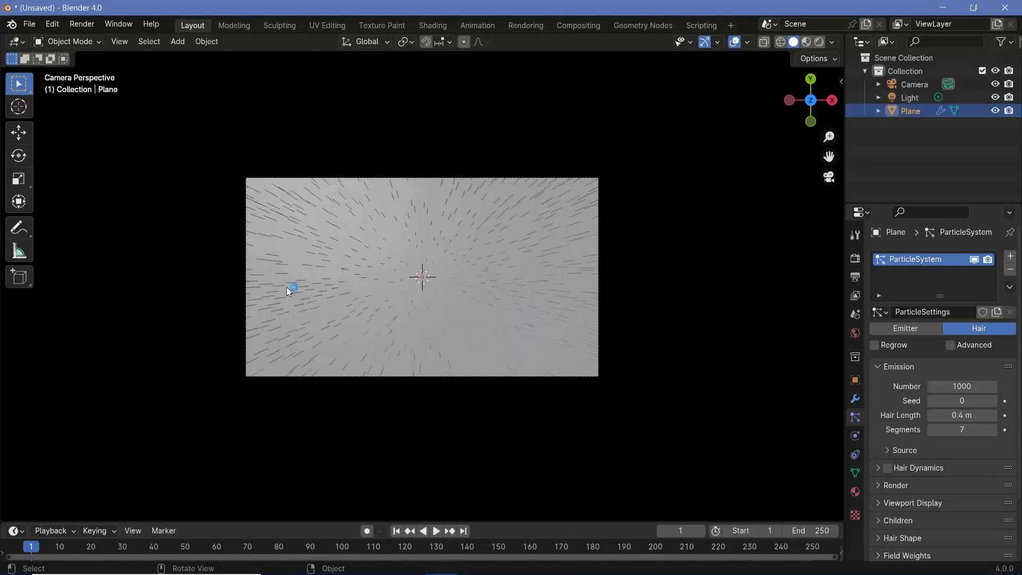
pyautogui.moveTo(509, 172)
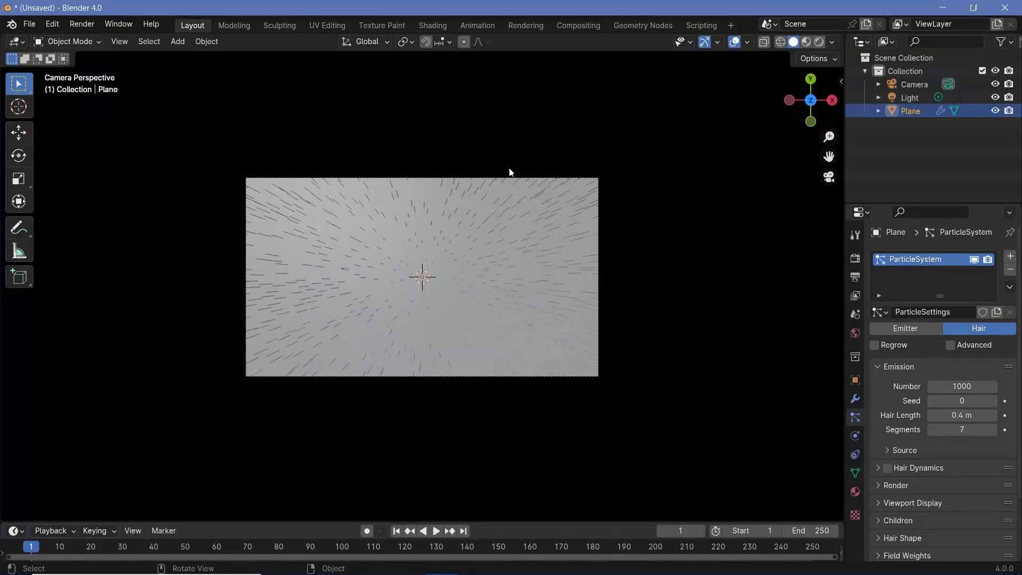
pyautogui.moveTo(518, 360)
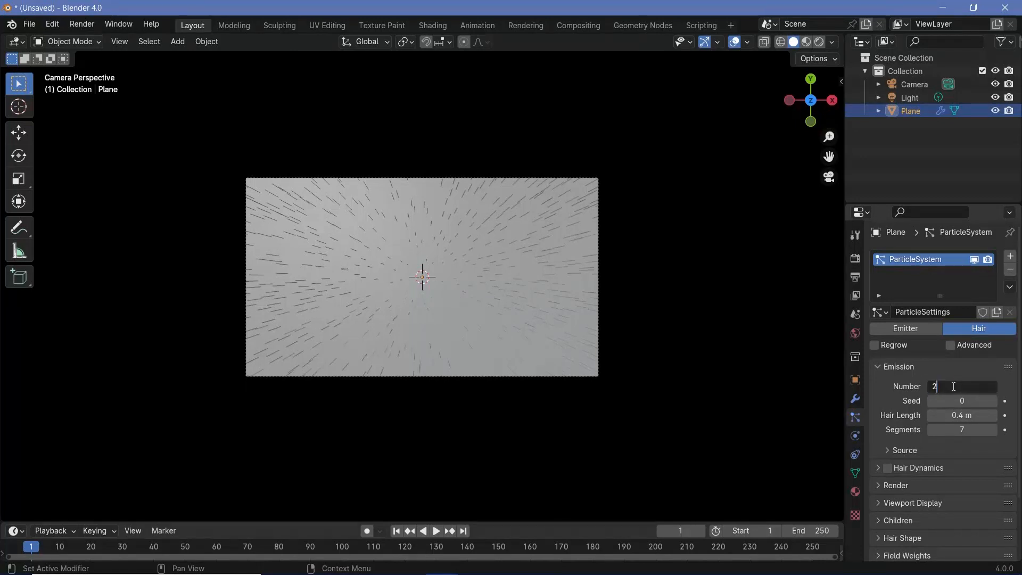
# Set hair Number to 2000 and add Interpolated children, 10 in viewport and 100 at render
pyautogui.write('2000')
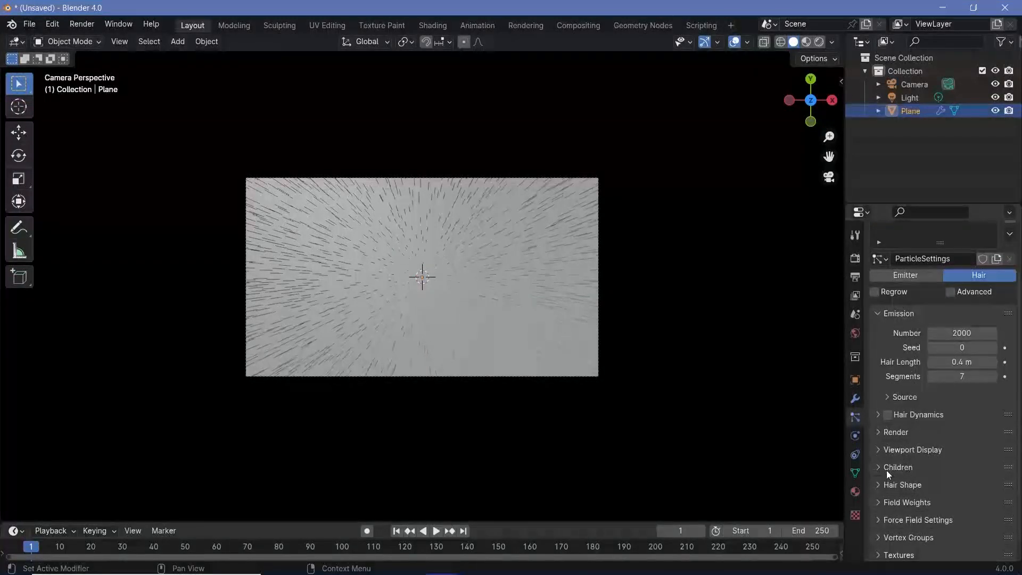
pyautogui.click(897, 466)
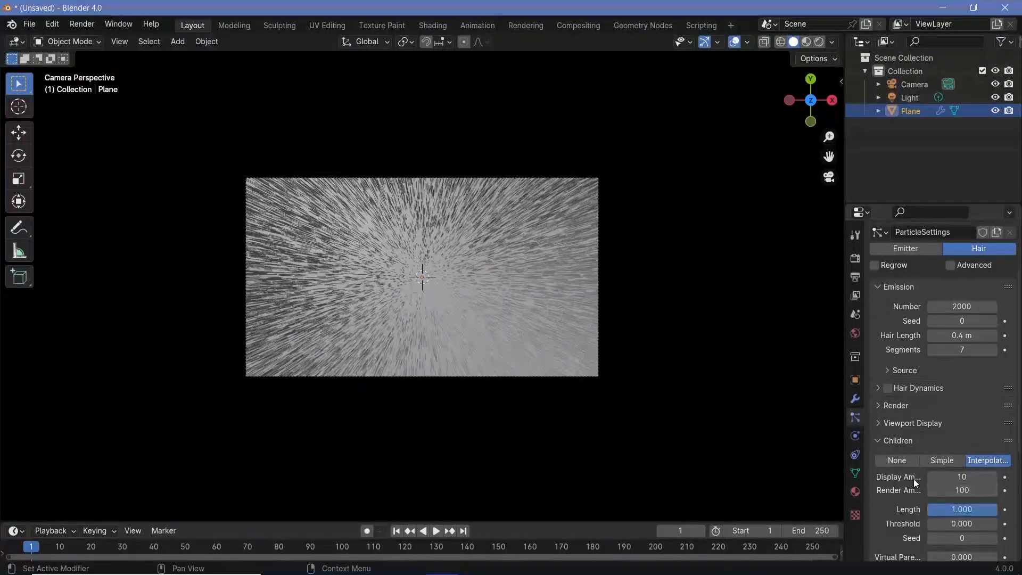
pyautogui.moveTo(961, 490)
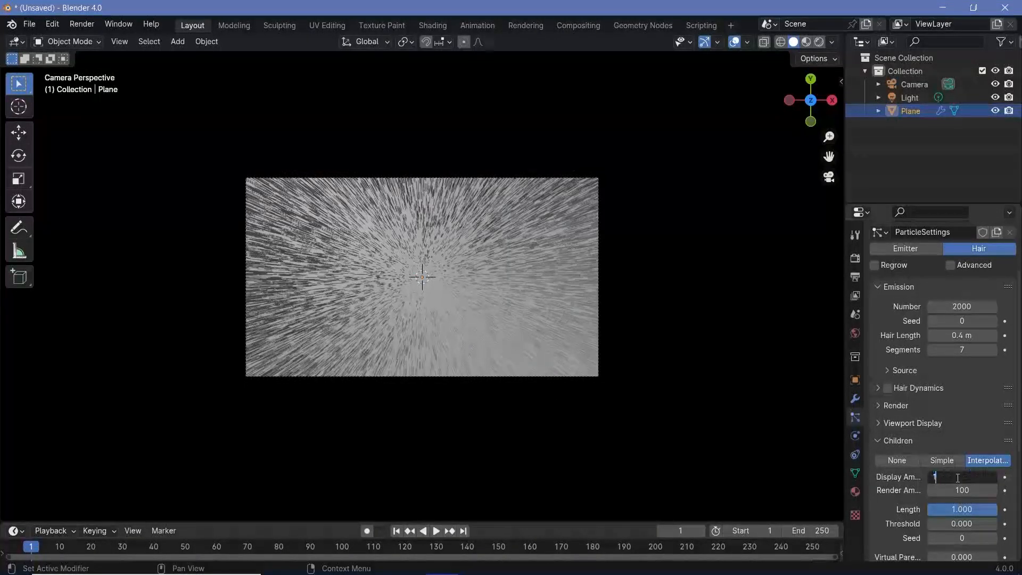
pyautogui.write('100')
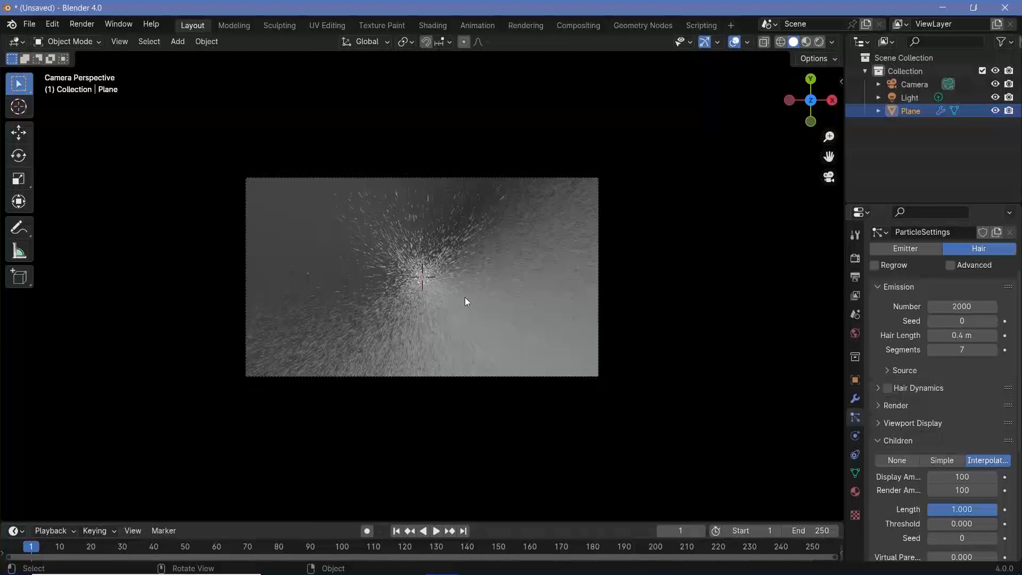
pyautogui.doubleClick(961, 477)
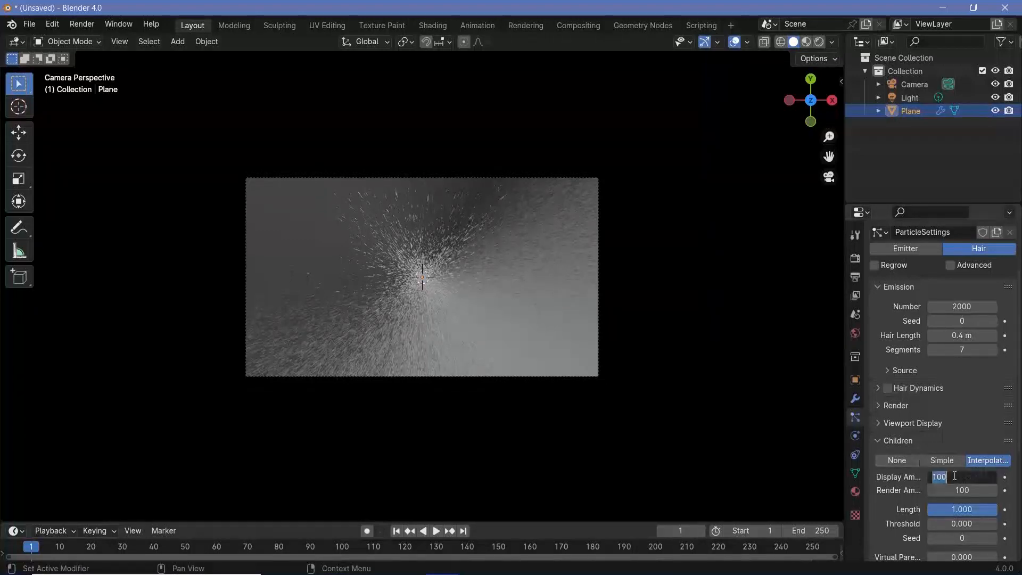
pyautogui.write('10')
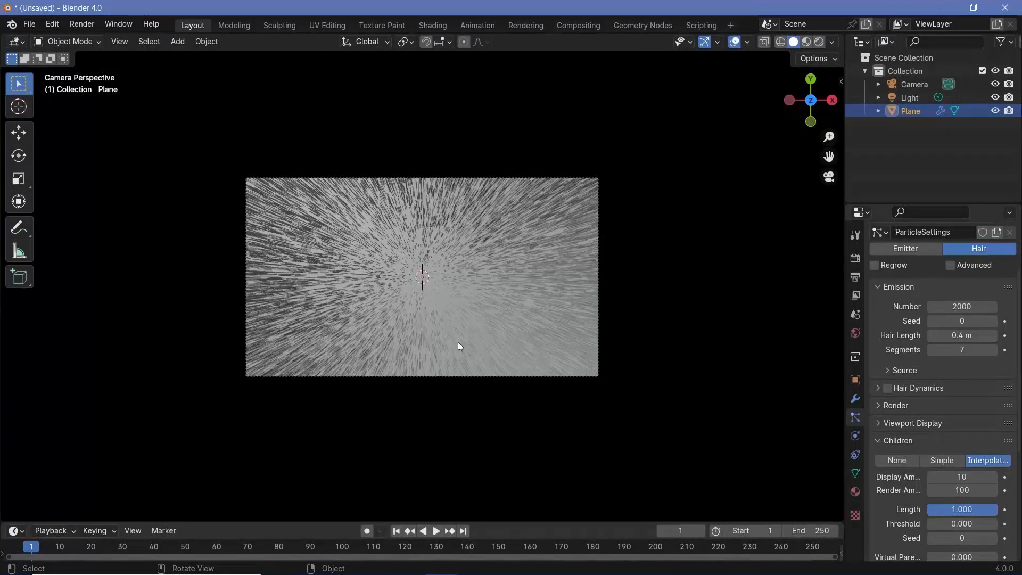
# Add a Turbulence force field to the scene to swirl the hair
pyautogui.moveTo(456, 345); pyautogui.dragTo(430, 287)
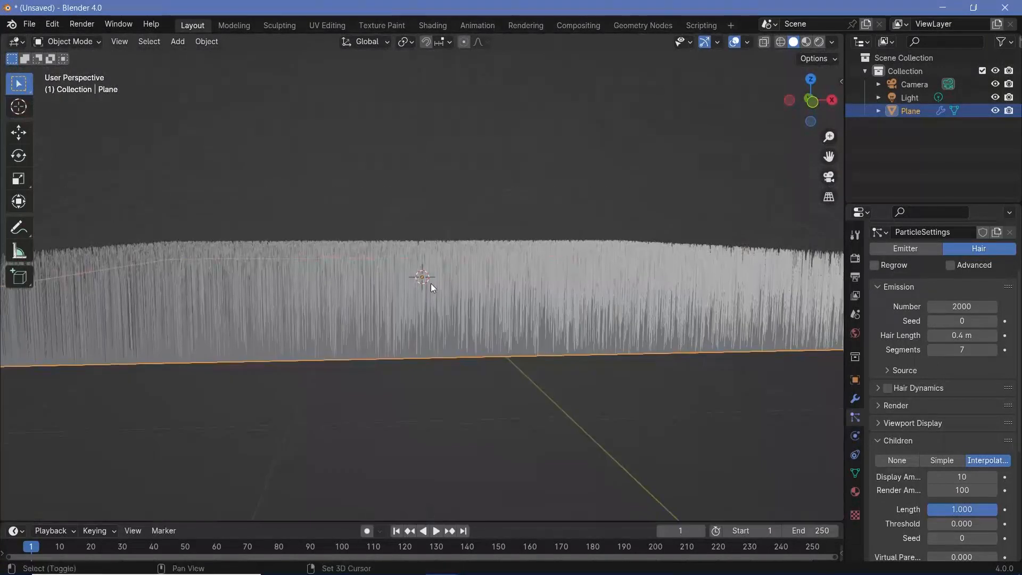
pyautogui.click(177, 41)
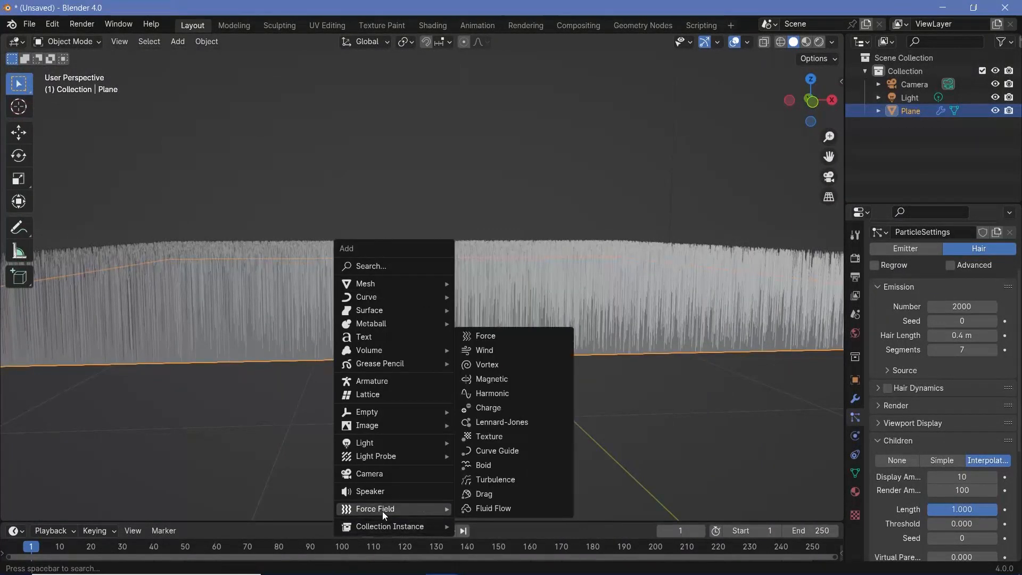
pyautogui.moveTo(496, 479)
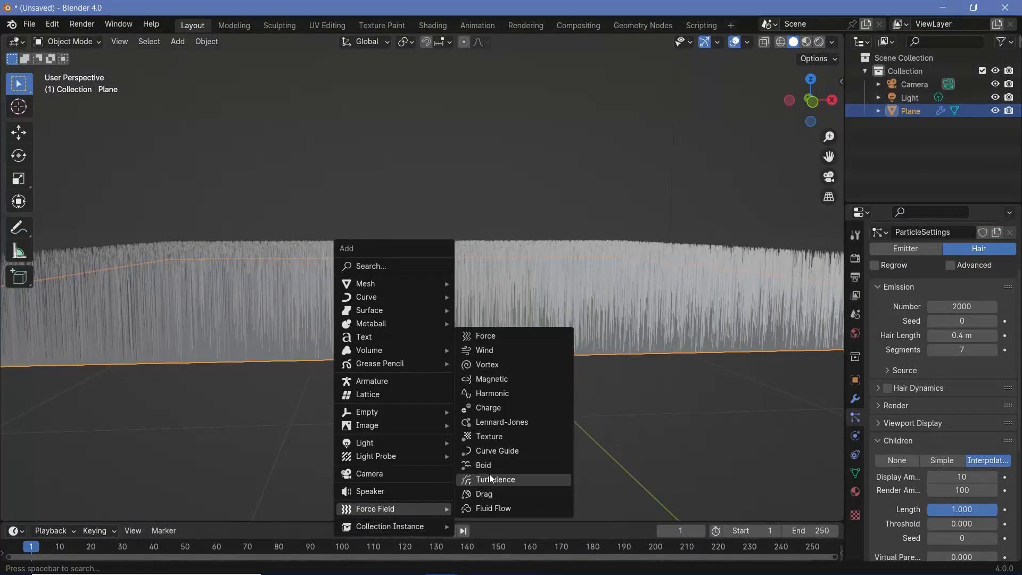
pyautogui.click(495, 478)
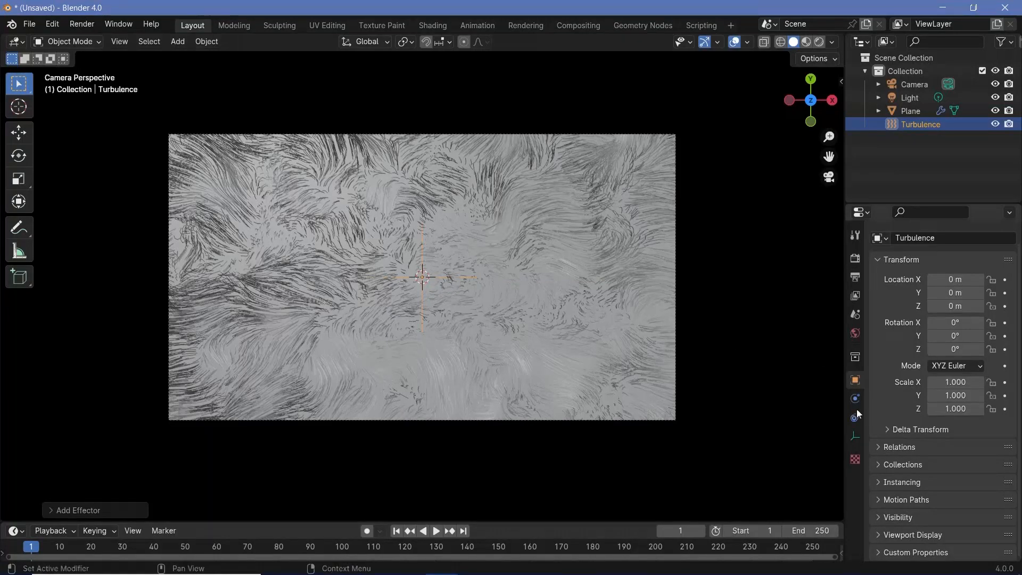
# Set the Turbulence field's size to 1.4 and strength to 1
pyautogui.click(854, 397)
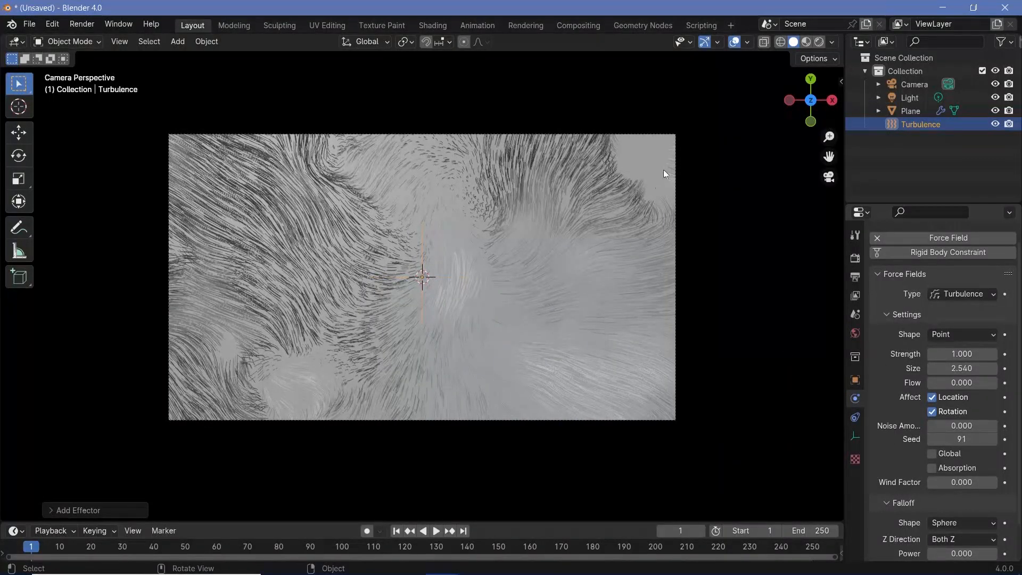
pyautogui.moveTo(961, 368); pyautogui.dragTo(951, 368)
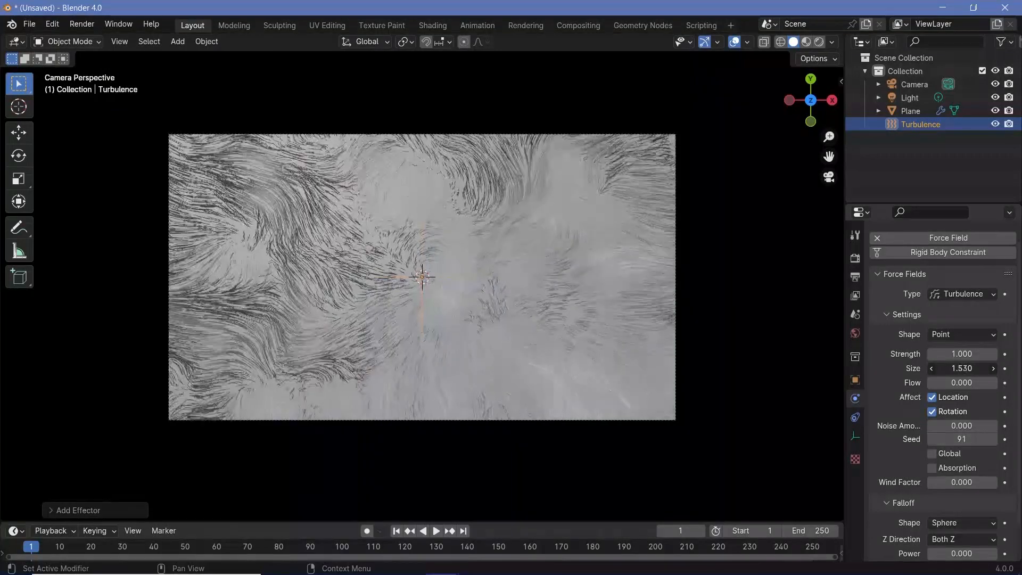
pyautogui.doubleClick(961, 368)
pyautogui.write('1.400')
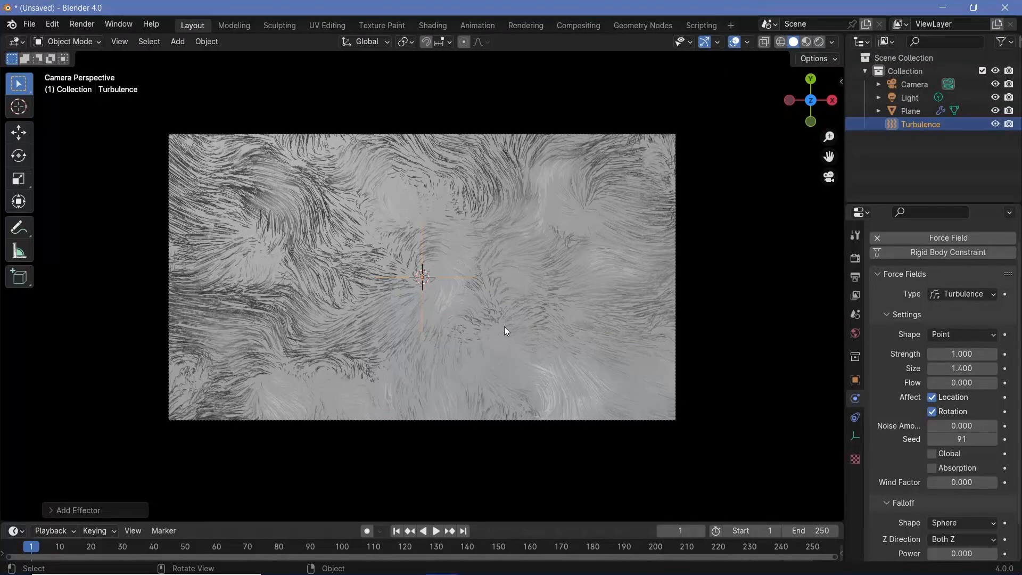
pyautogui.moveTo(961, 354); pyautogui.dragTo(961, 353)
pyautogui.write('-2.70')
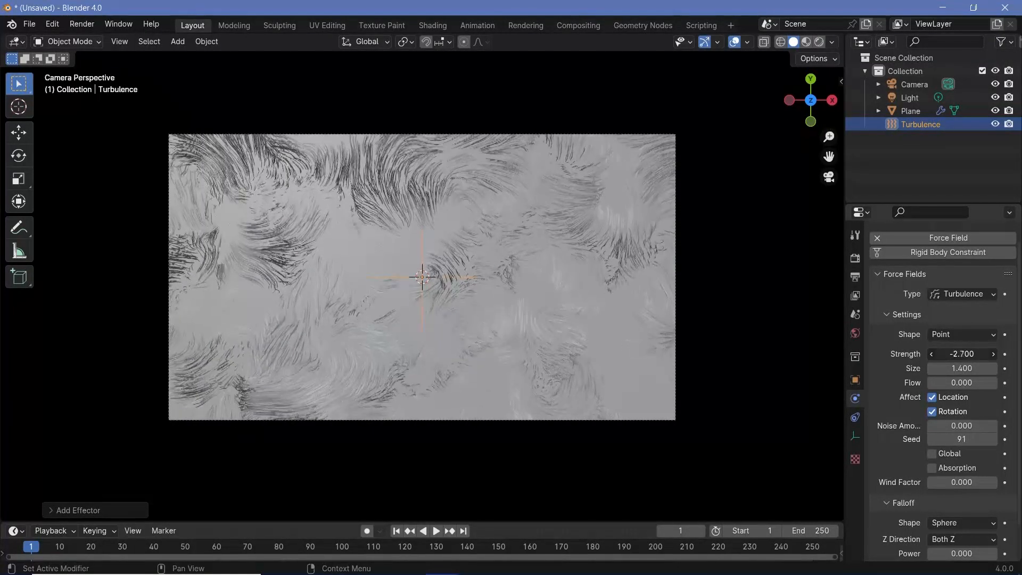
pyautogui.write('0.1')
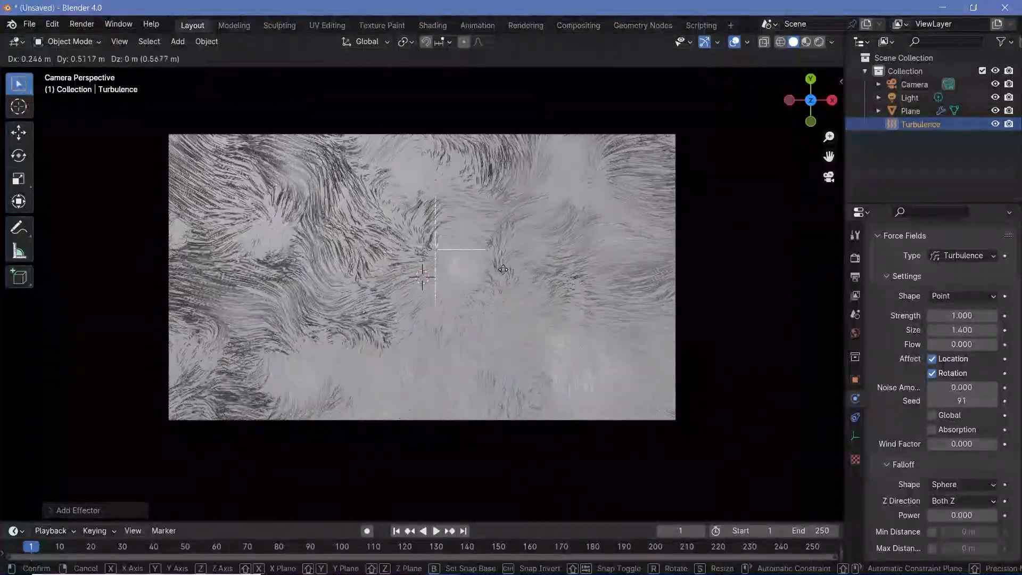
# Place the Turbulence over the hair and drive its Location X with a #frame expression
pyautogui.moveTo(501, 270); pyautogui.dragTo(452, 332)
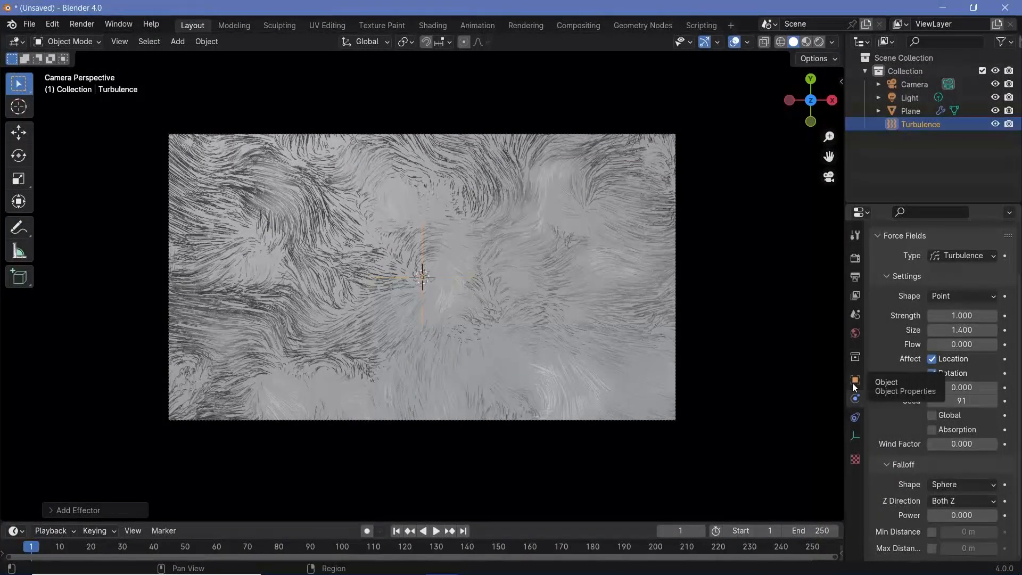
pyautogui.click(854, 380)
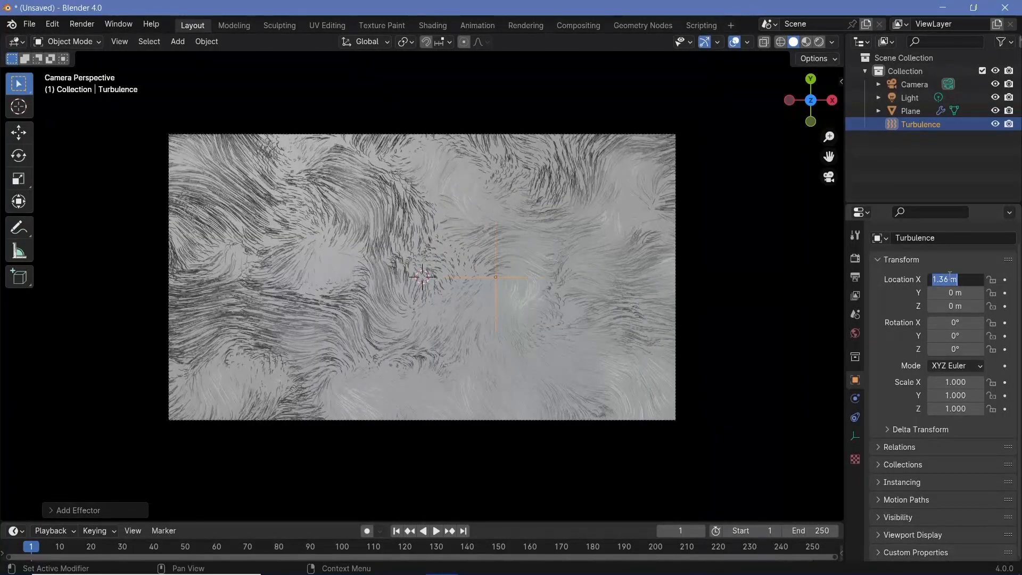
pyautogui.write('#')
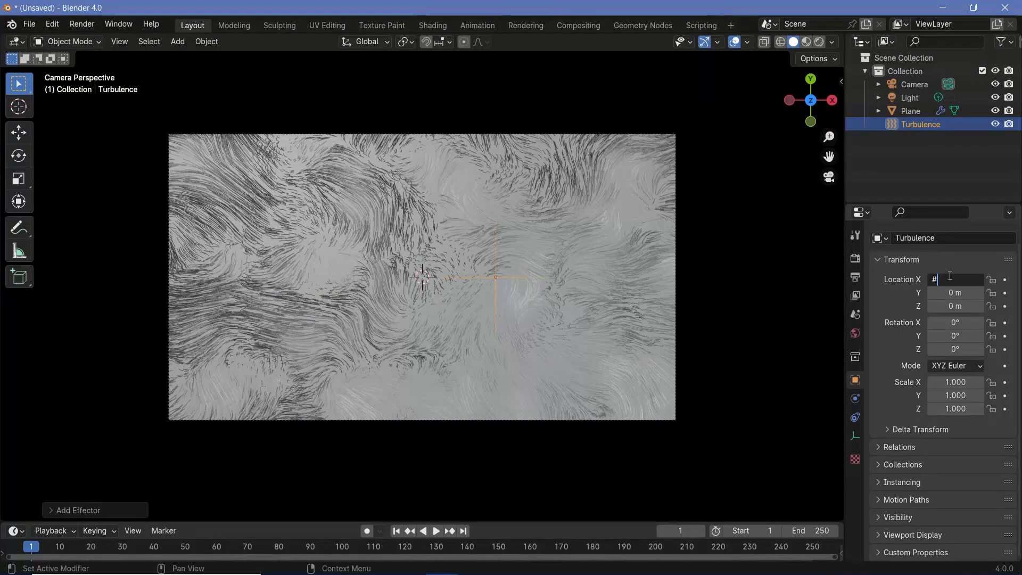
pyautogui.write('frame/')
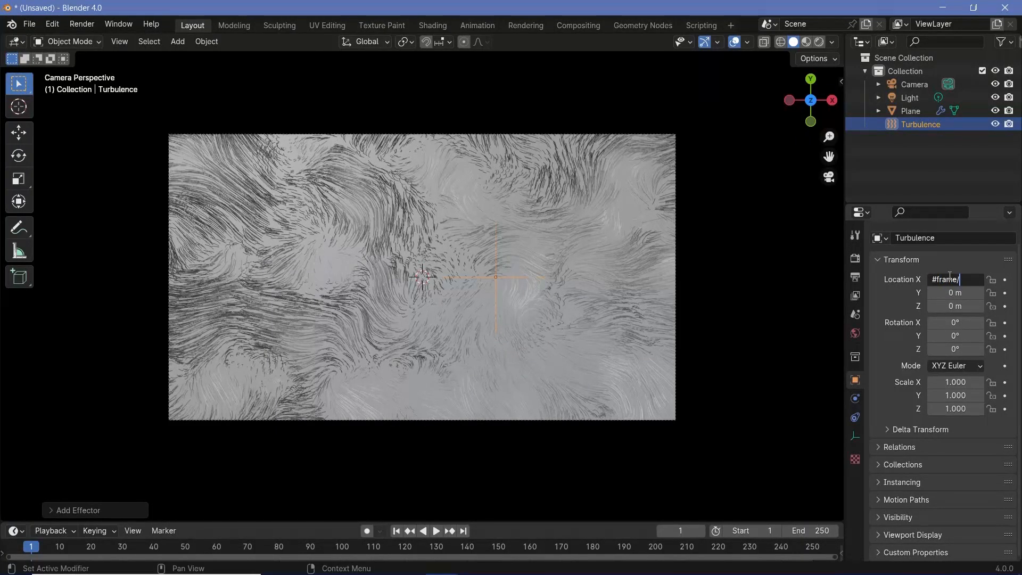
pyautogui.press('Return')
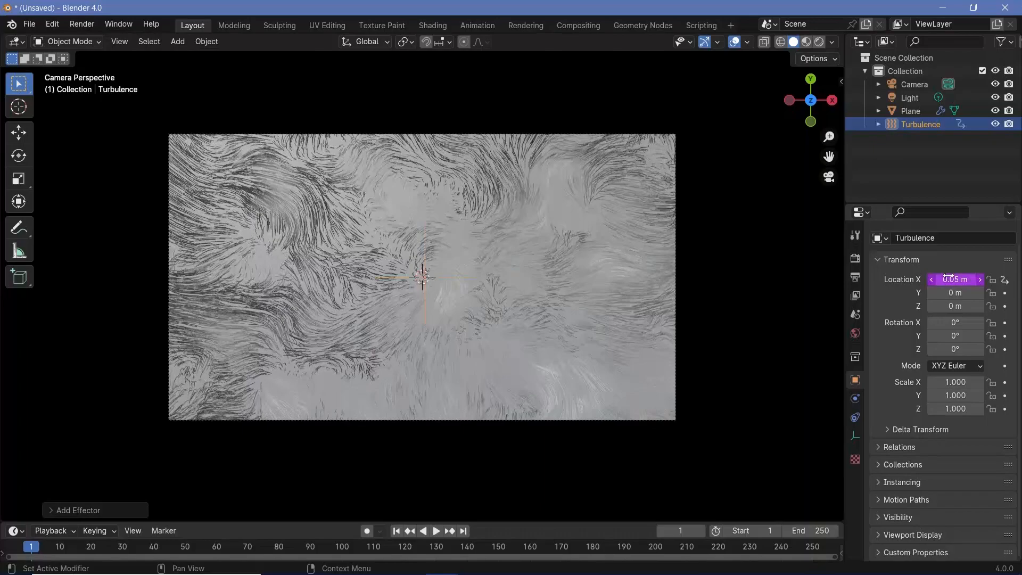
pyautogui.click(435, 530)
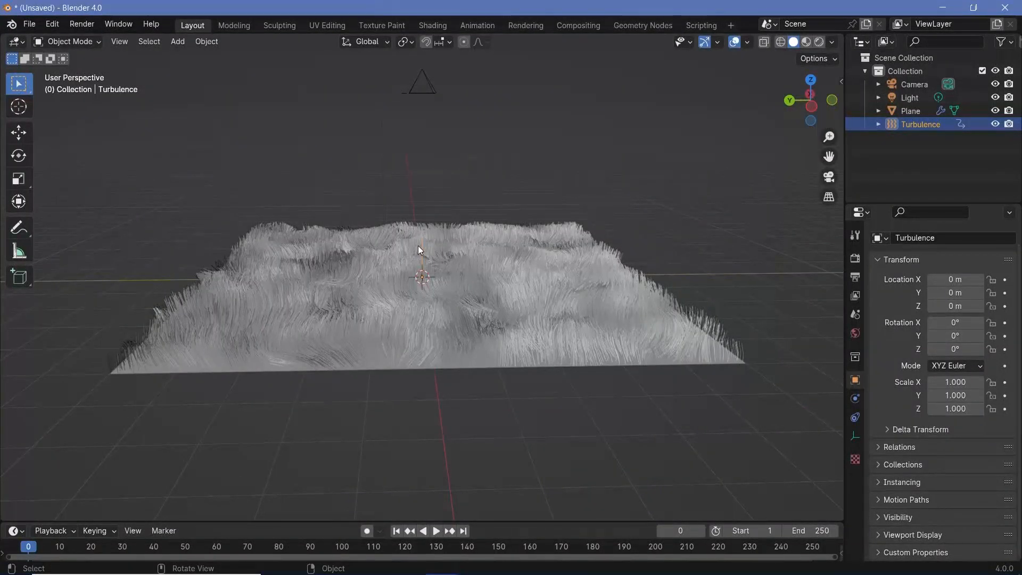
# Add a Bezier circle and make Turbulence follow it via a Follow Path constraint, adjusting Offset
pyautogui.click(177, 41)
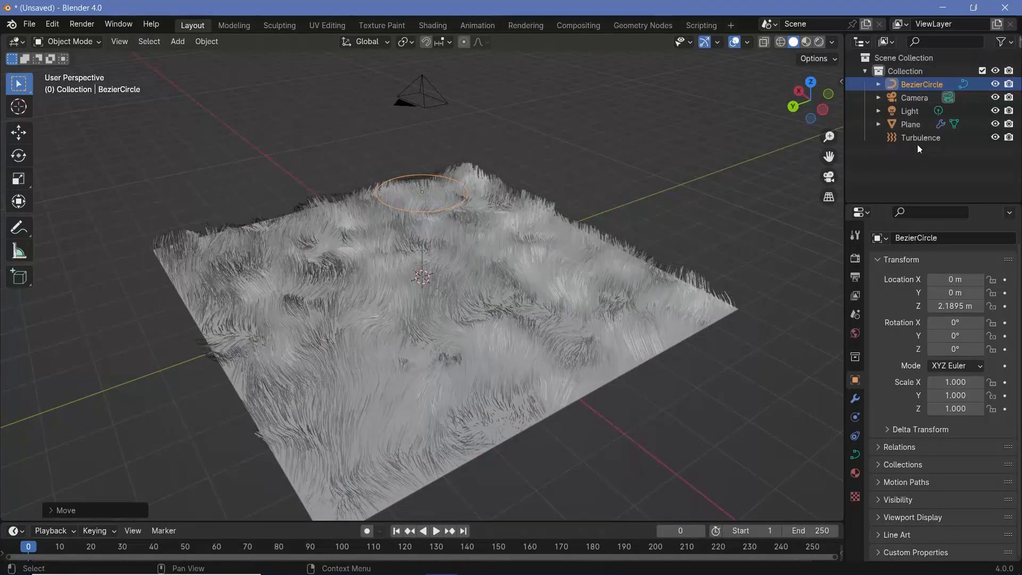
pyautogui.click(920, 137)
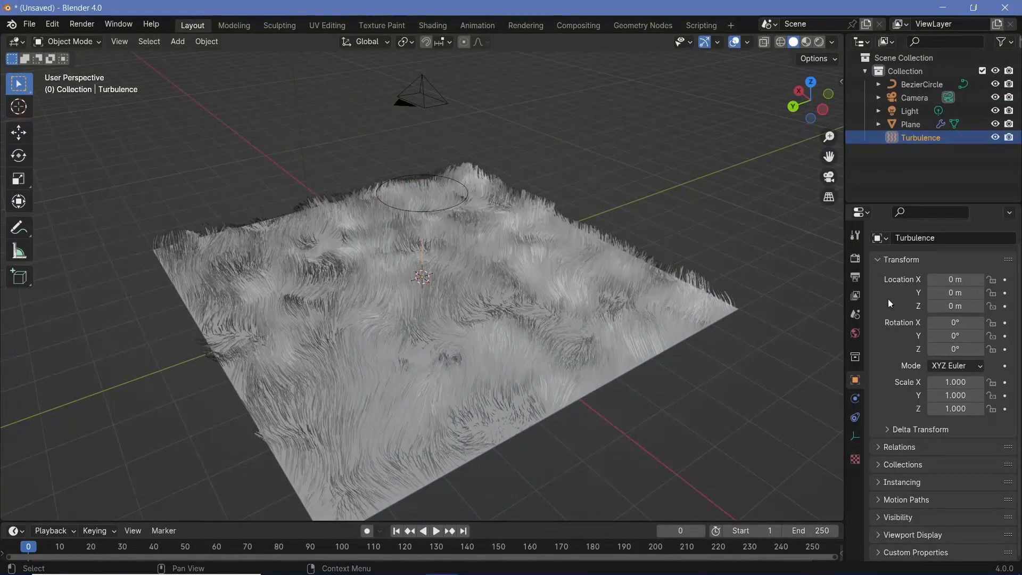
pyautogui.click(854, 417)
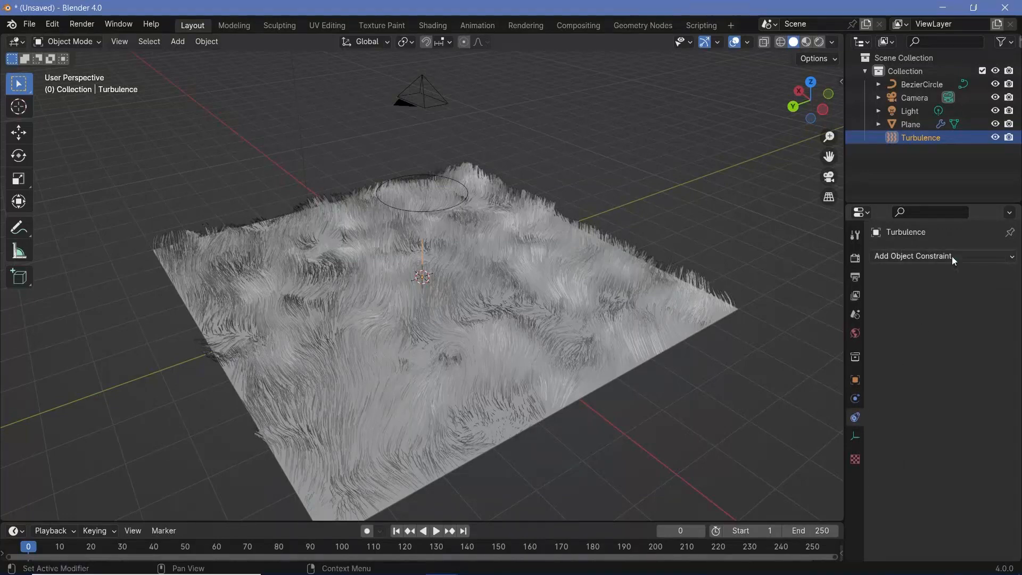
pyautogui.click(912, 256)
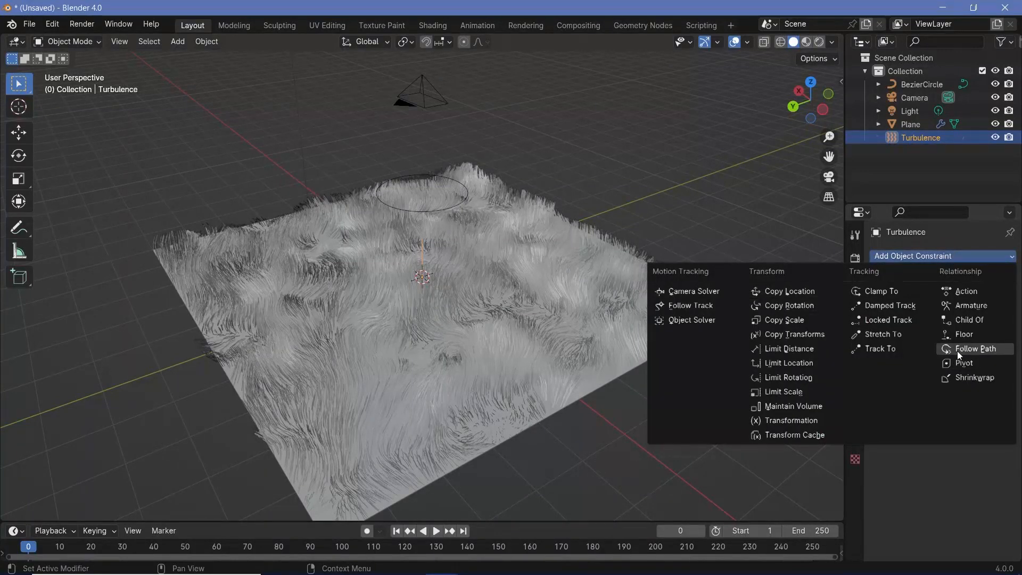
pyautogui.click(975, 348)
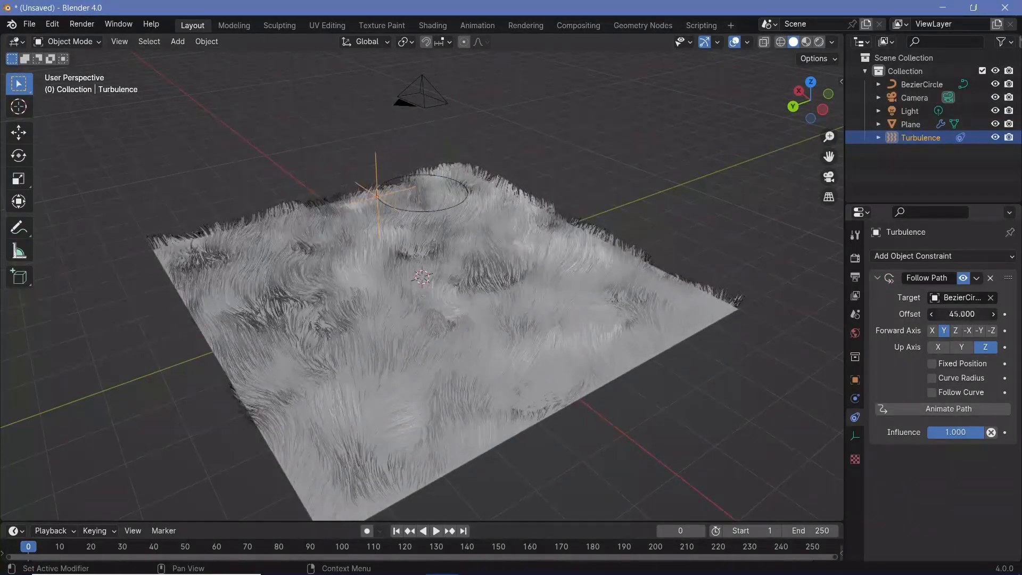
pyautogui.moveTo(961, 313); pyautogui.dragTo(980, 314)
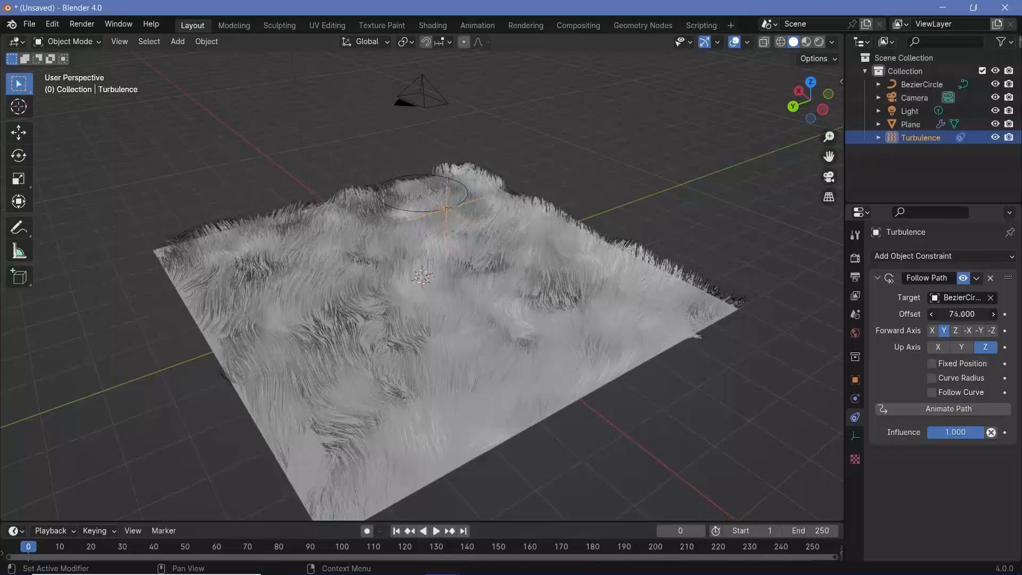
pyautogui.moveTo(961, 313); pyautogui.dragTo(990, 313)
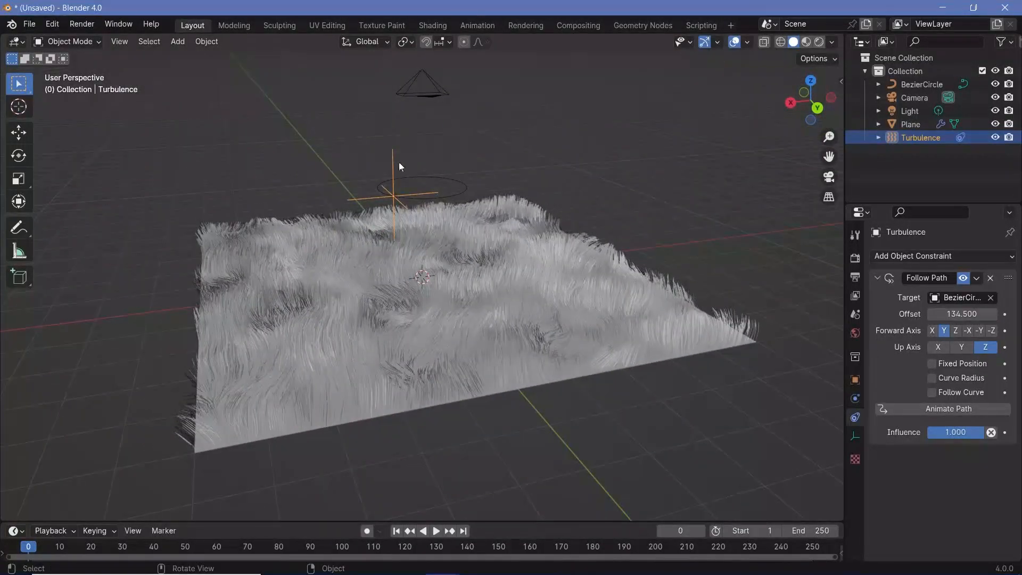
pyautogui.press('g')
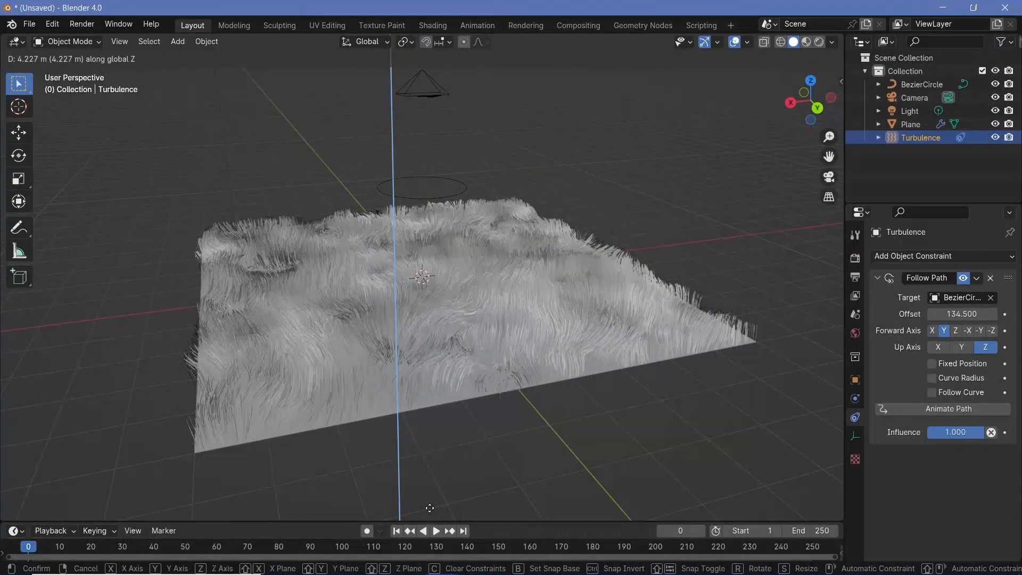
pyautogui.moveTo(433, 458)
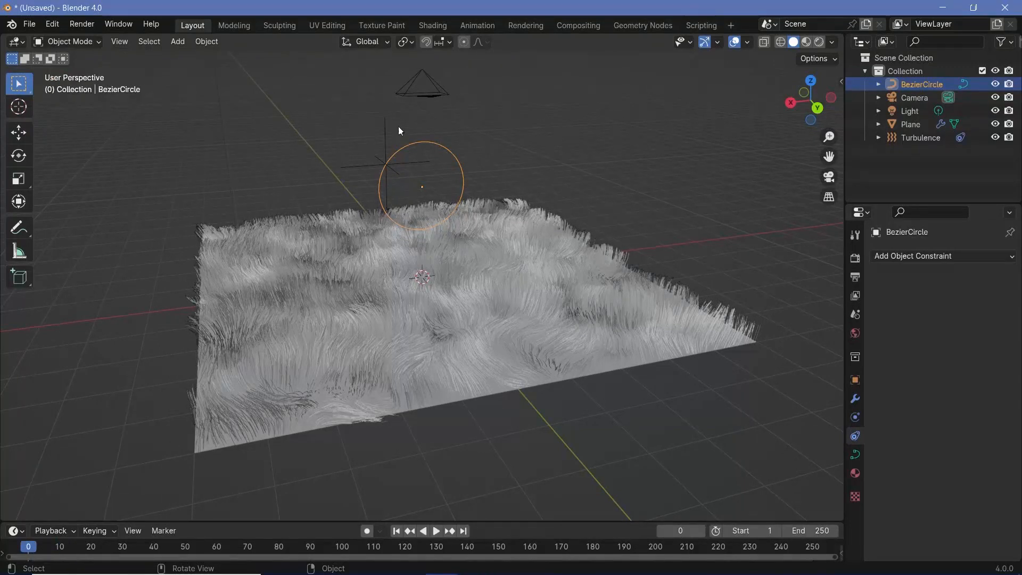
# Set the Follow Path offset to 145.2 and stretch the circle tall and narrow
pyautogui.click(920, 137)
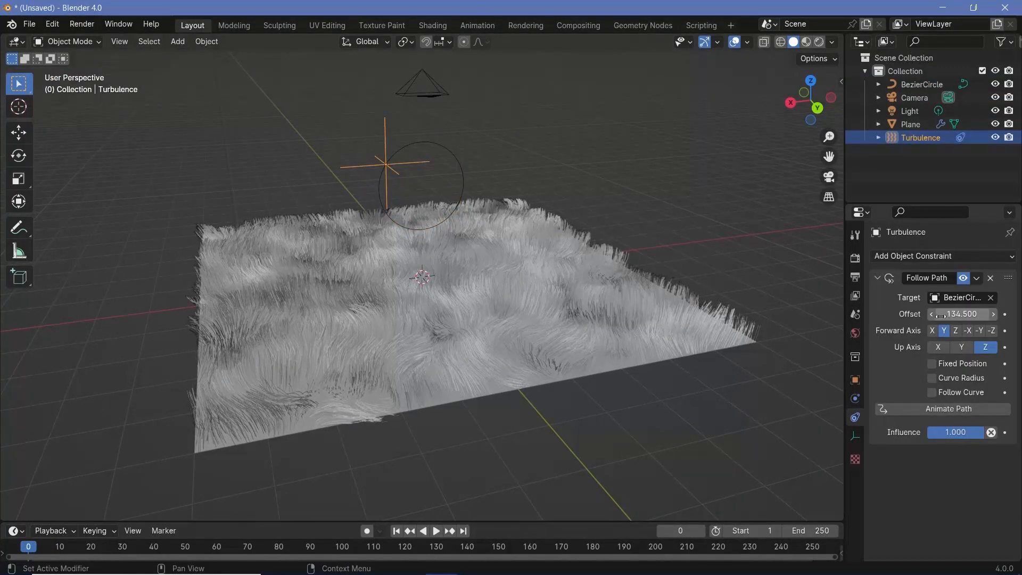
pyautogui.moveTo(931, 313); pyautogui.dragTo(965, 313)
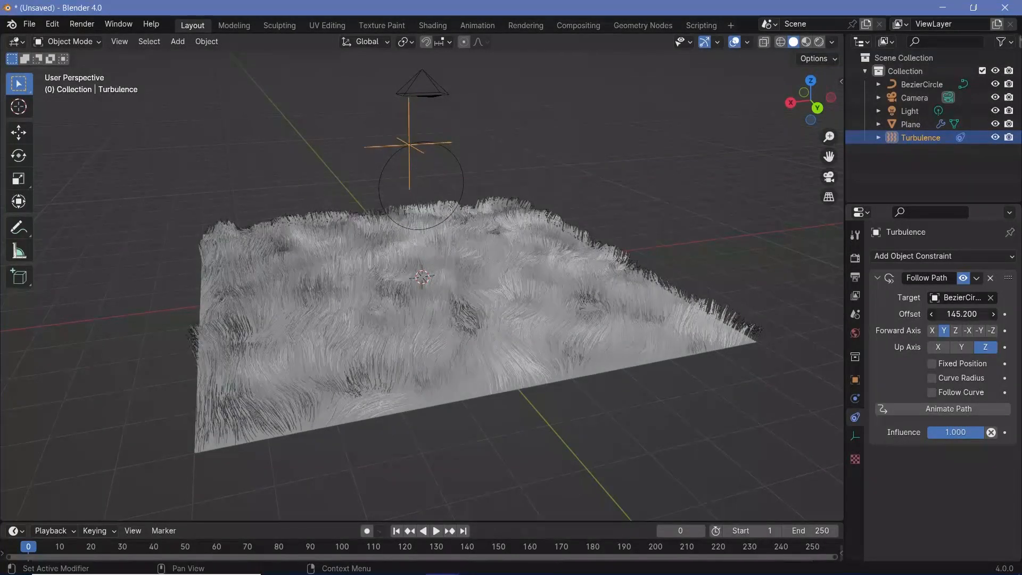
pyautogui.moveTo(961, 313); pyautogui.dragTo(976, 313)
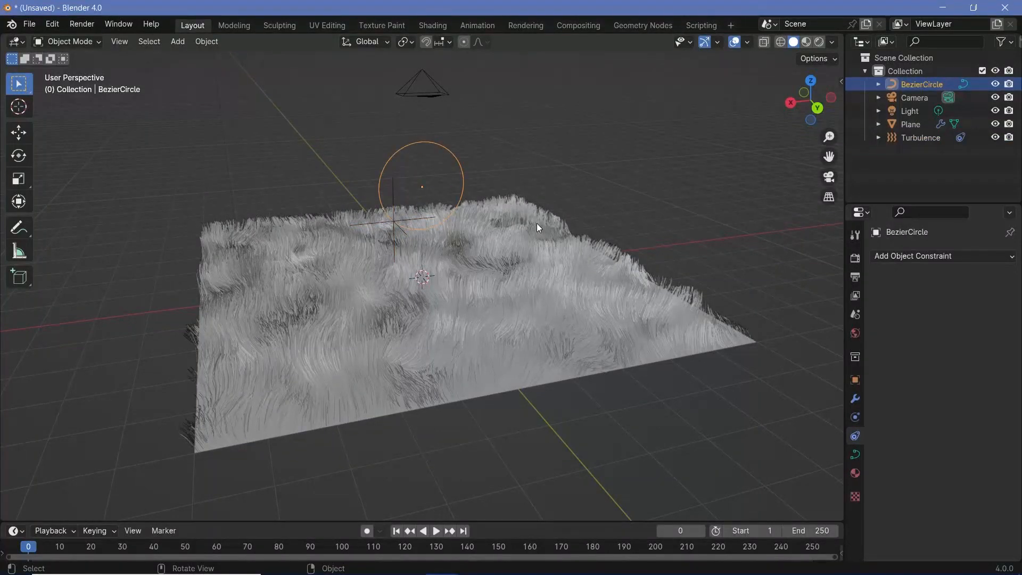
pyautogui.press('s')
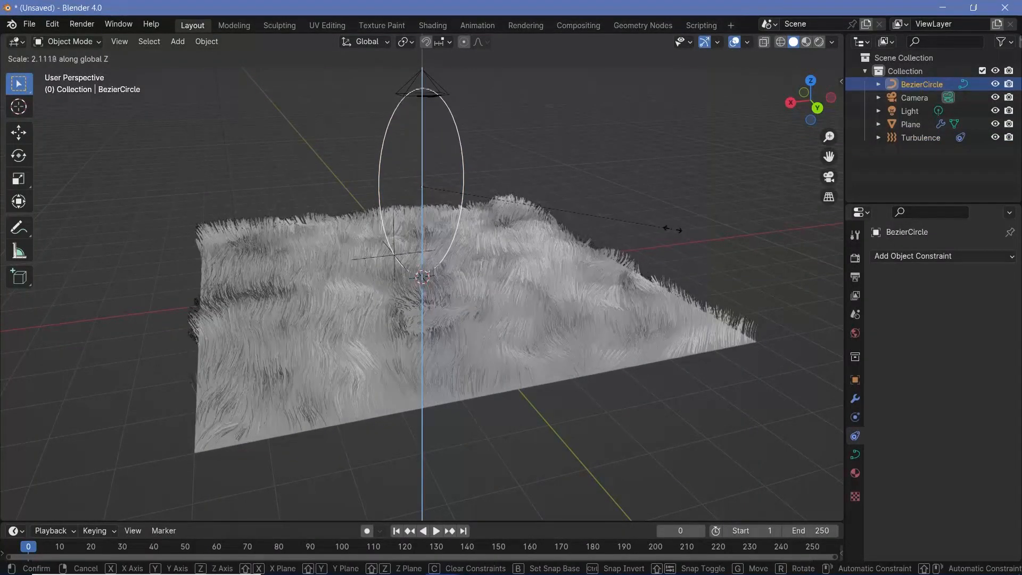
pyautogui.click(632, 243)
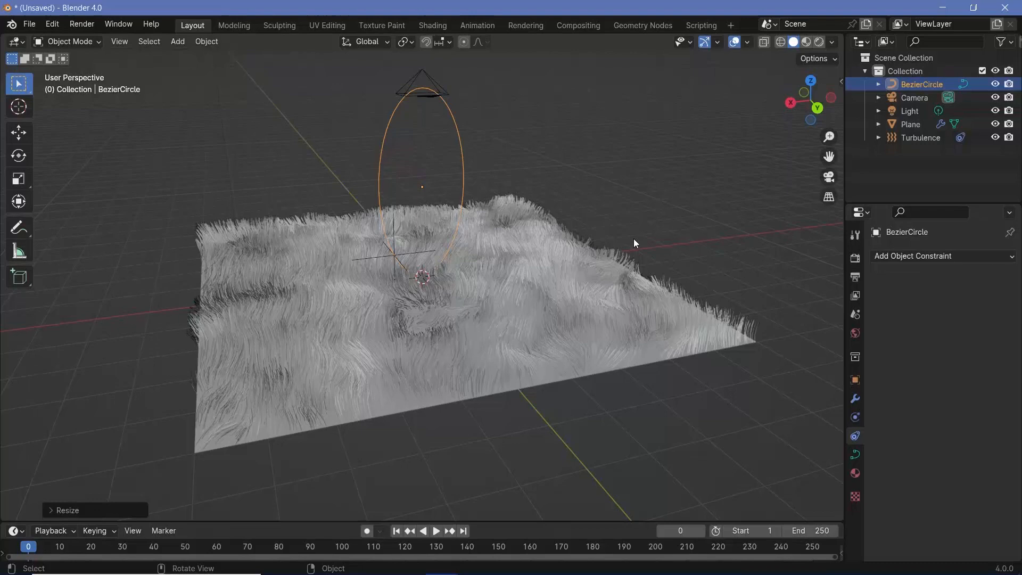
pyautogui.press('s')
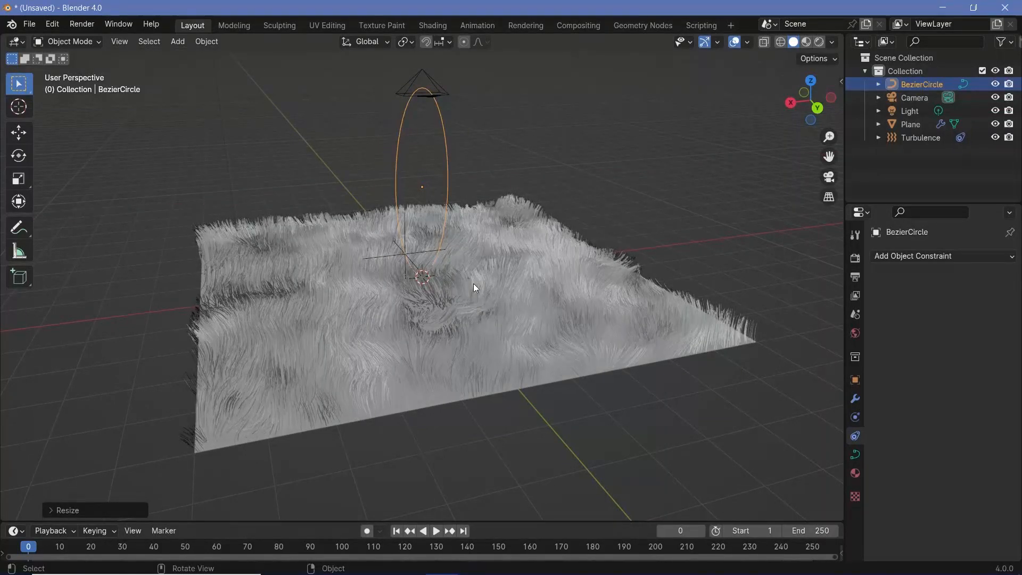
# Set resolution scale to 200%, frame rate to 60 fps, and end frame to 600
pyautogui.scroll(-3)
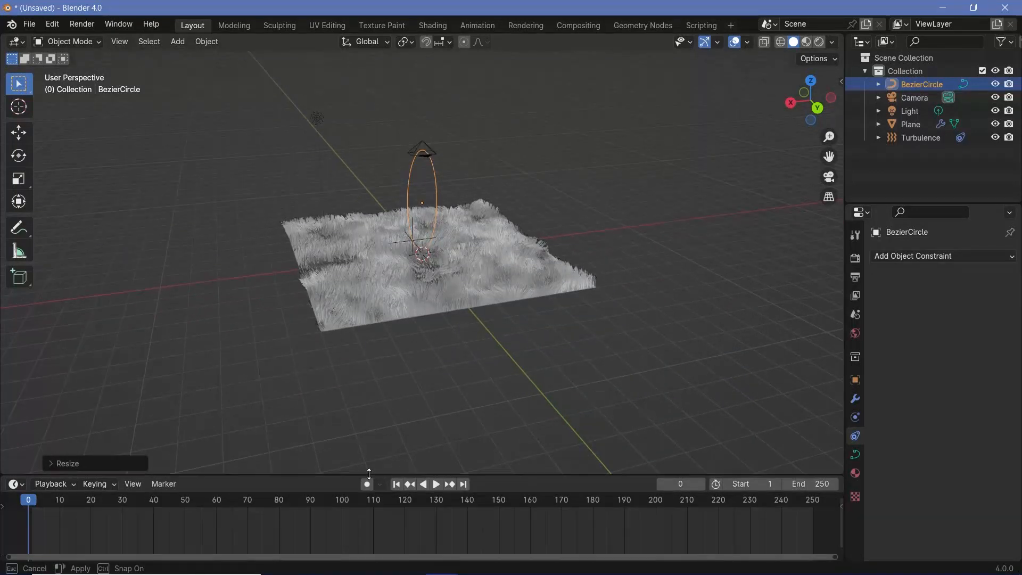
pyautogui.click(854, 276)
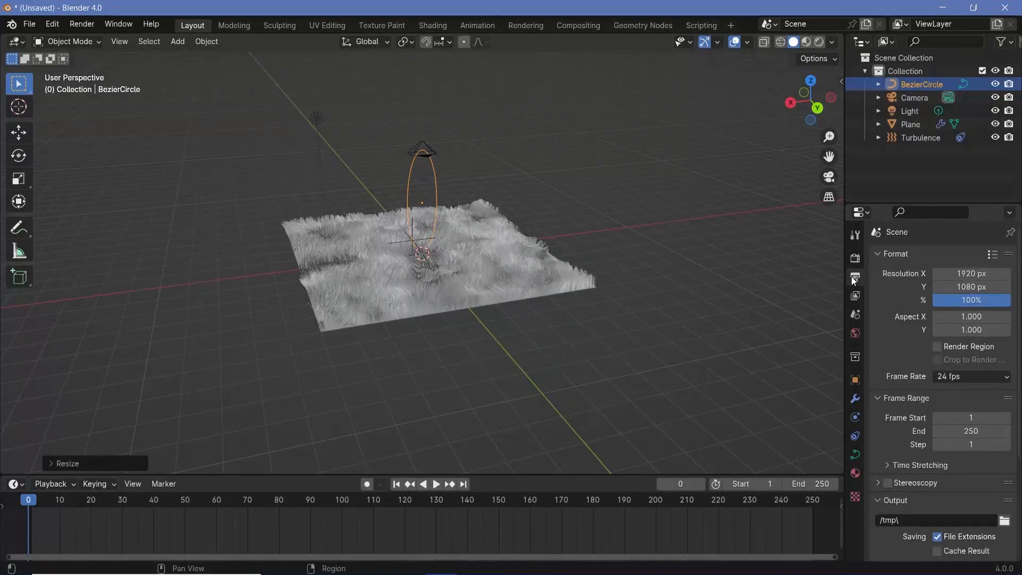
pyautogui.moveTo(854, 276)
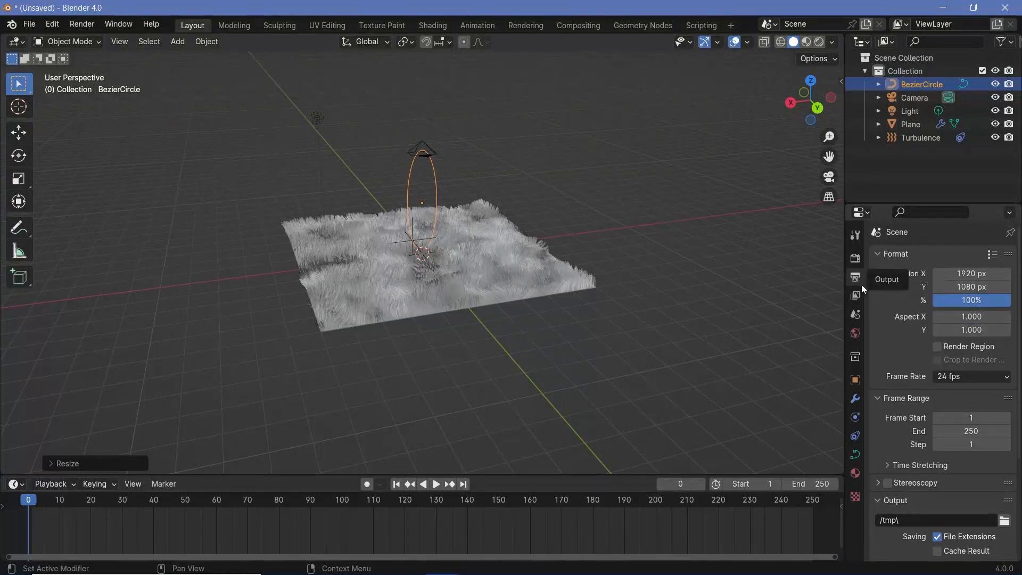
pyautogui.write('200')
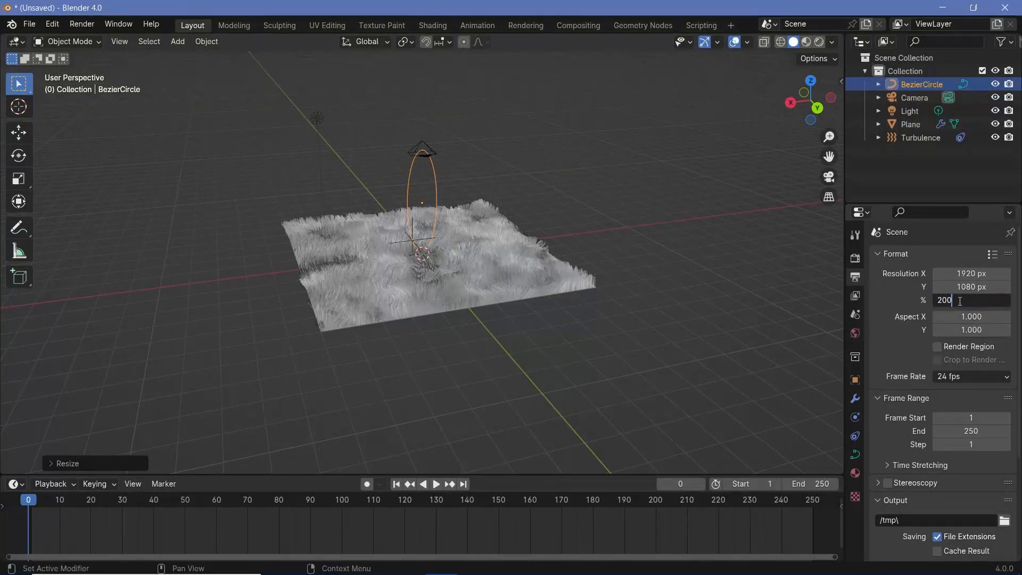
pyautogui.press('Return')
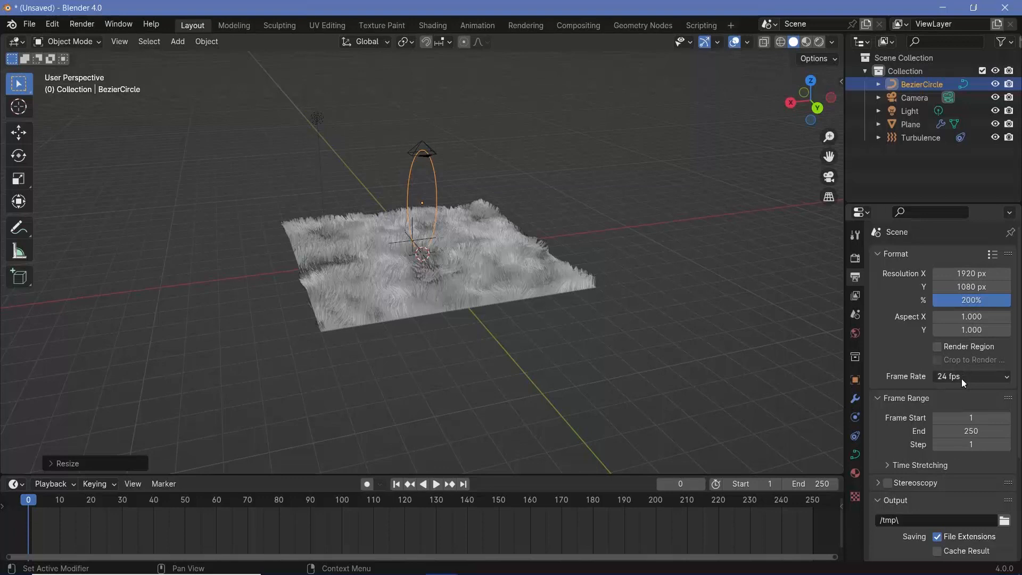
pyautogui.click(971, 377)
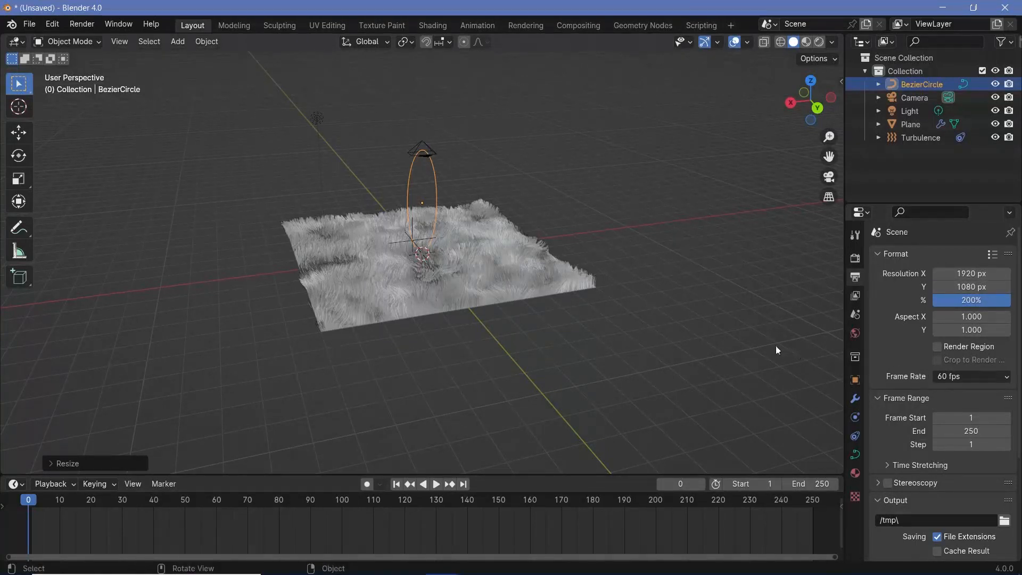
pyautogui.moveTo(733, 332)
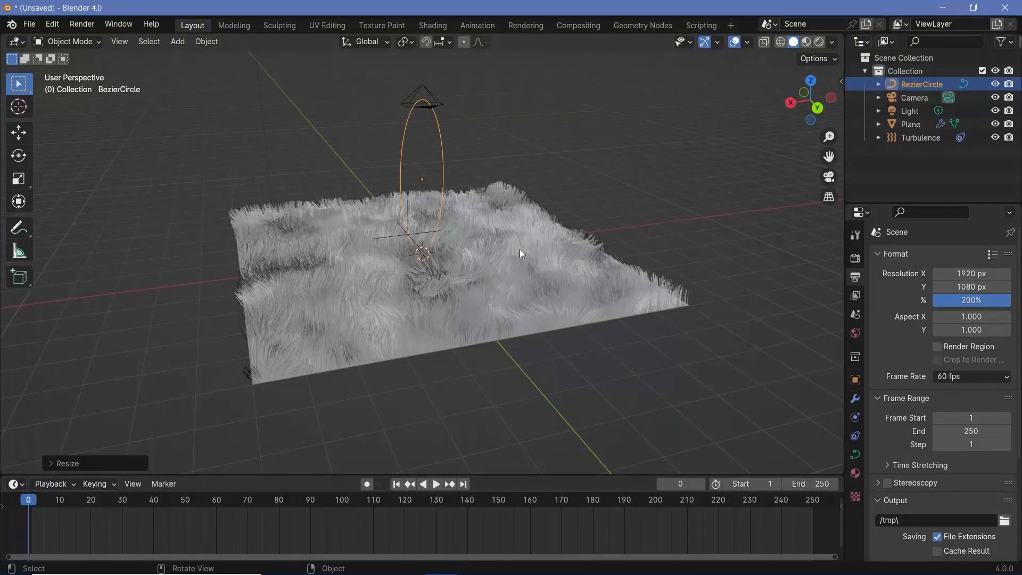
pyautogui.doubleClick(970, 431)
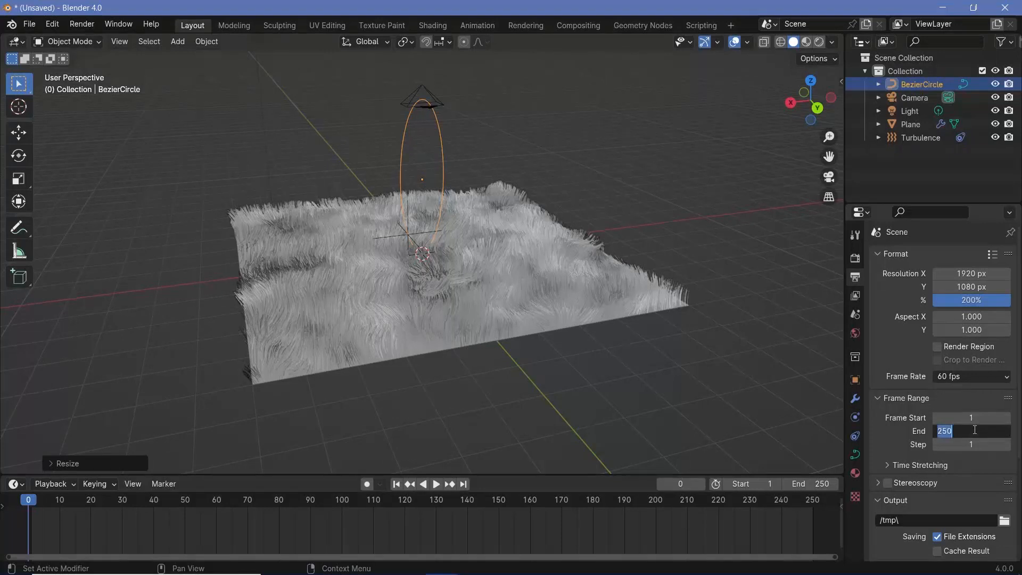
pyautogui.write('600')
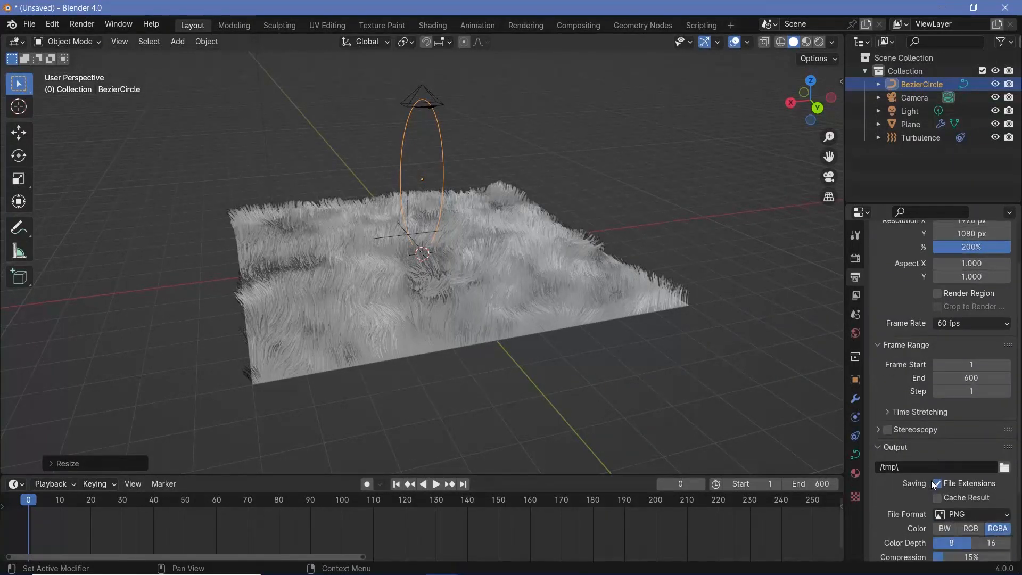
# Output to // as FFmpeg H.264 MPEG-4 video at Perceptually Lossless quality
pyautogui.click(935, 467)
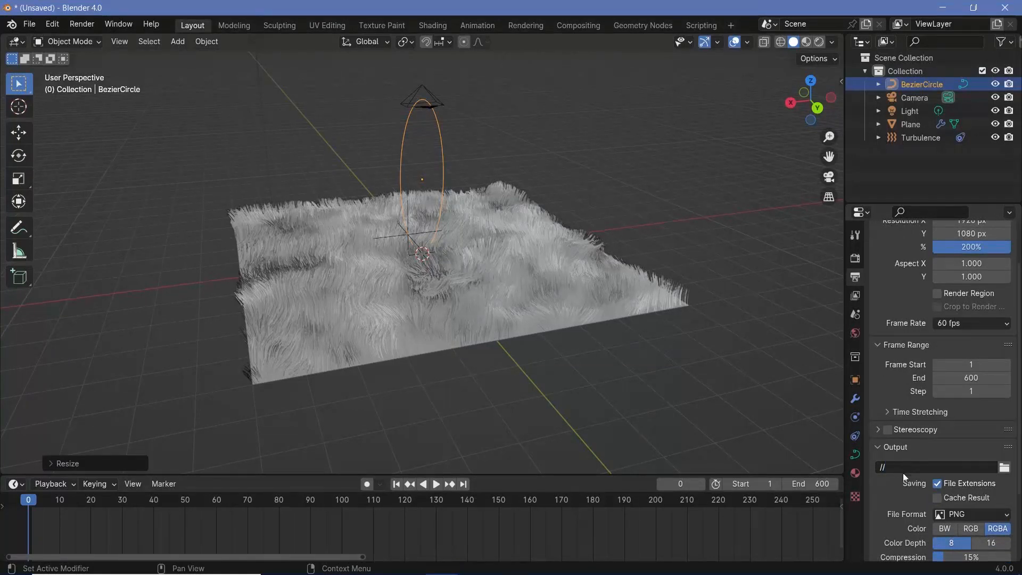
pyautogui.click(971, 513)
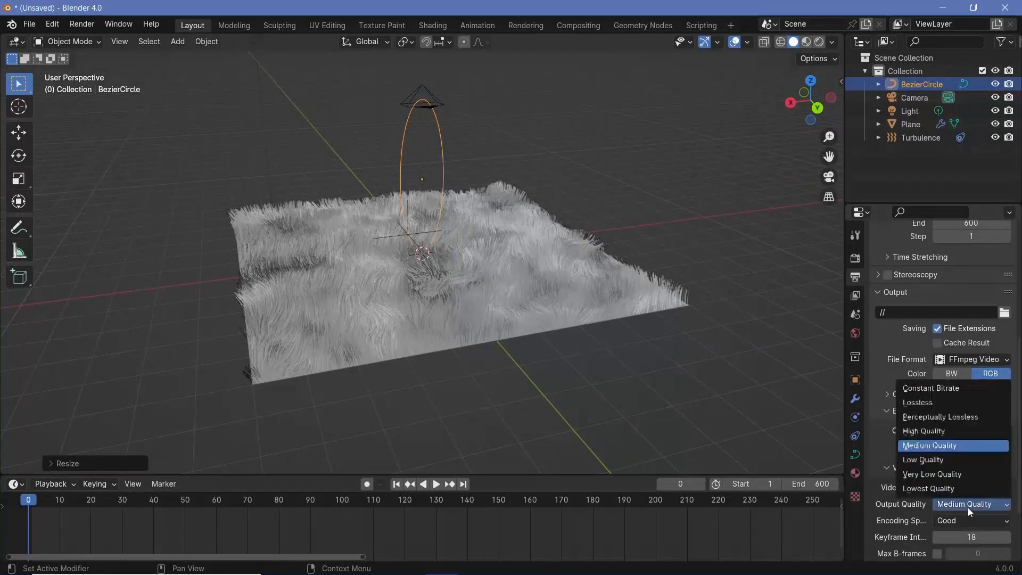
pyautogui.click(938, 417)
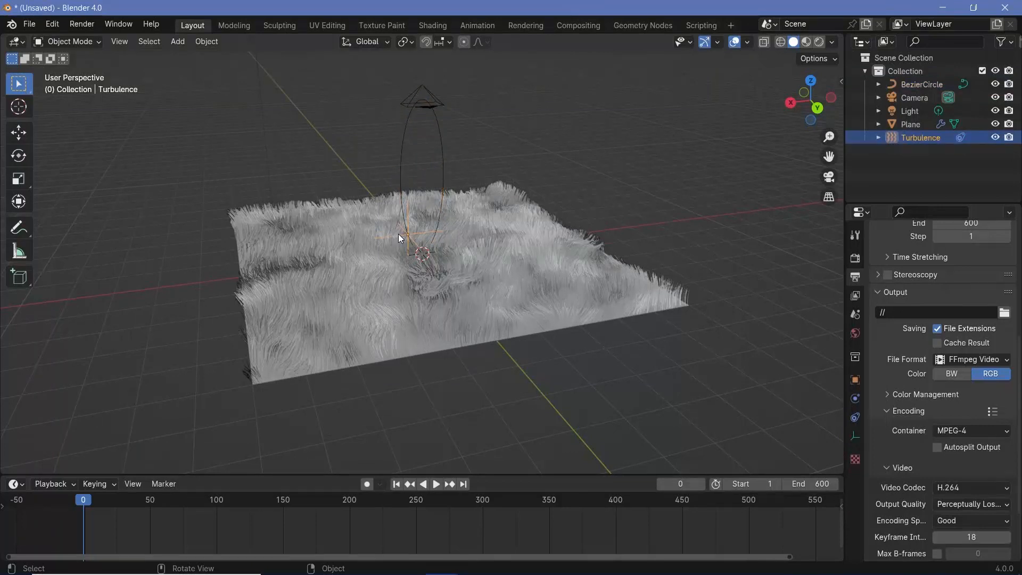
pyautogui.moveTo(854, 416)
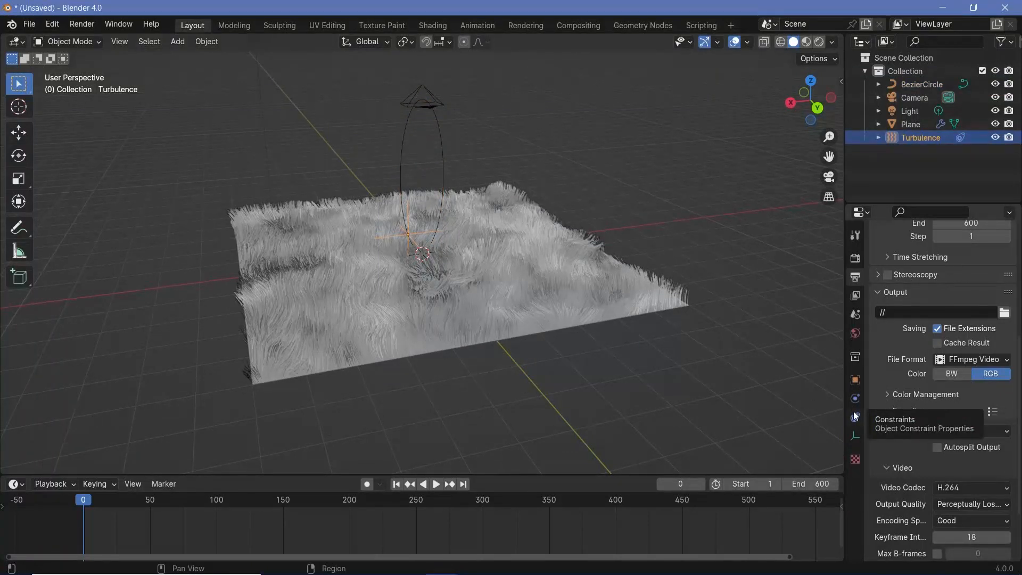
# Keyframe Turbulence's Follow Path offset 0 to 100 over 600 frames along BezierCircle, then preview playback
pyautogui.click(854, 416)
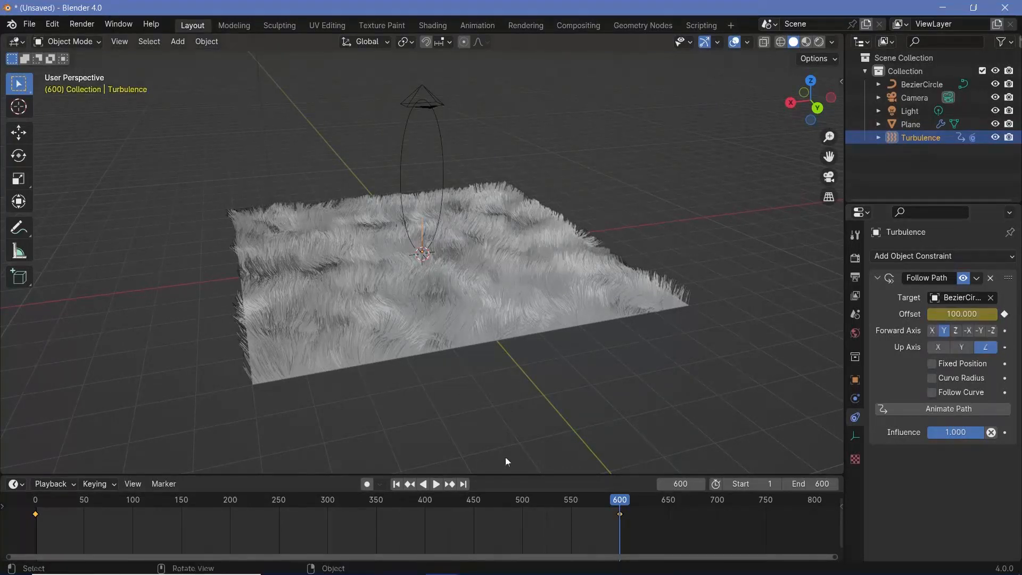
pyautogui.click(435, 483)
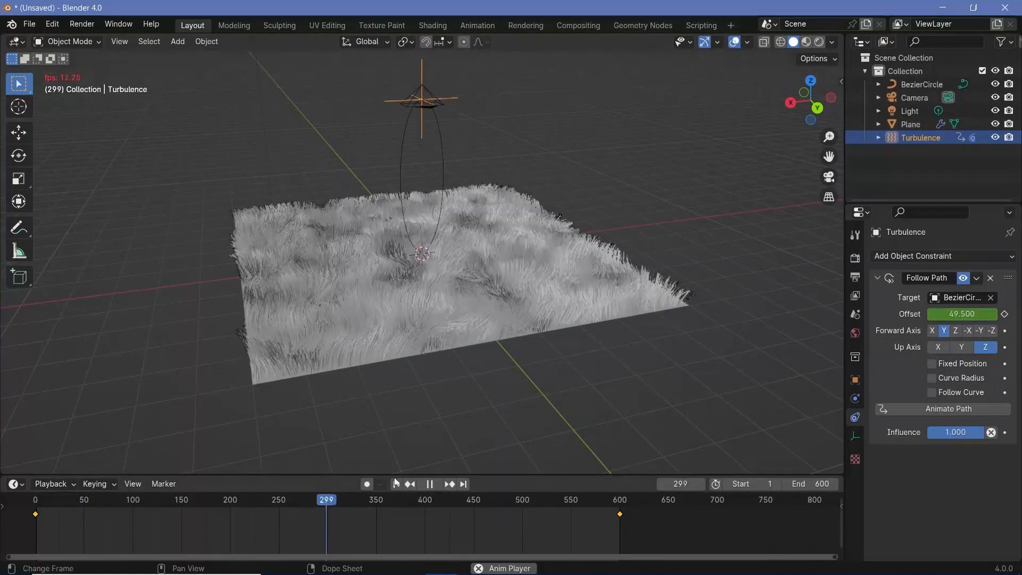
pyautogui.click(429, 484)
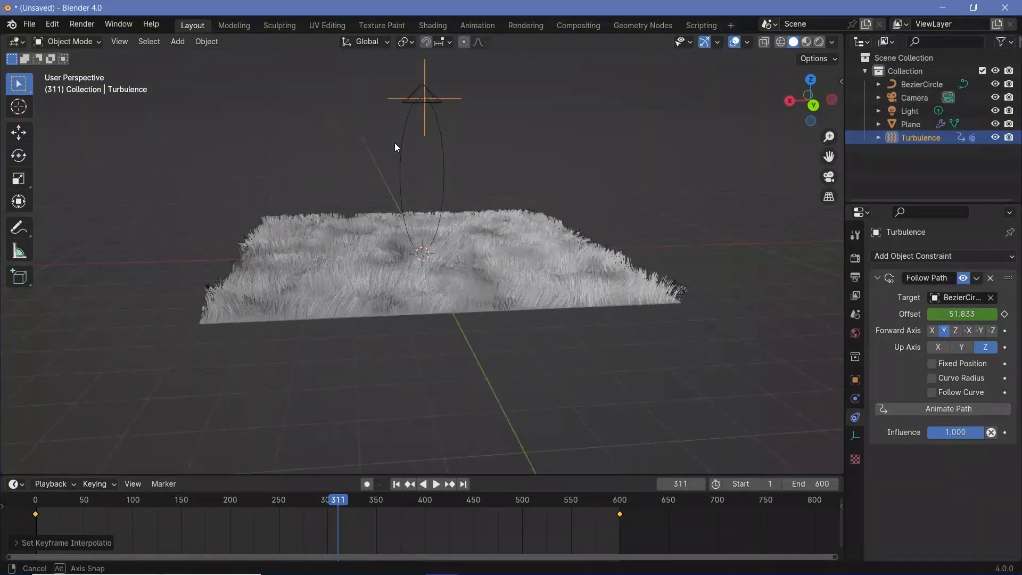
# Select BezierCircle and apply its Location transform with Ctrl+A
pyautogui.click(435, 484)
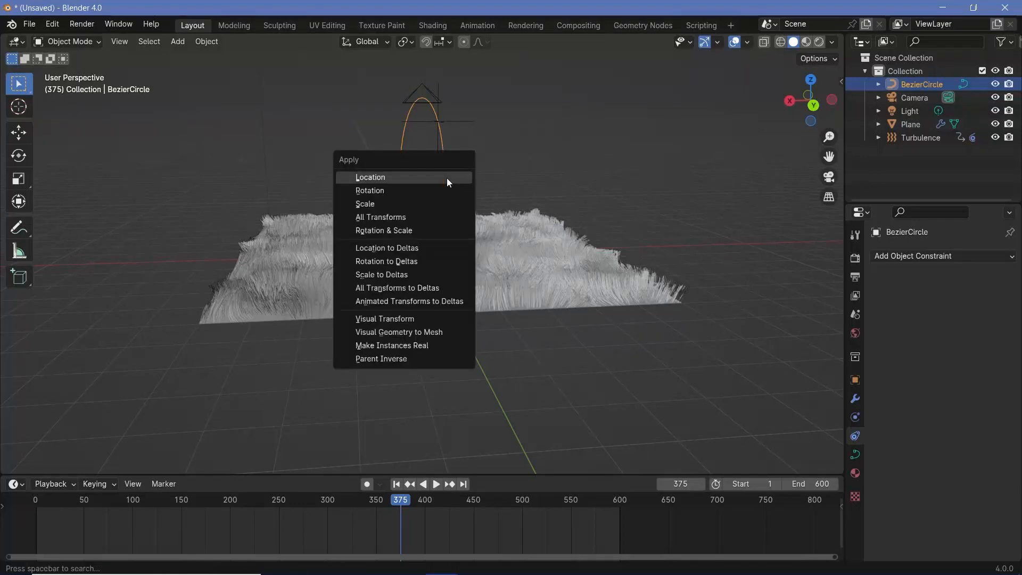
pyautogui.click(369, 177)
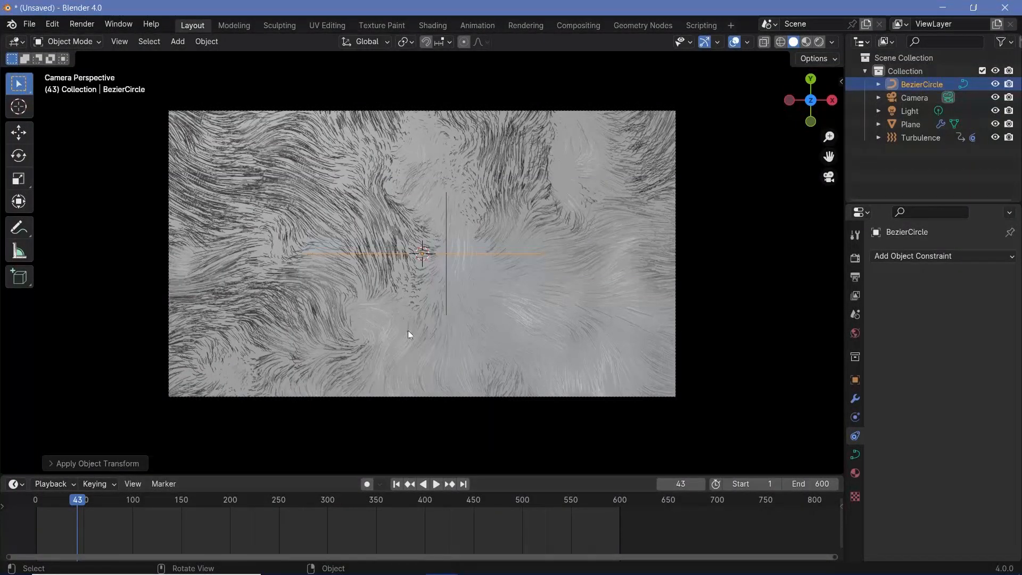
pyautogui.moveTo(324, 206)
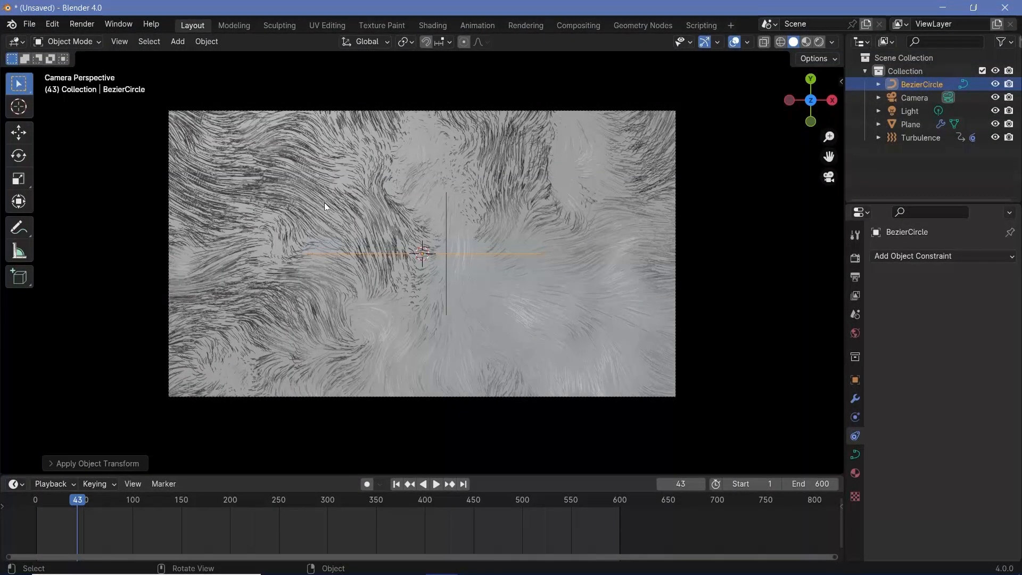
# Change the timeline playback Sync mode and play the Turbulence path animation
pyautogui.click(51, 484)
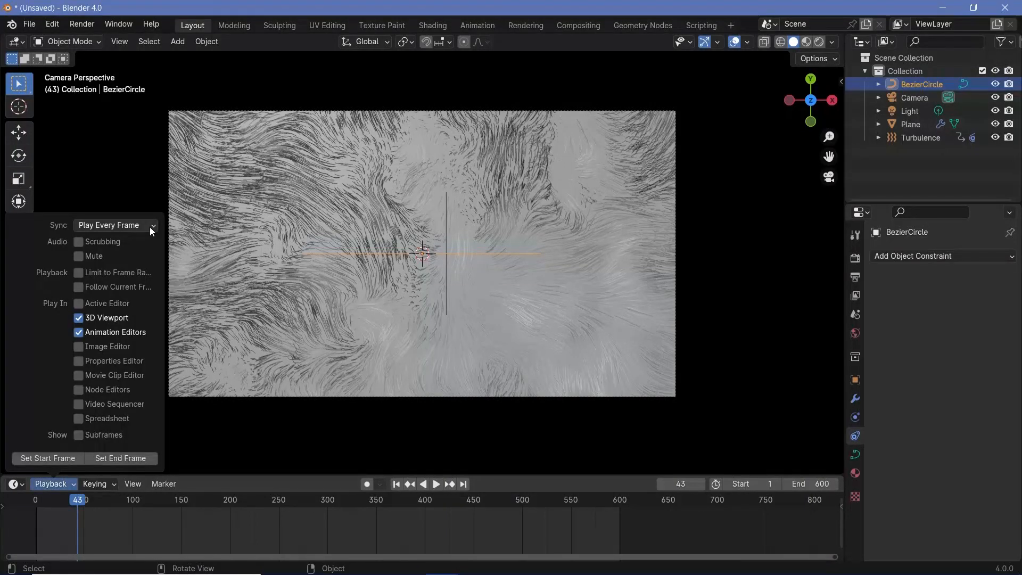
pyautogui.click(435, 484)
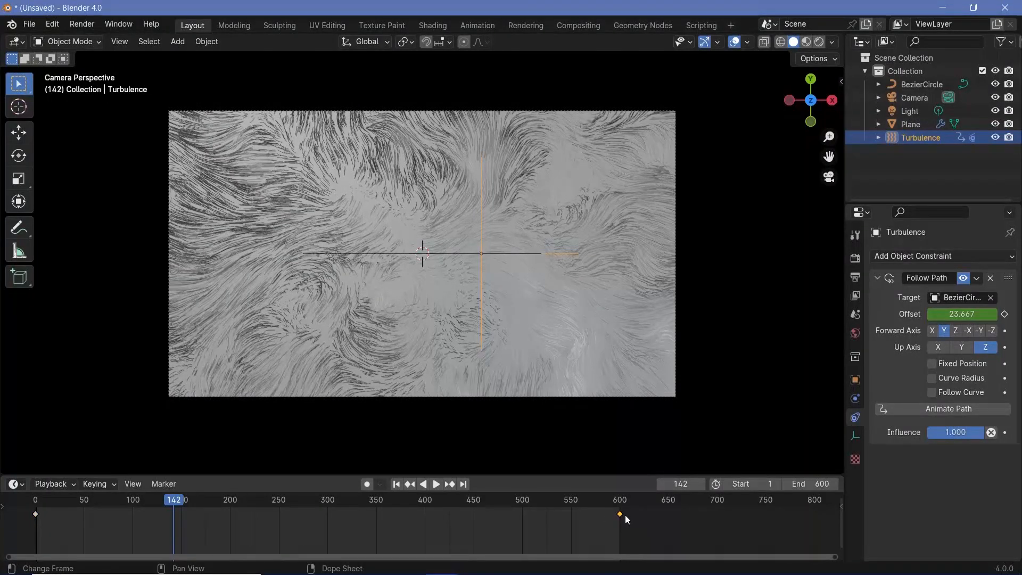
pyautogui.moveTo(624, 514); pyautogui.dragTo(329, 522)
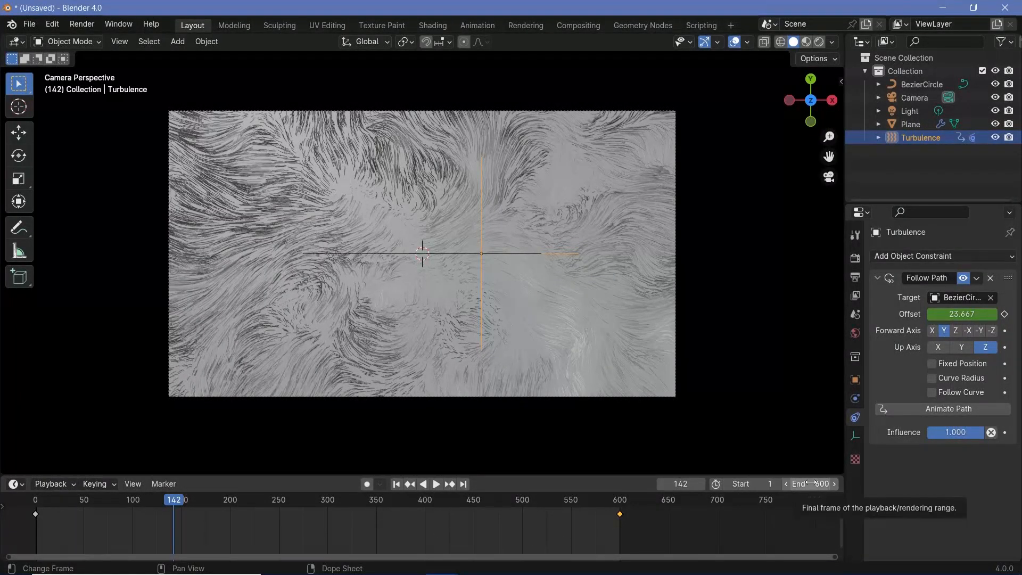
pyautogui.click(436, 484)
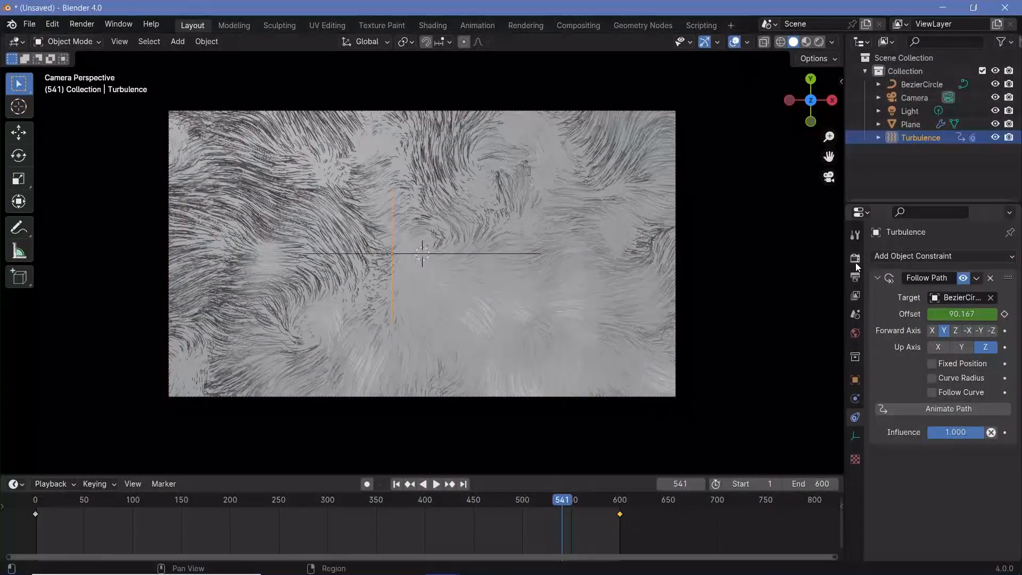
# Enable EEVEE Bloom and Screen Space Reflections, and add a Shader Editor area
pyautogui.click(854, 257)
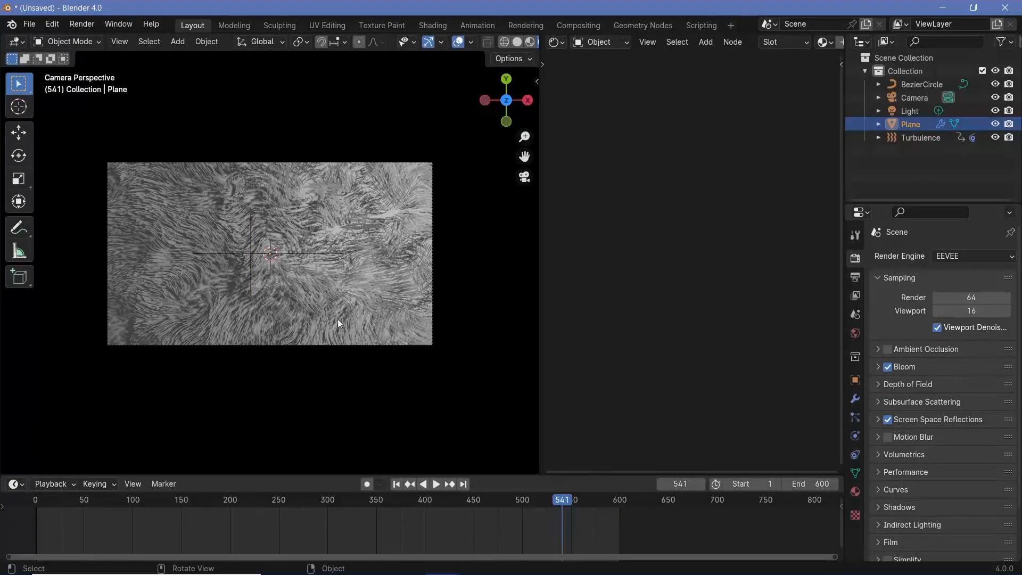
# Create a new Plane material with Metallic 1.0 and Roughness 0.4
pyautogui.click(854, 491)
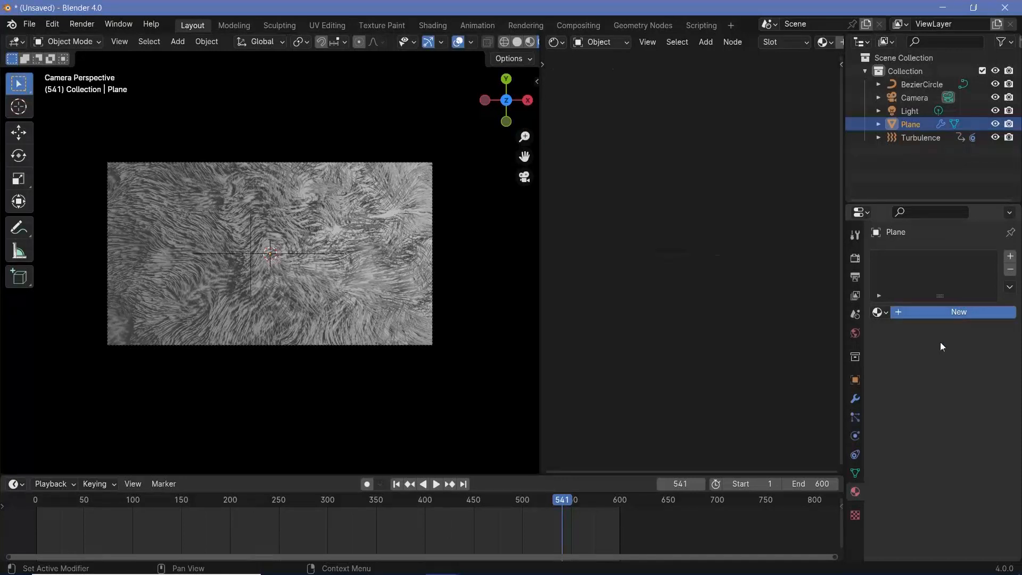
pyautogui.click(958, 312)
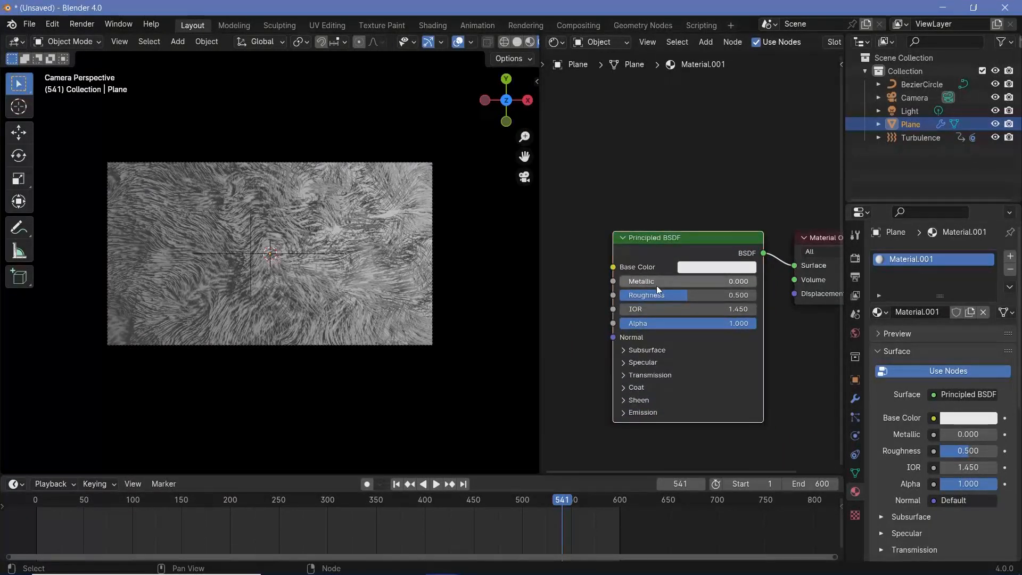
pyautogui.moveTo(651, 281); pyautogui.dragTo(736, 281)
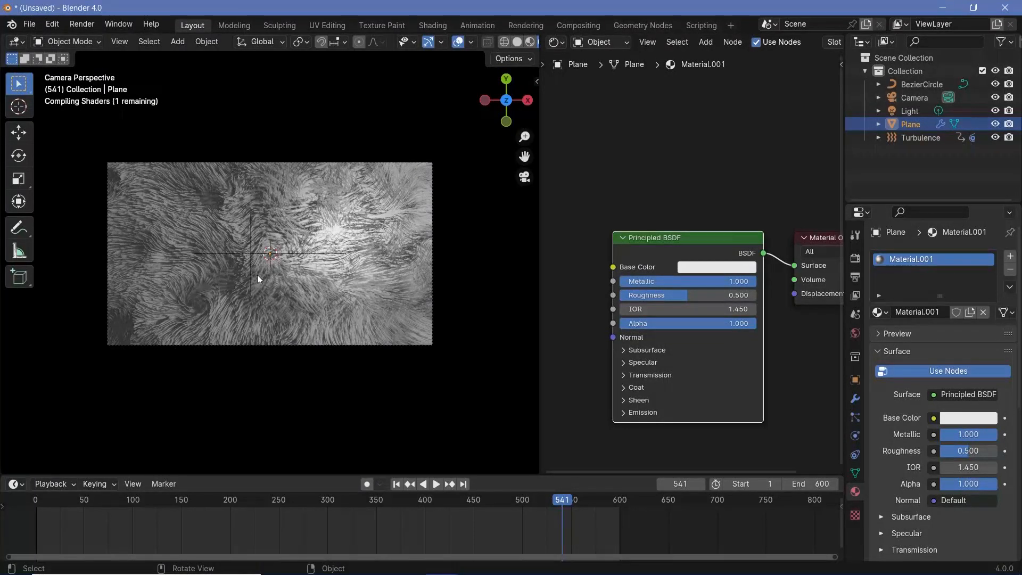
pyautogui.doubleClick(655, 294)
pyautogui.write('0.4')
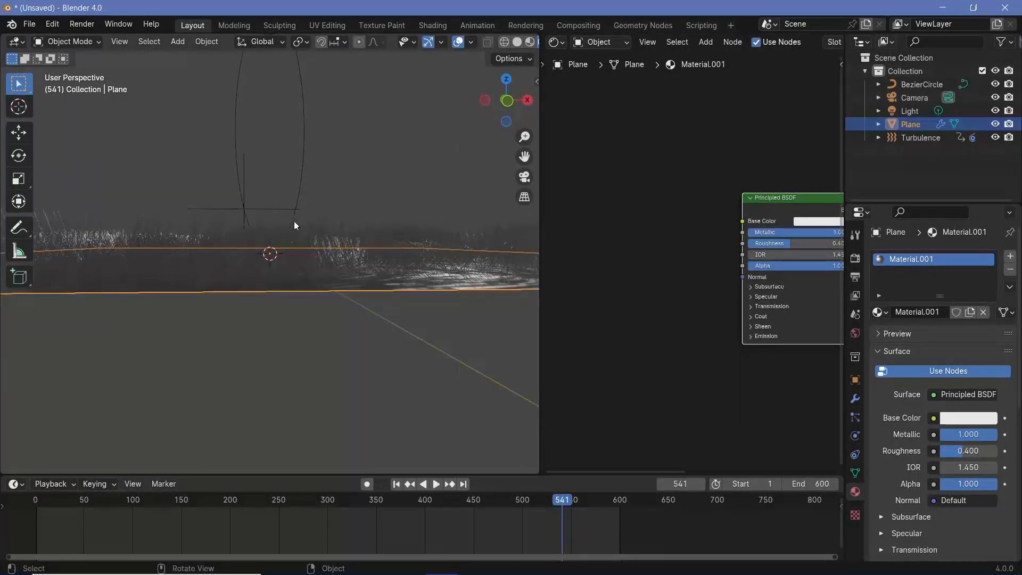
# Add Texture Coordinate and Separate XYZ nodes to the Plane material through the Add search
pyautogui.click(705, 41)
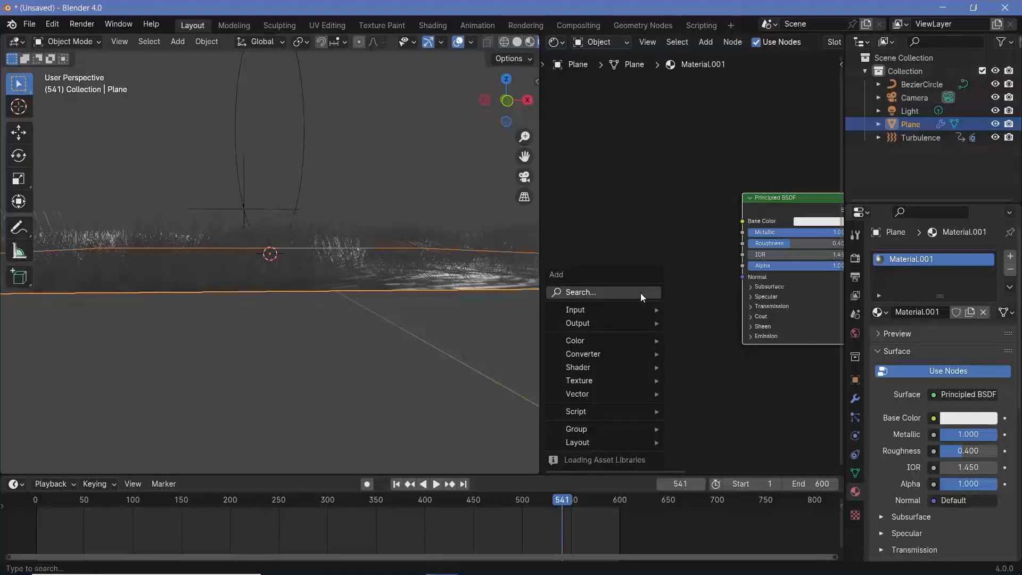
pyautogui.write('texture')
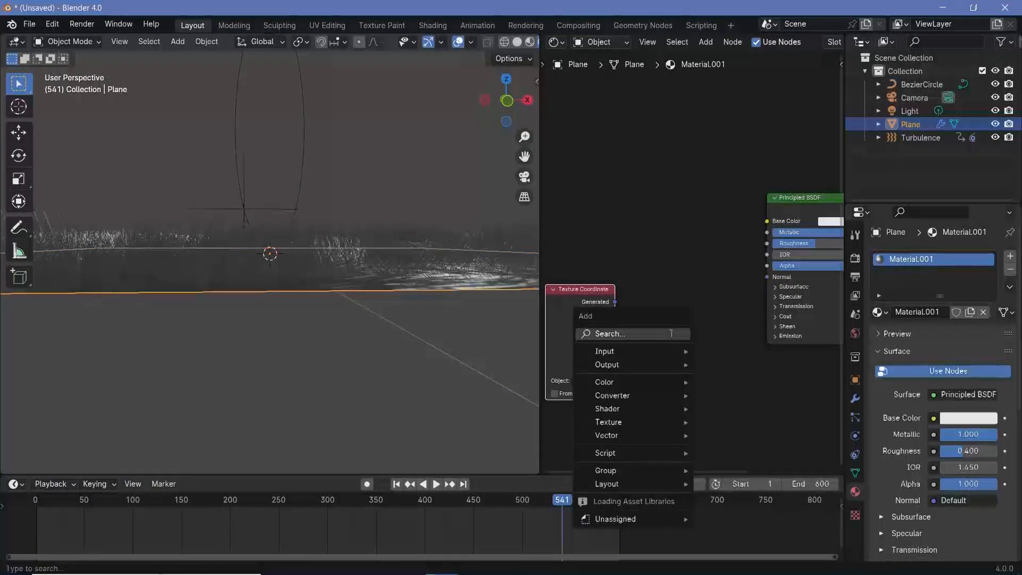
pyautogui.write('sea')
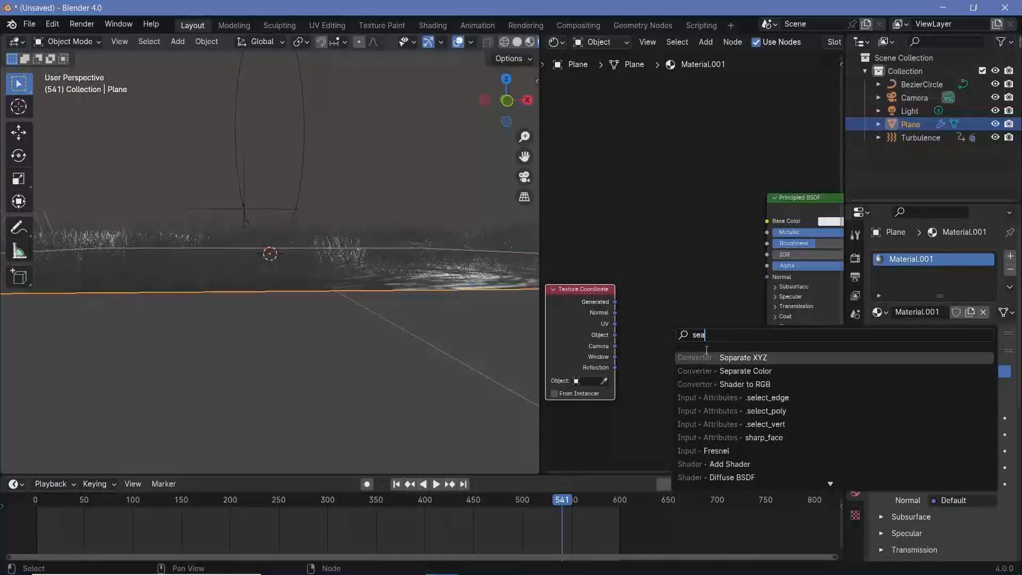
pyautogui.click(742, 357)
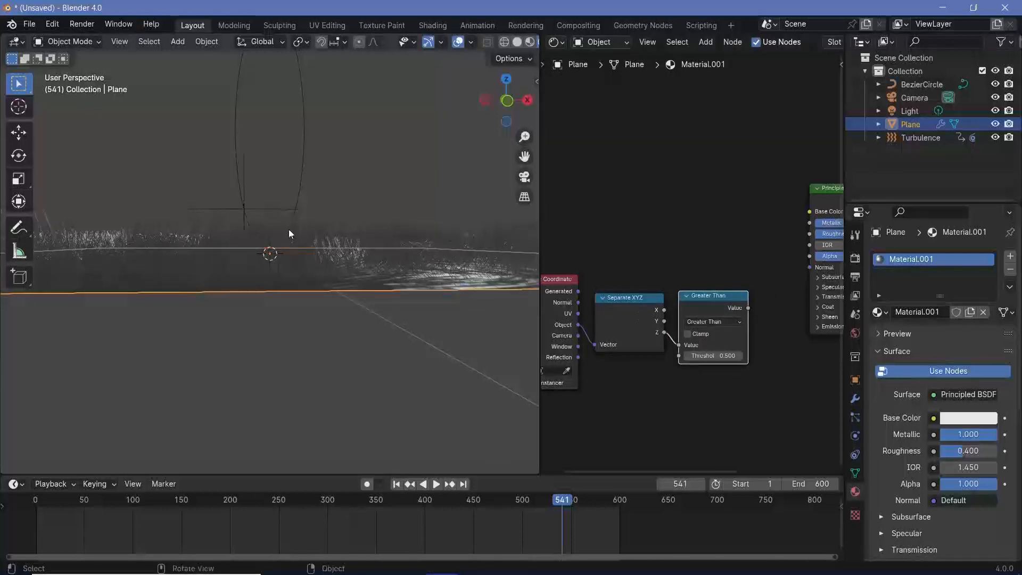
pyautogui.moveTo(655, 298)
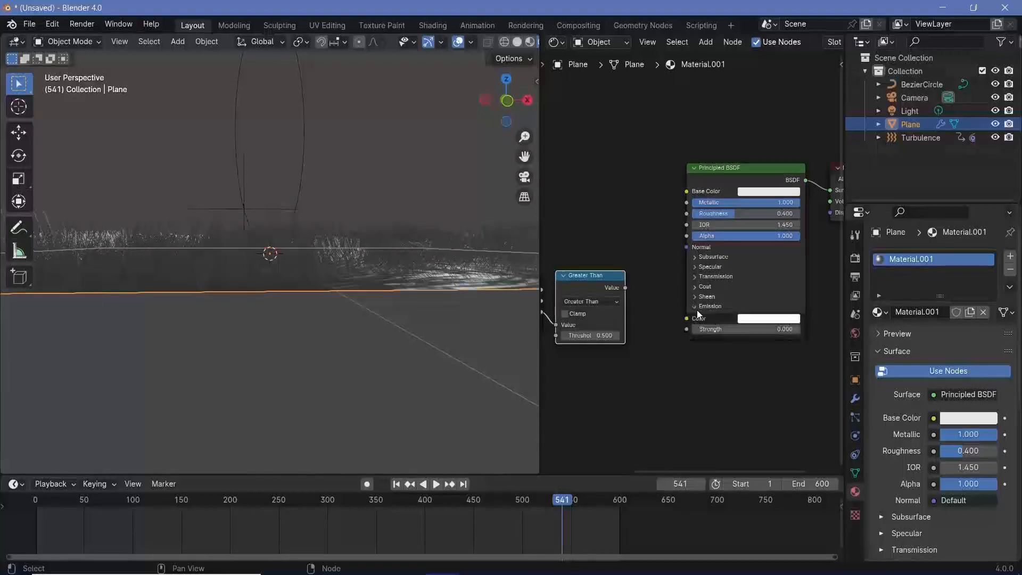
# Link Greater Than to Emission Strength with threshold 0.075, then orbit the hairy plane
pyautogui.moveTo(624, 287); pyautogui.dragTo(685, 318)
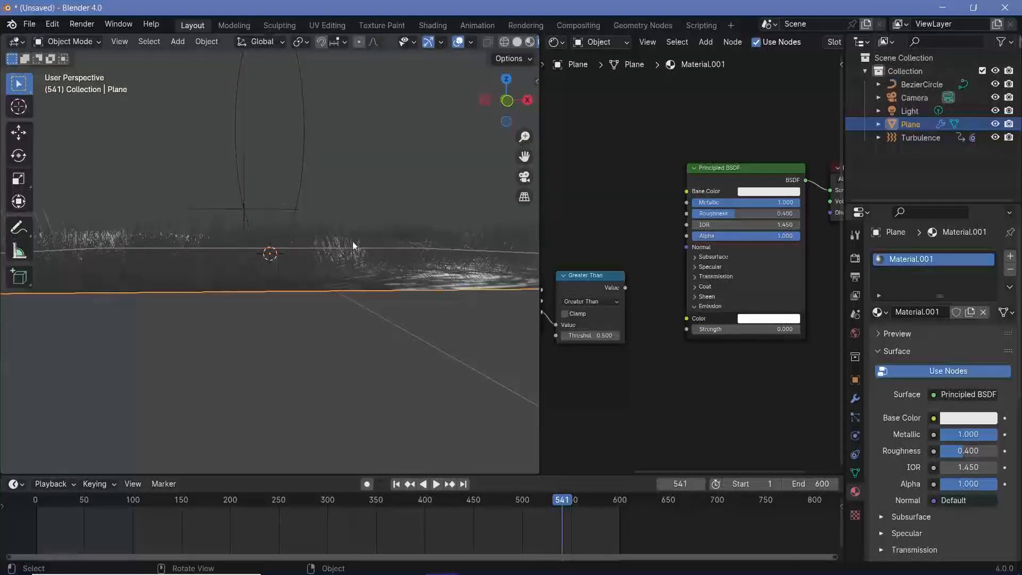
pyautogui.click(590, 335)
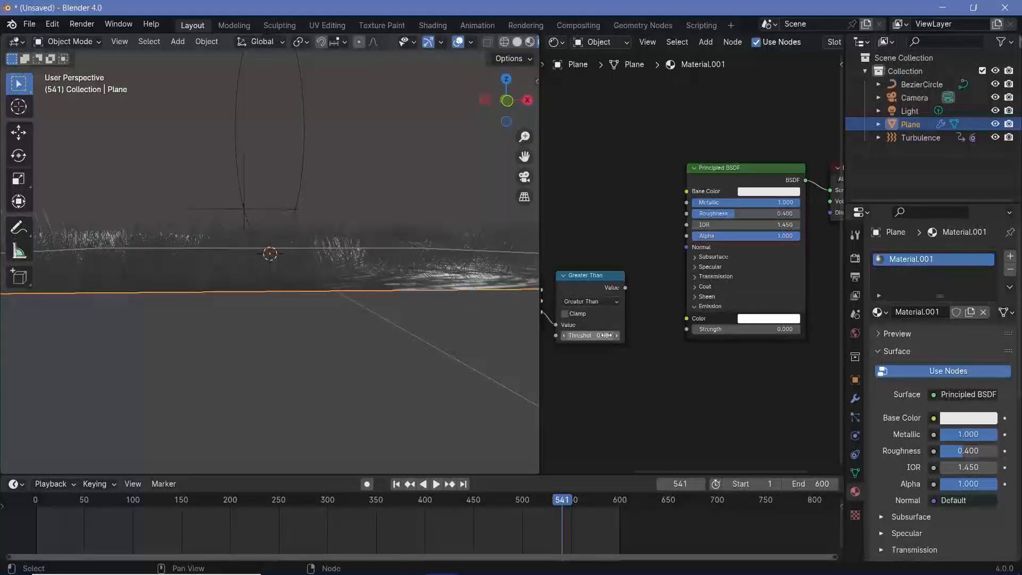
pyautogui.moveTo(624, 288); pyautogui.dragTo(688, 332)
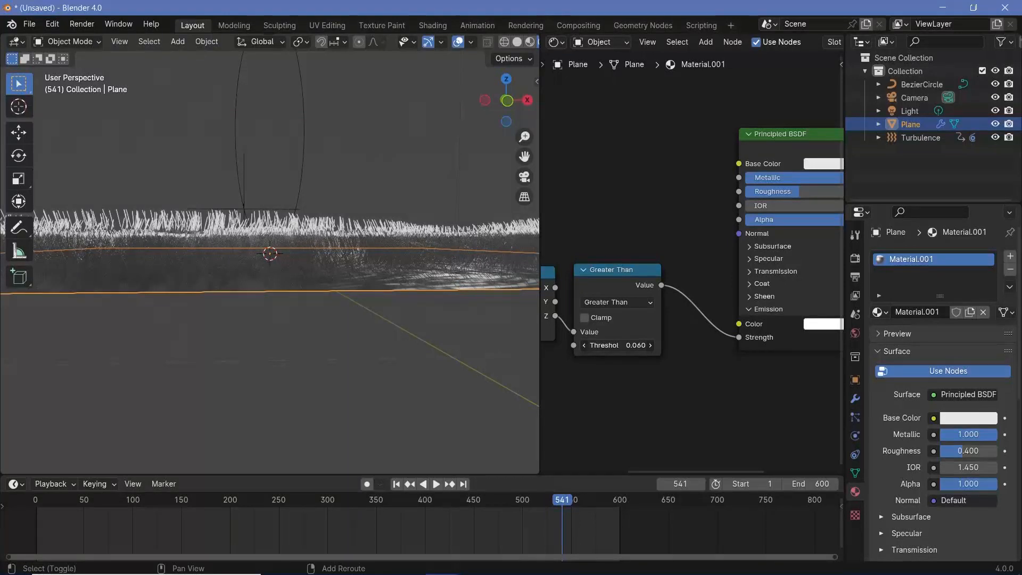
pyautogui.click(617, 344)
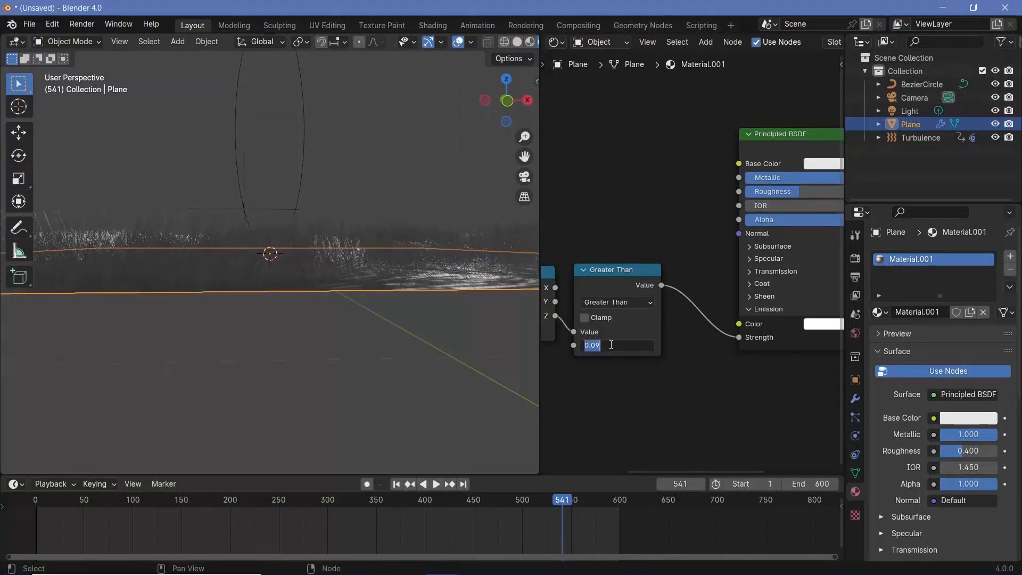
pyautogui.write('0.07')
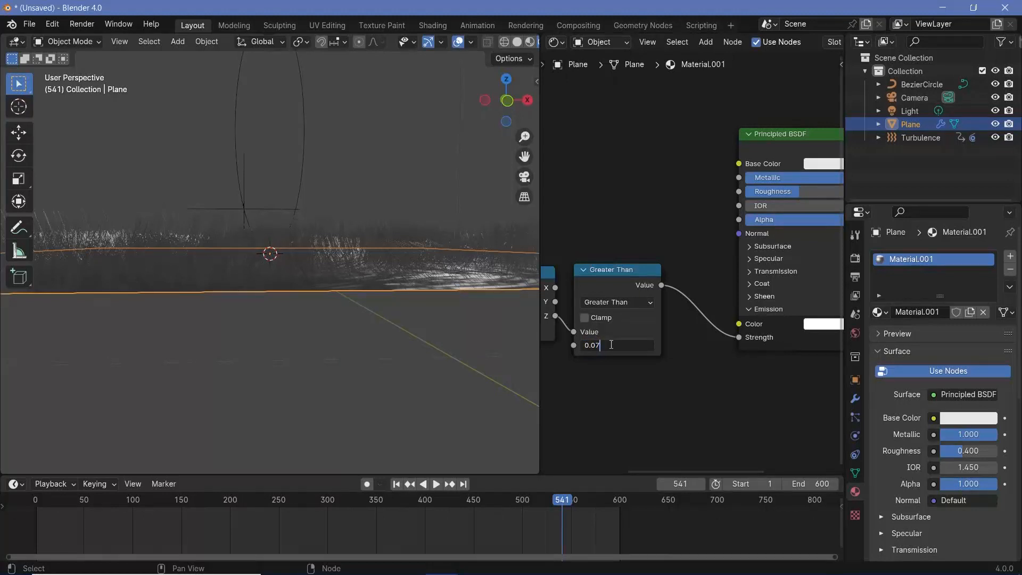
pyautogui.press('Return')
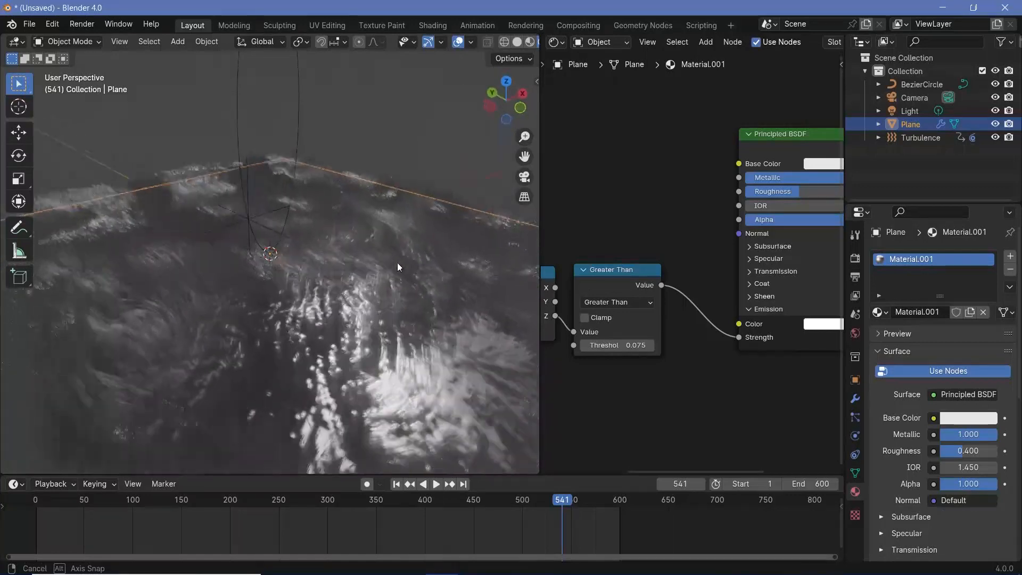
pyautogui.moveTo(398, 267); pyautogui.dragTo(411, 281)
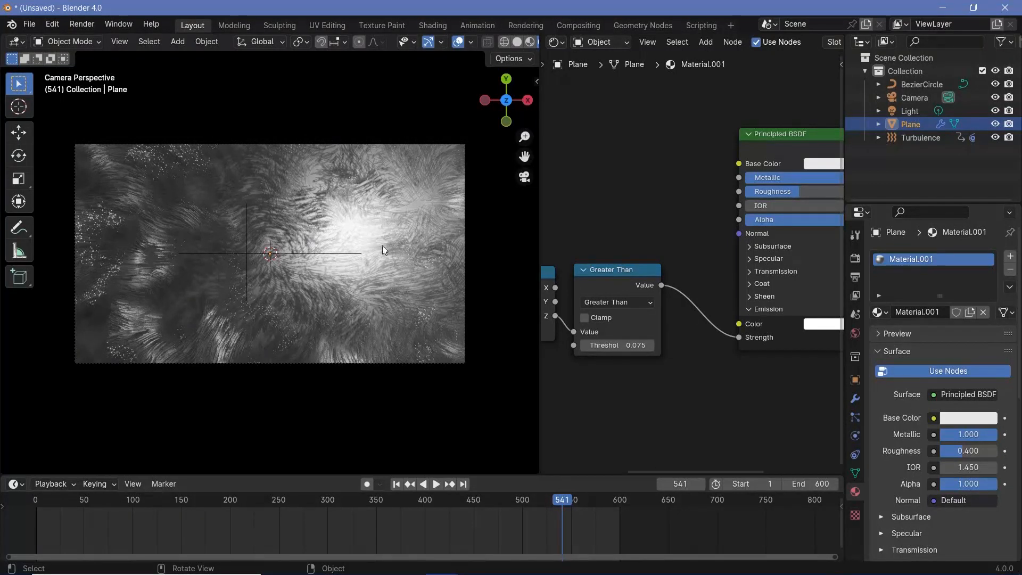
pyautogui.moveTo(331, 214)
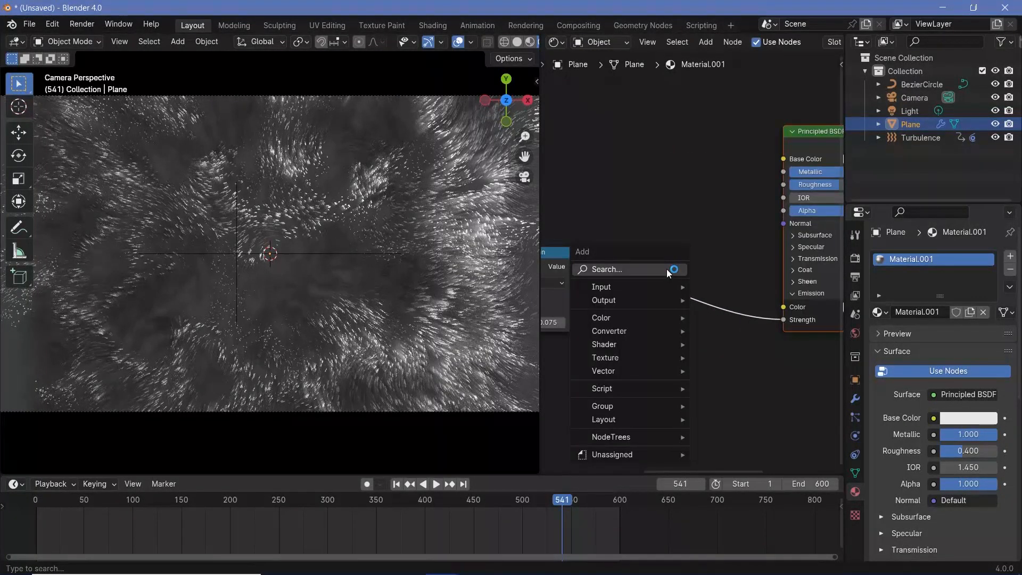
# Insert a Multiply Math node with value 15 into the emission strength link
pyautogui.write('math')
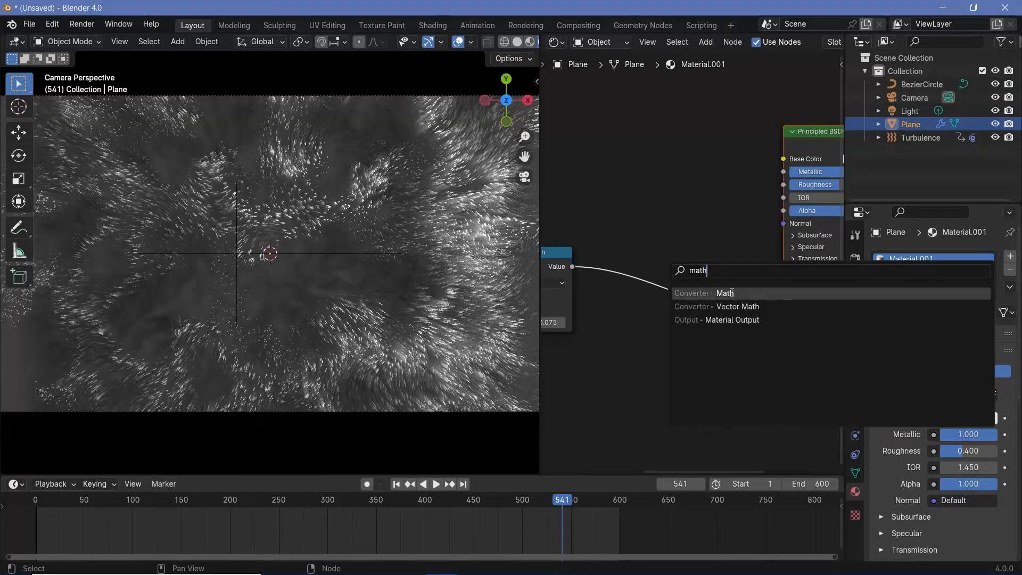
pyautogui.click(724, 292)
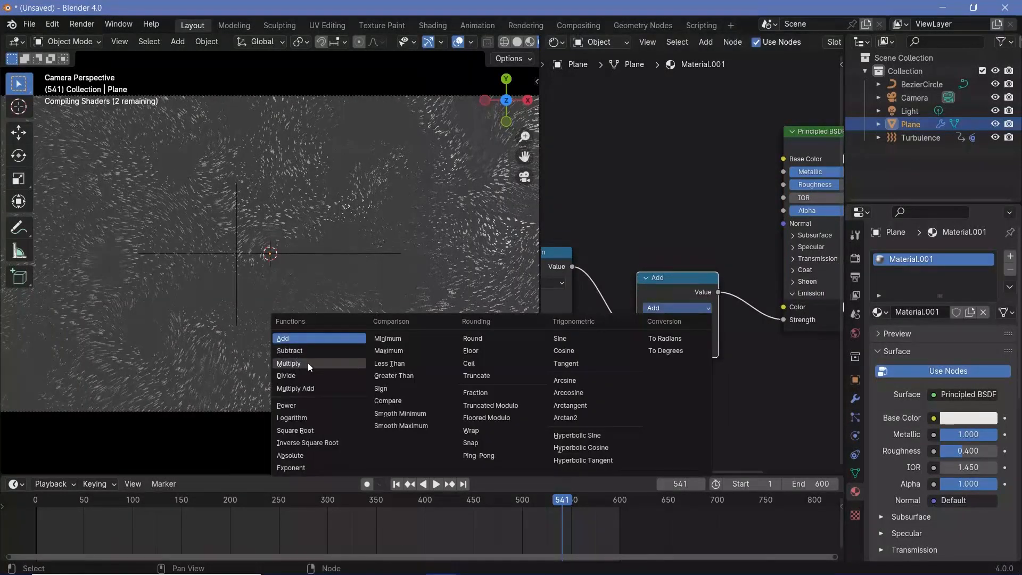
pyautogui.click(288, 363)
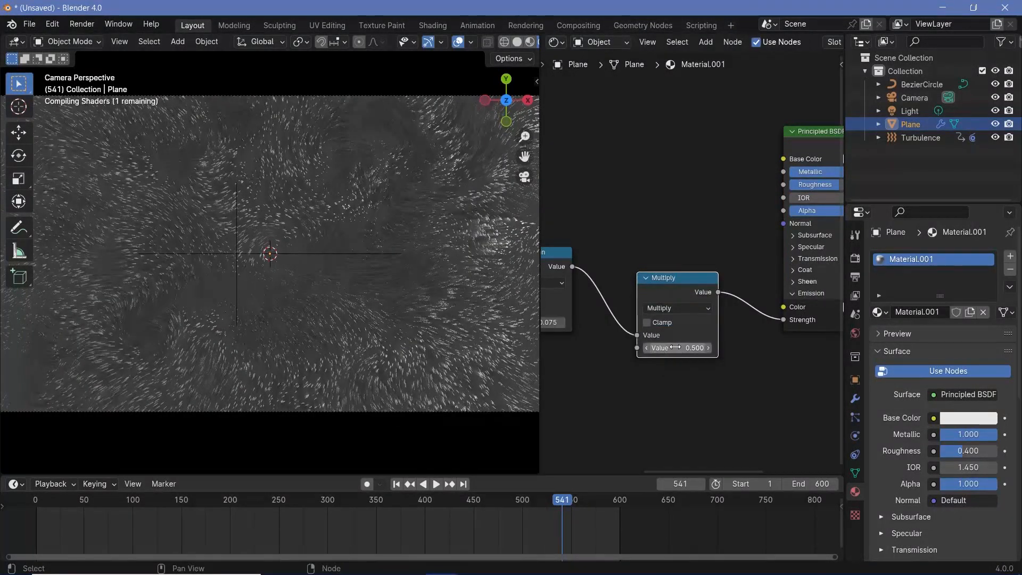
pyautogui.write('5')
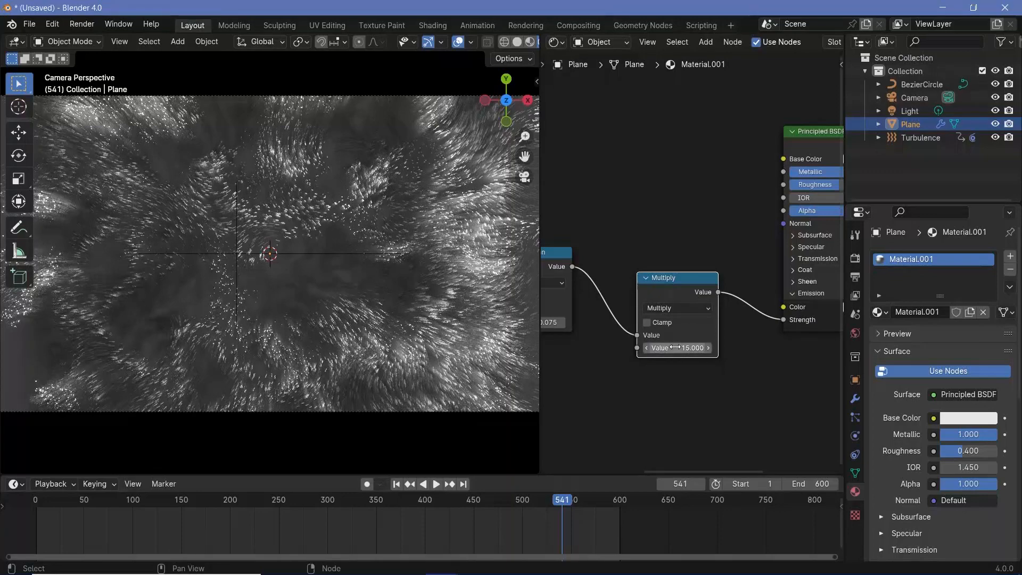
pyautogui.click(434, 483)
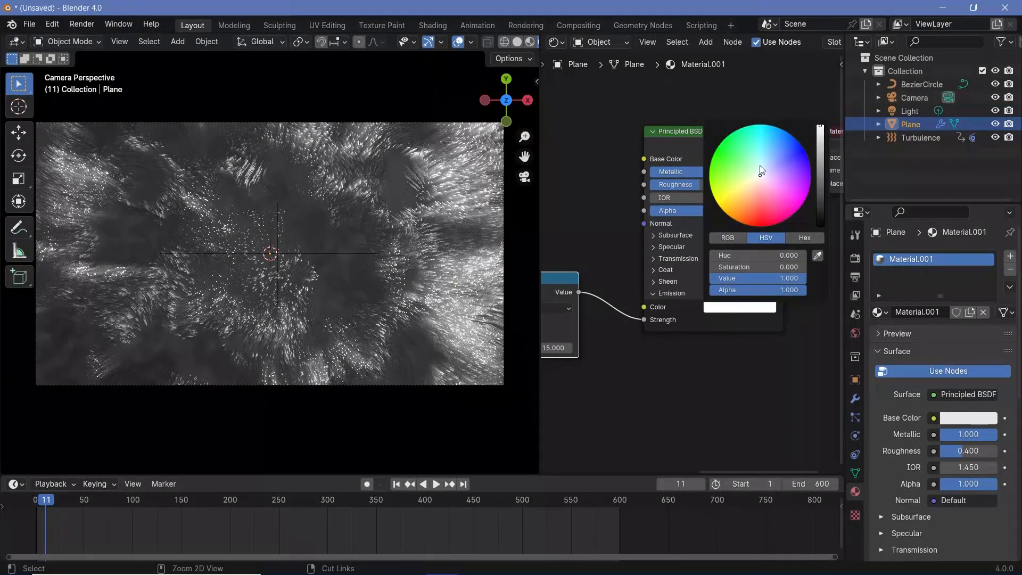
# Set the emission and base colours to pale teal (Hue 0.5, Saturation 0.34)
pyautogui.click(760, 157)
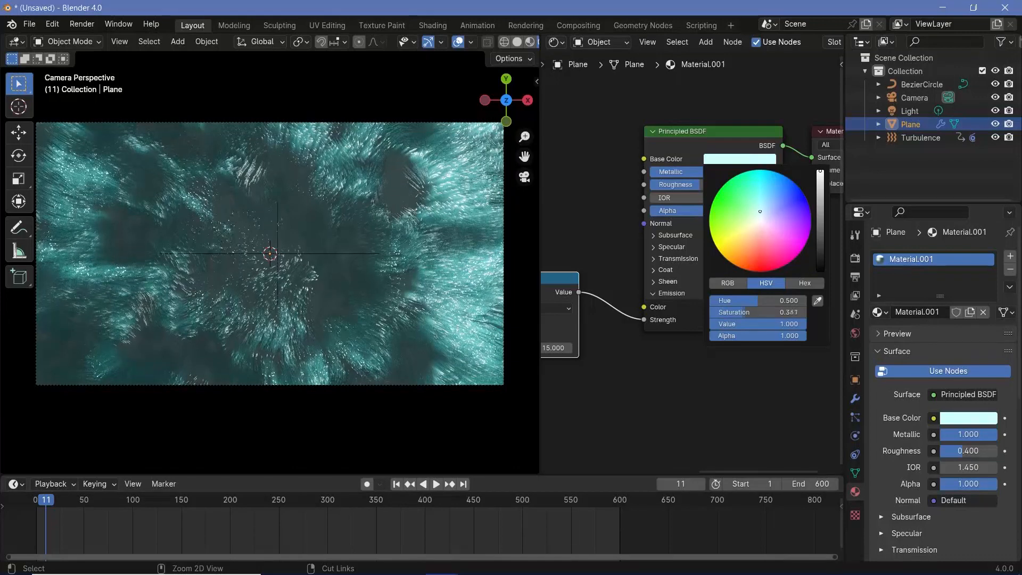
pyautogui.click(815, 373)
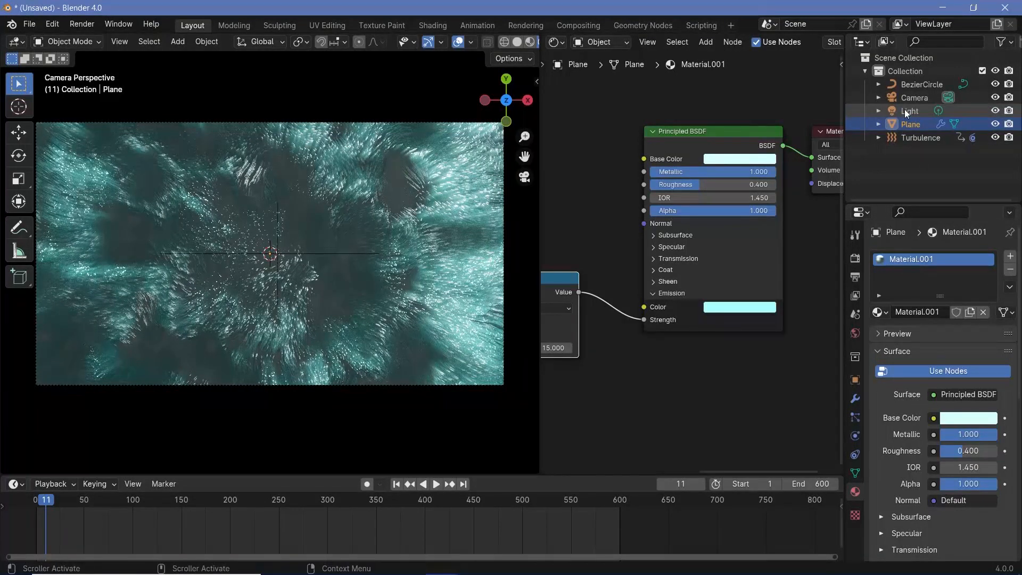
# Make the point light pale yellow-green after trying red and pink, then preview the animation
pyautogui.click(909, 110)
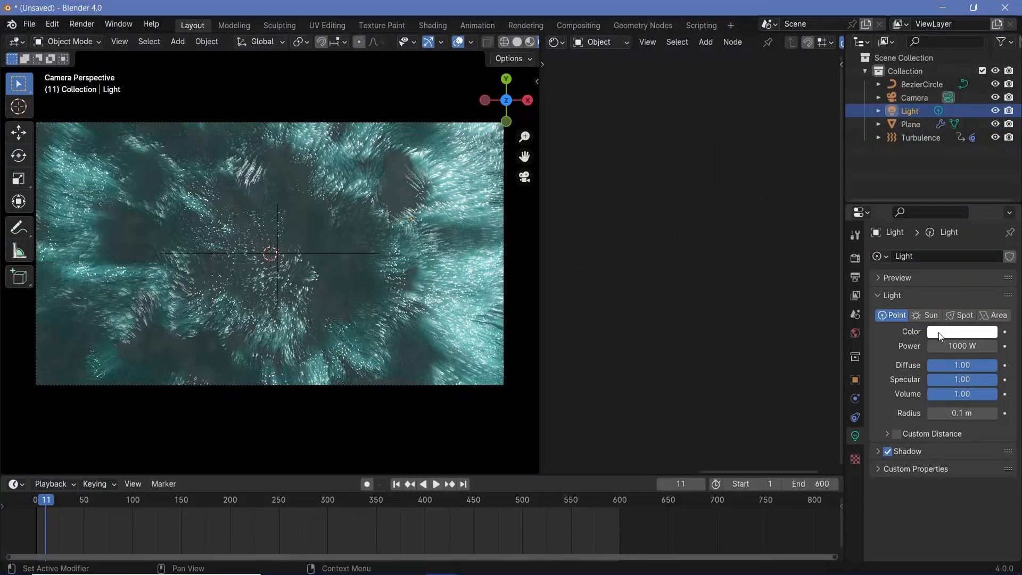
pyautogui.click(961, 331)
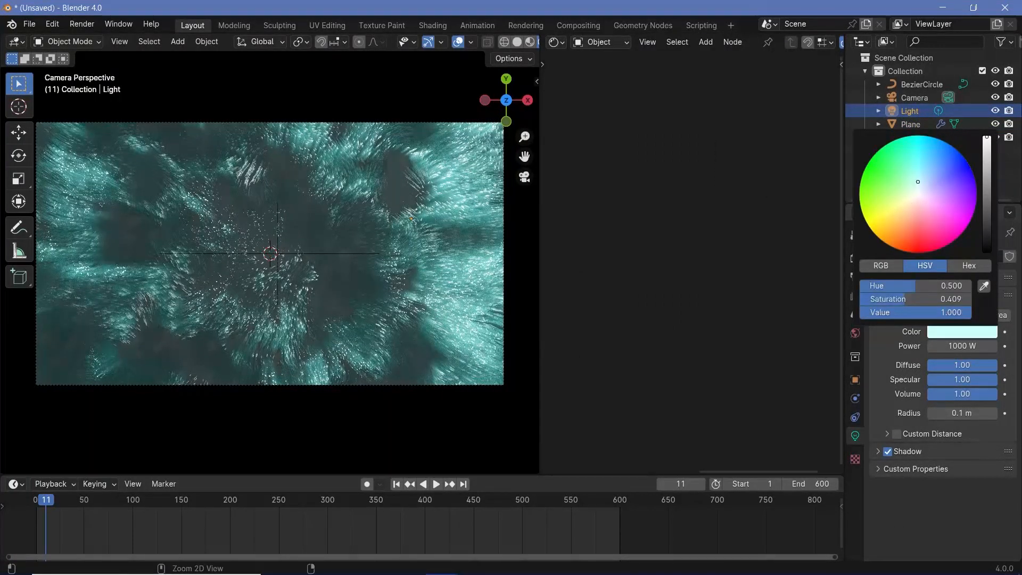
pyautogui.click(917, 224)
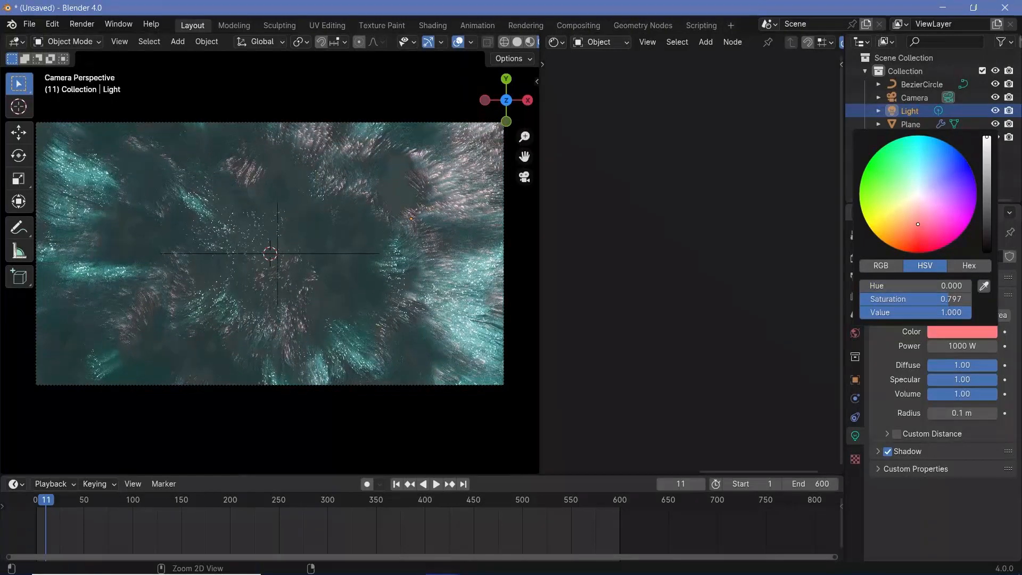
pyautogui.moveTo(917, 224); pyautogui.dragTo(917, 215)
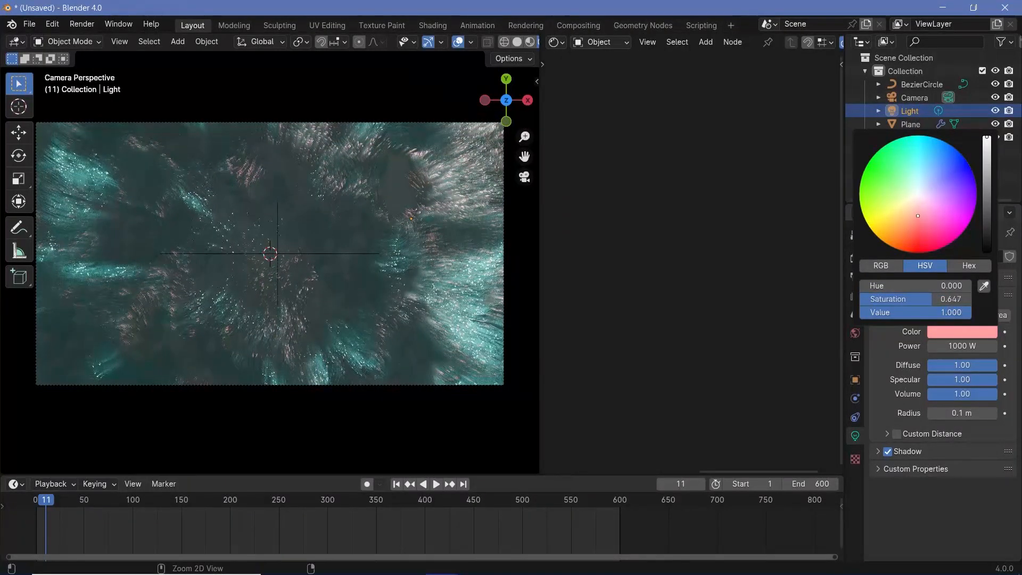
pyautogui.moveTo(917, 215); pyautogui.dragTo(931, 216)
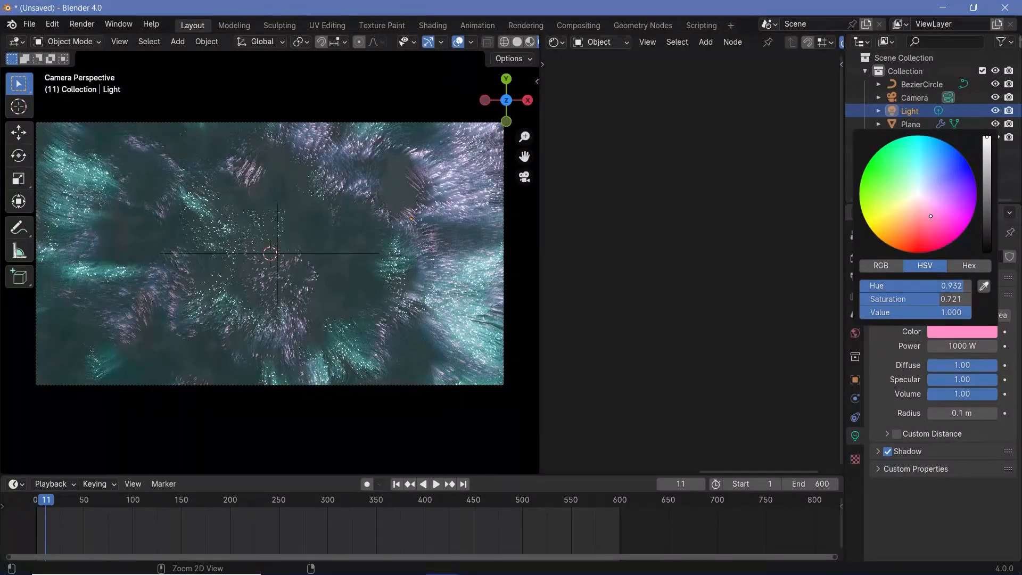
pyautogui.click(893, 194)
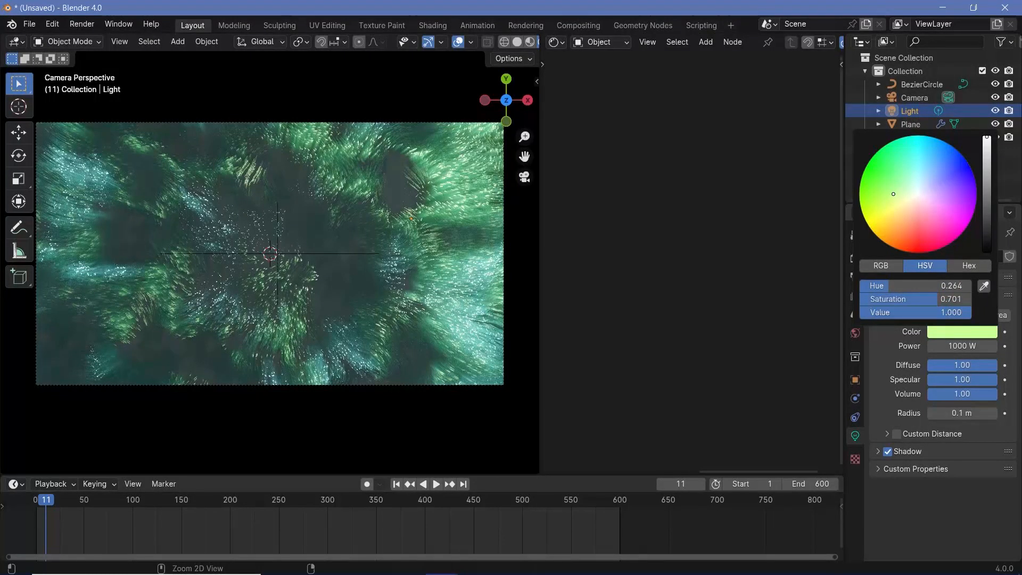
pyautogui.click(436, 484)
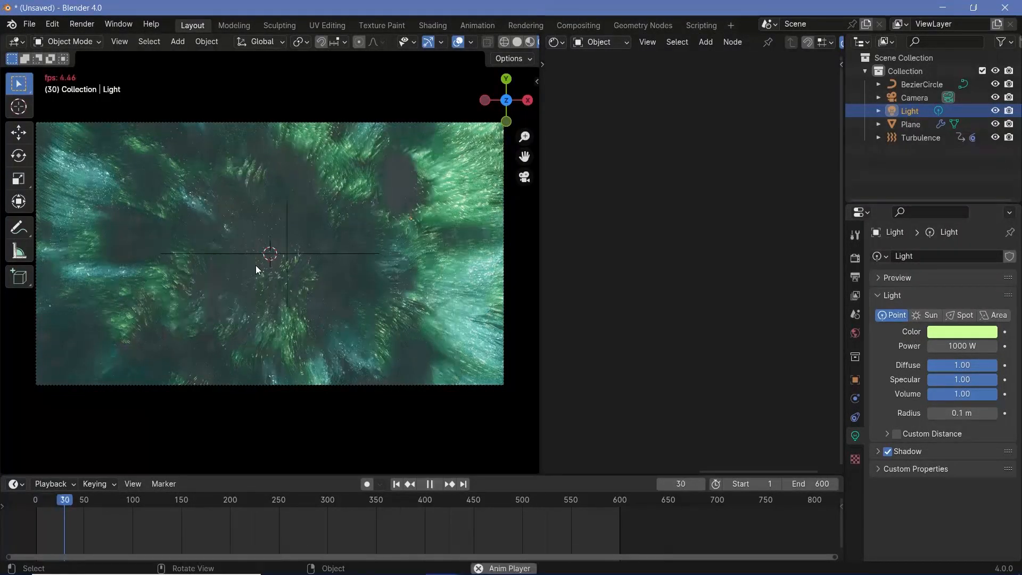
pyautogui.click(435, 484)
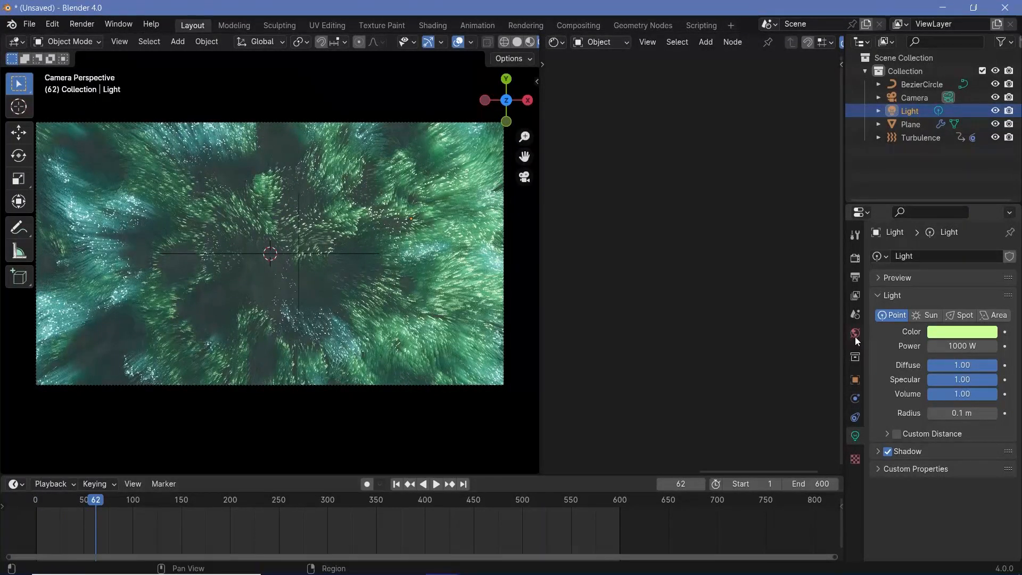
# Set the world Background colour to near-black, Value about 0.02 with a slight warm hue
pyautogui.click(854, 333)
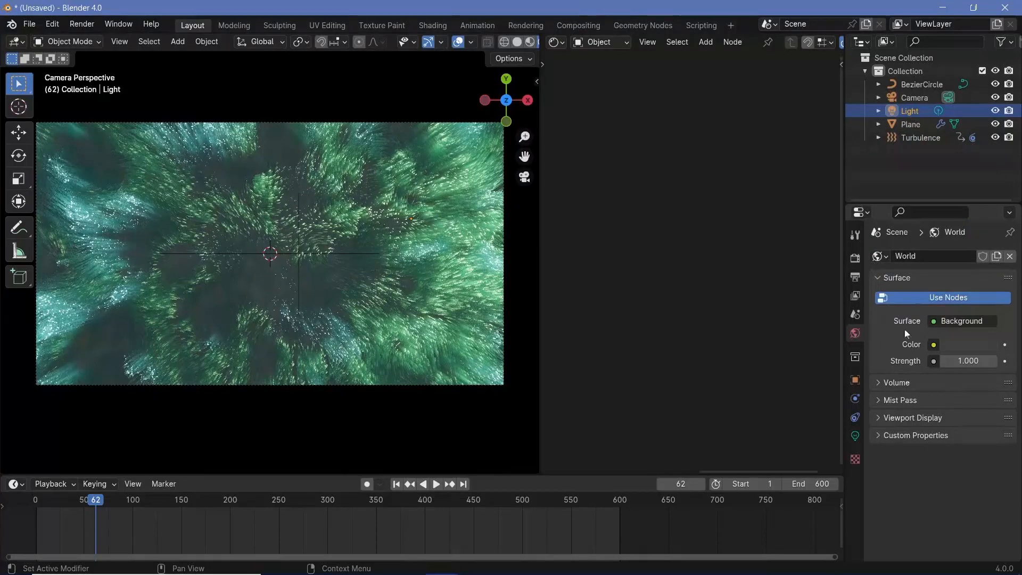
pyautogui.click(933, 344)
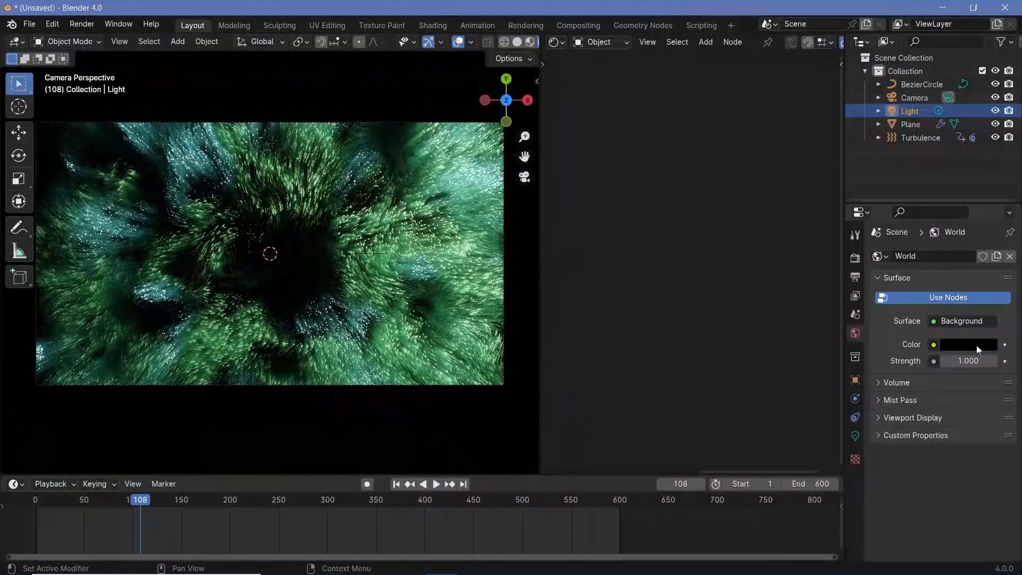
pyautogui.click(968, 344)
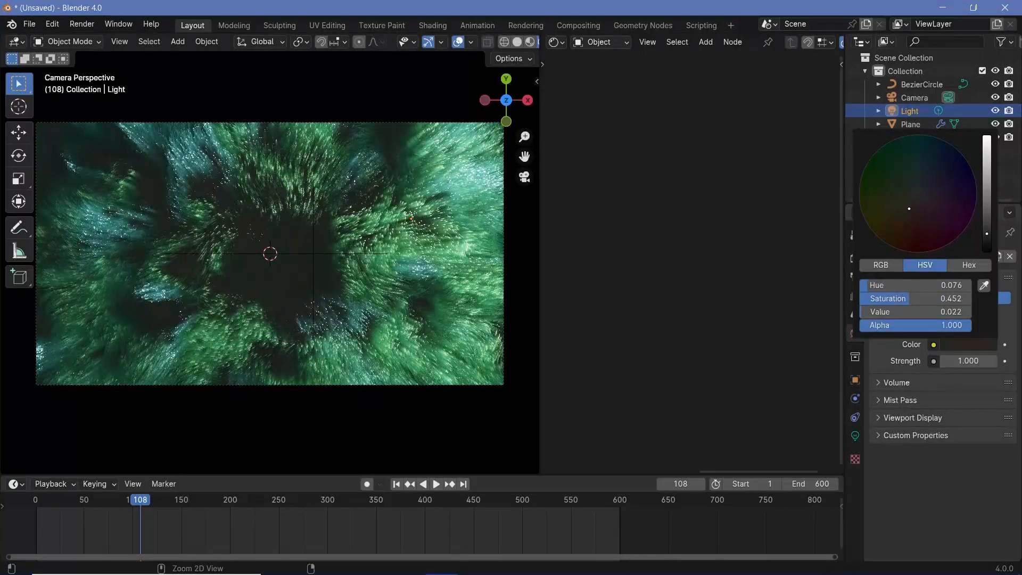
pyautogui.moveTo(908, 208); pyautogui.dragTo(928, 212)
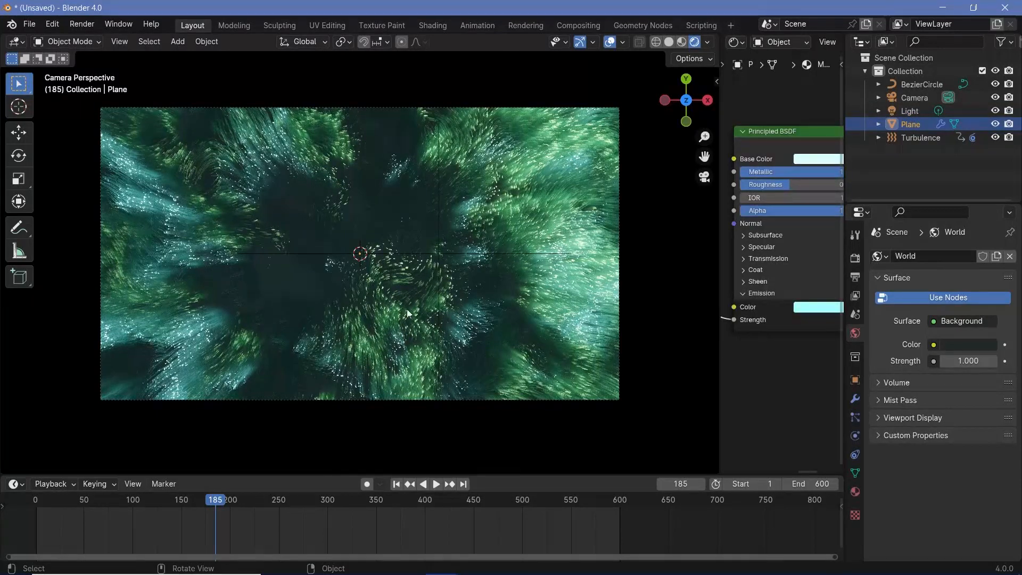
# In the hair particle settings, set the Greater Than glow threshold to 0.078
pyautogui.click(854, 417)
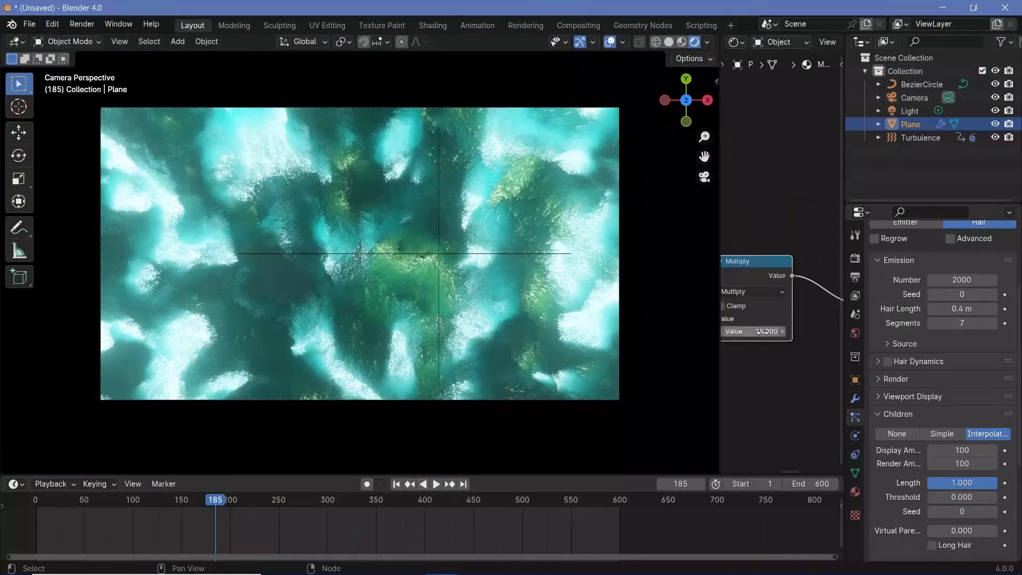
pyautogui.click(756, 331)
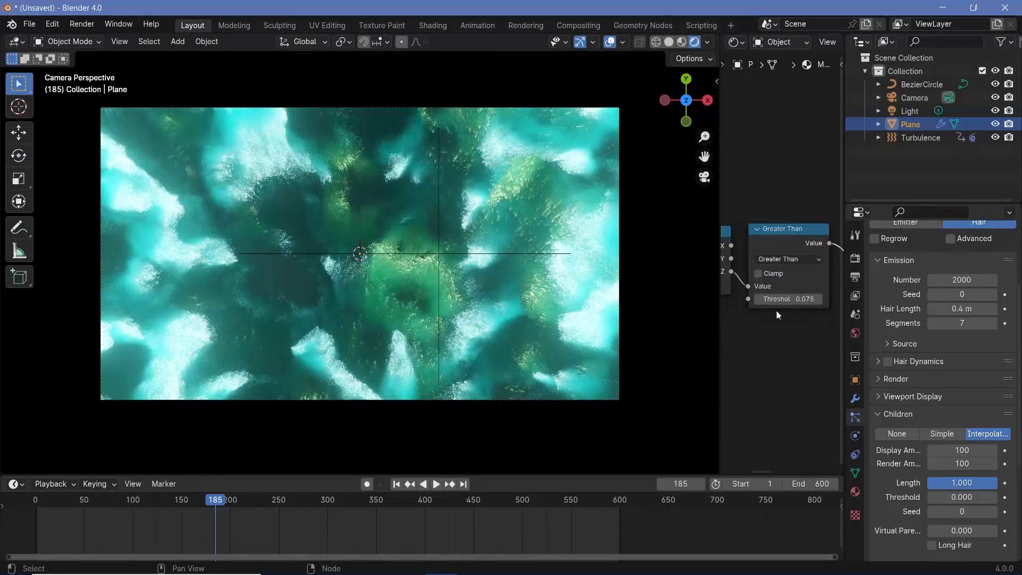
pyautogui.click(786, 298)
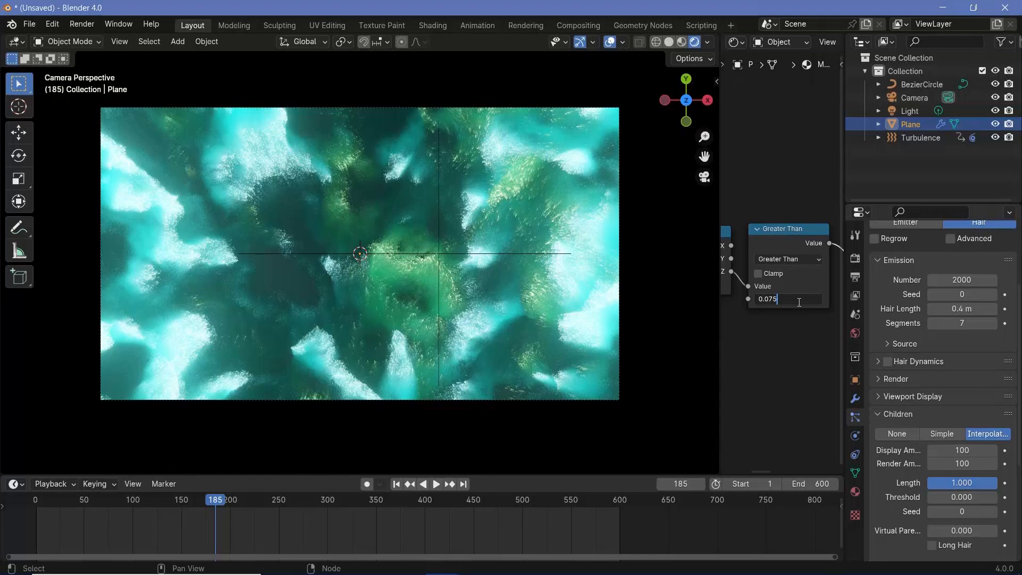
pyautogui.write('0.078')
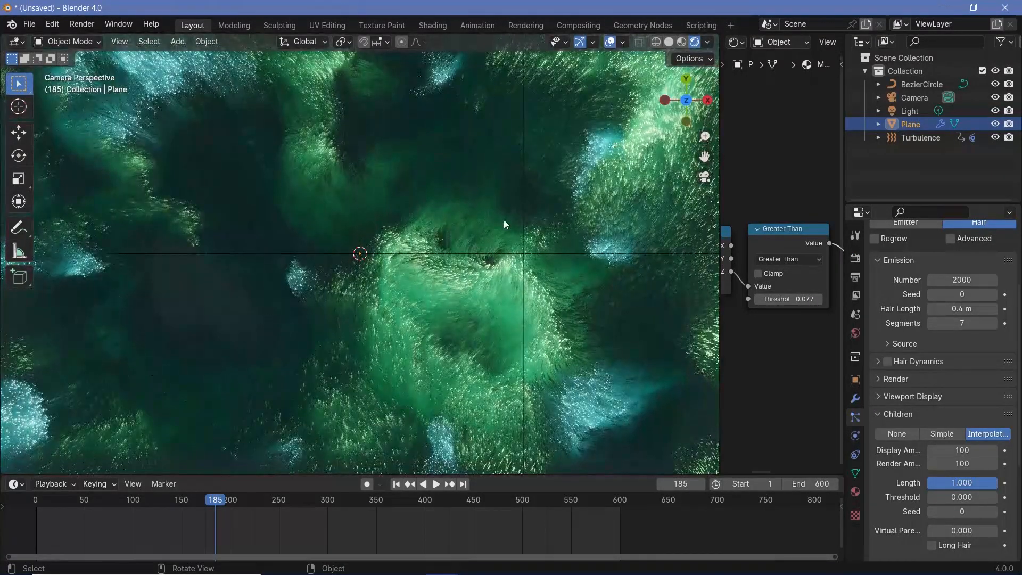
# Set the child hair amount to 100 and play the animation to preview
pyautogui.click(435, 484)
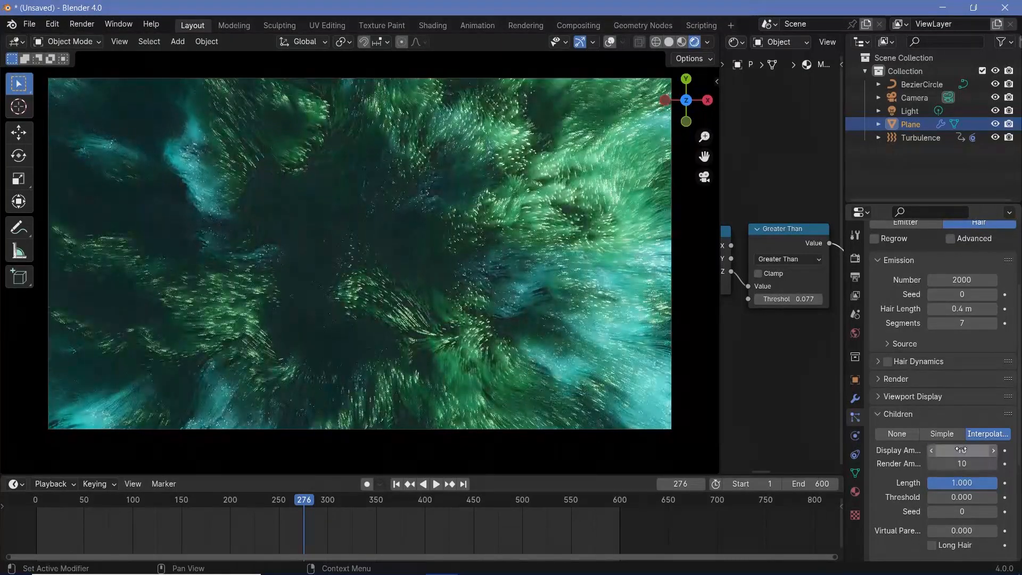
pyautogui.click(436, 483)
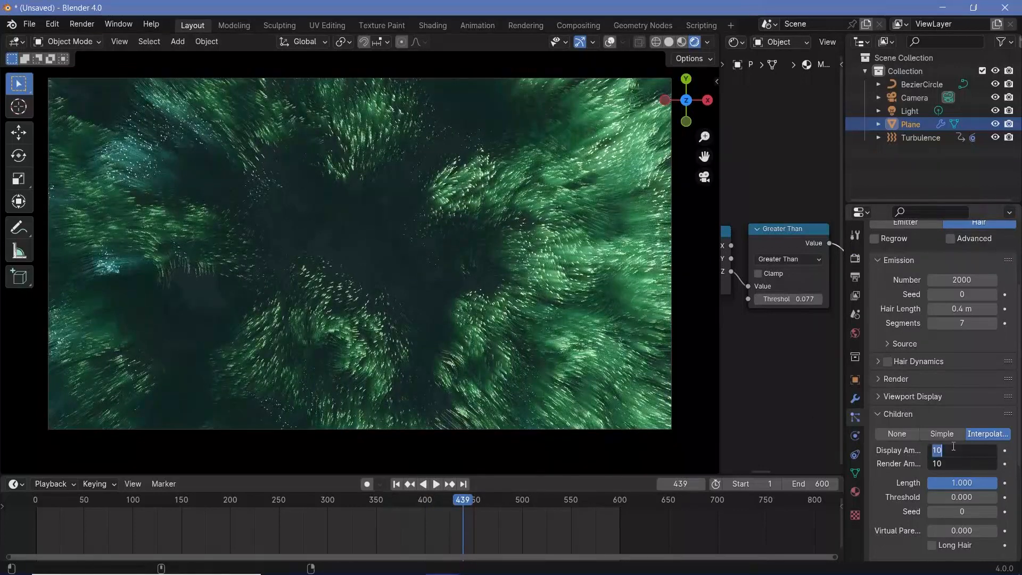
pyautogui.write('100')
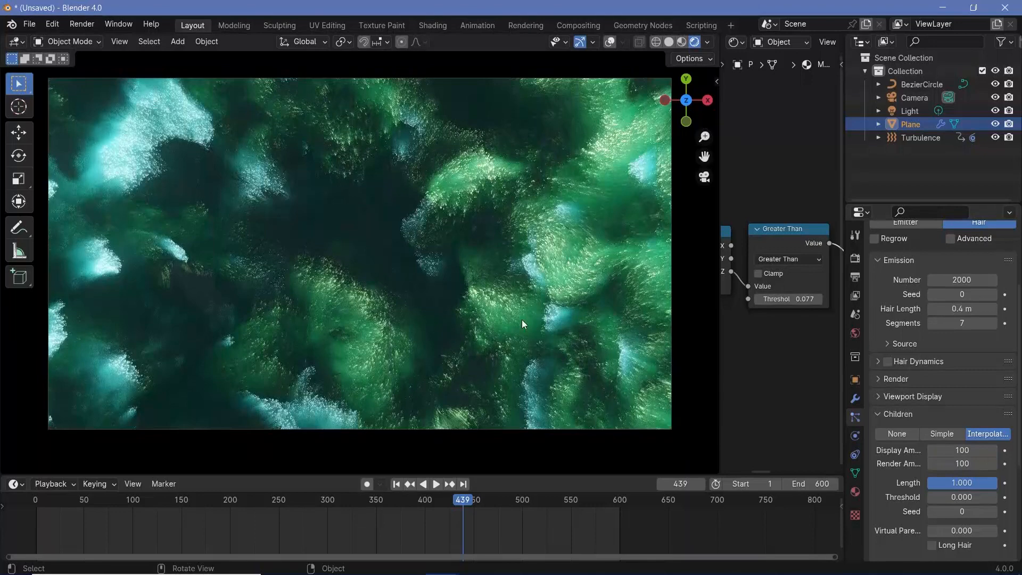
pyautogui.click(435, 483)
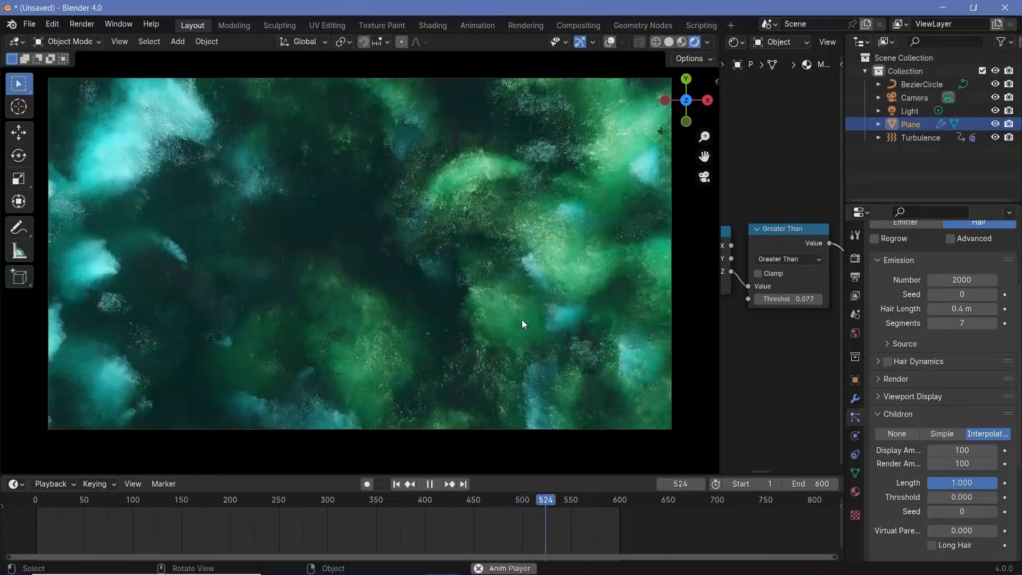